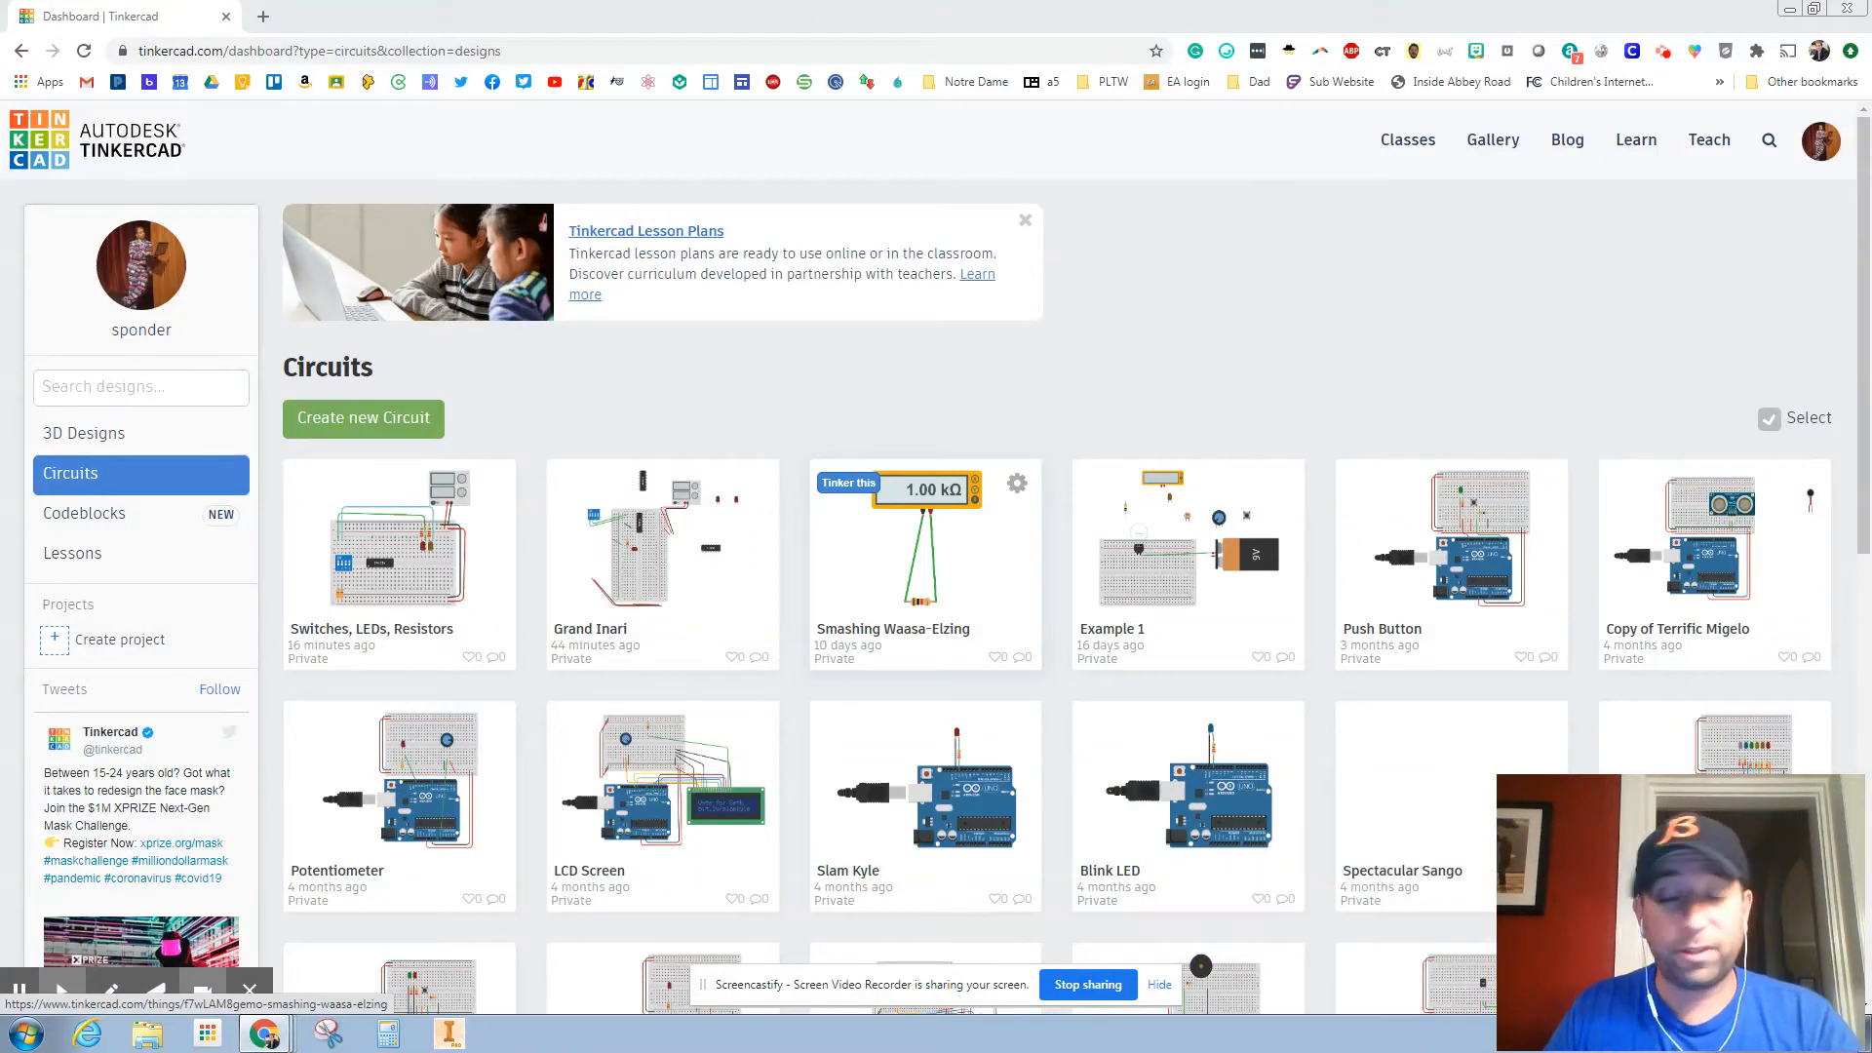
{"action": "mouse_move", "coordinate": [68, 161]}
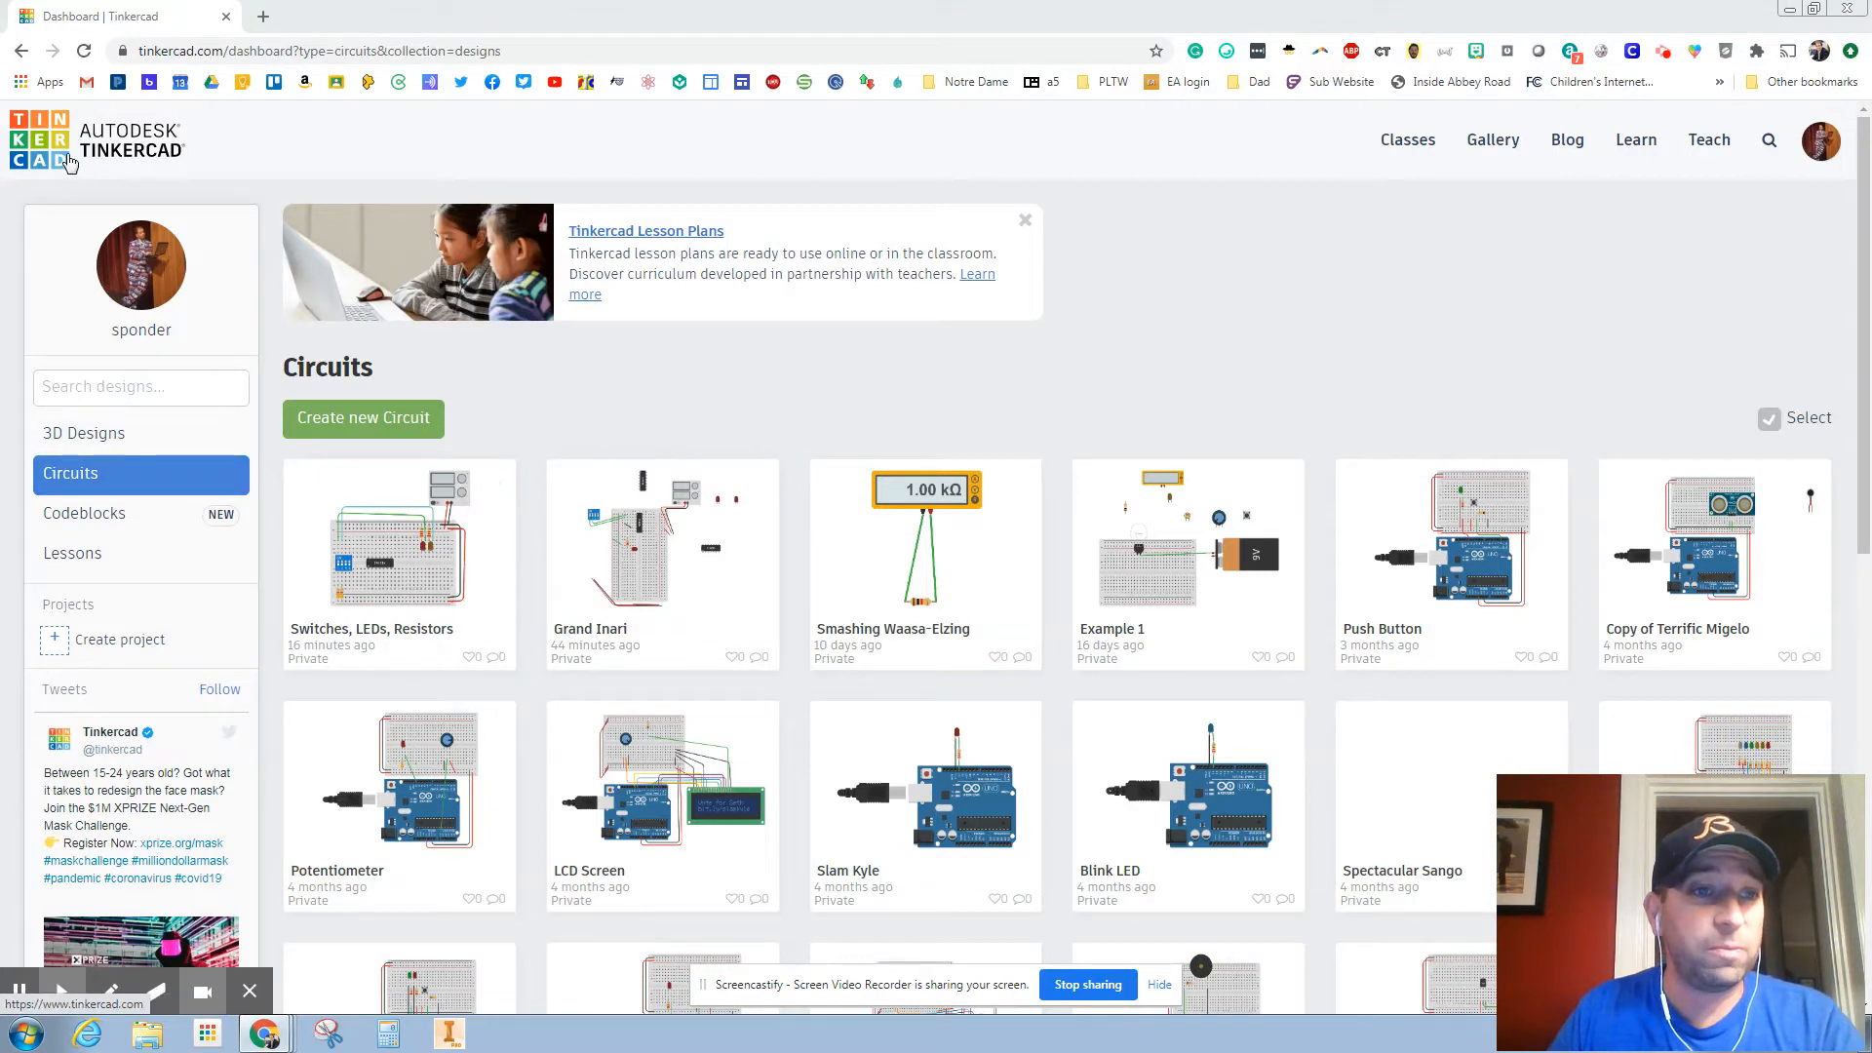
{"action": "mouse_move", "coordinate": [363, 418]}
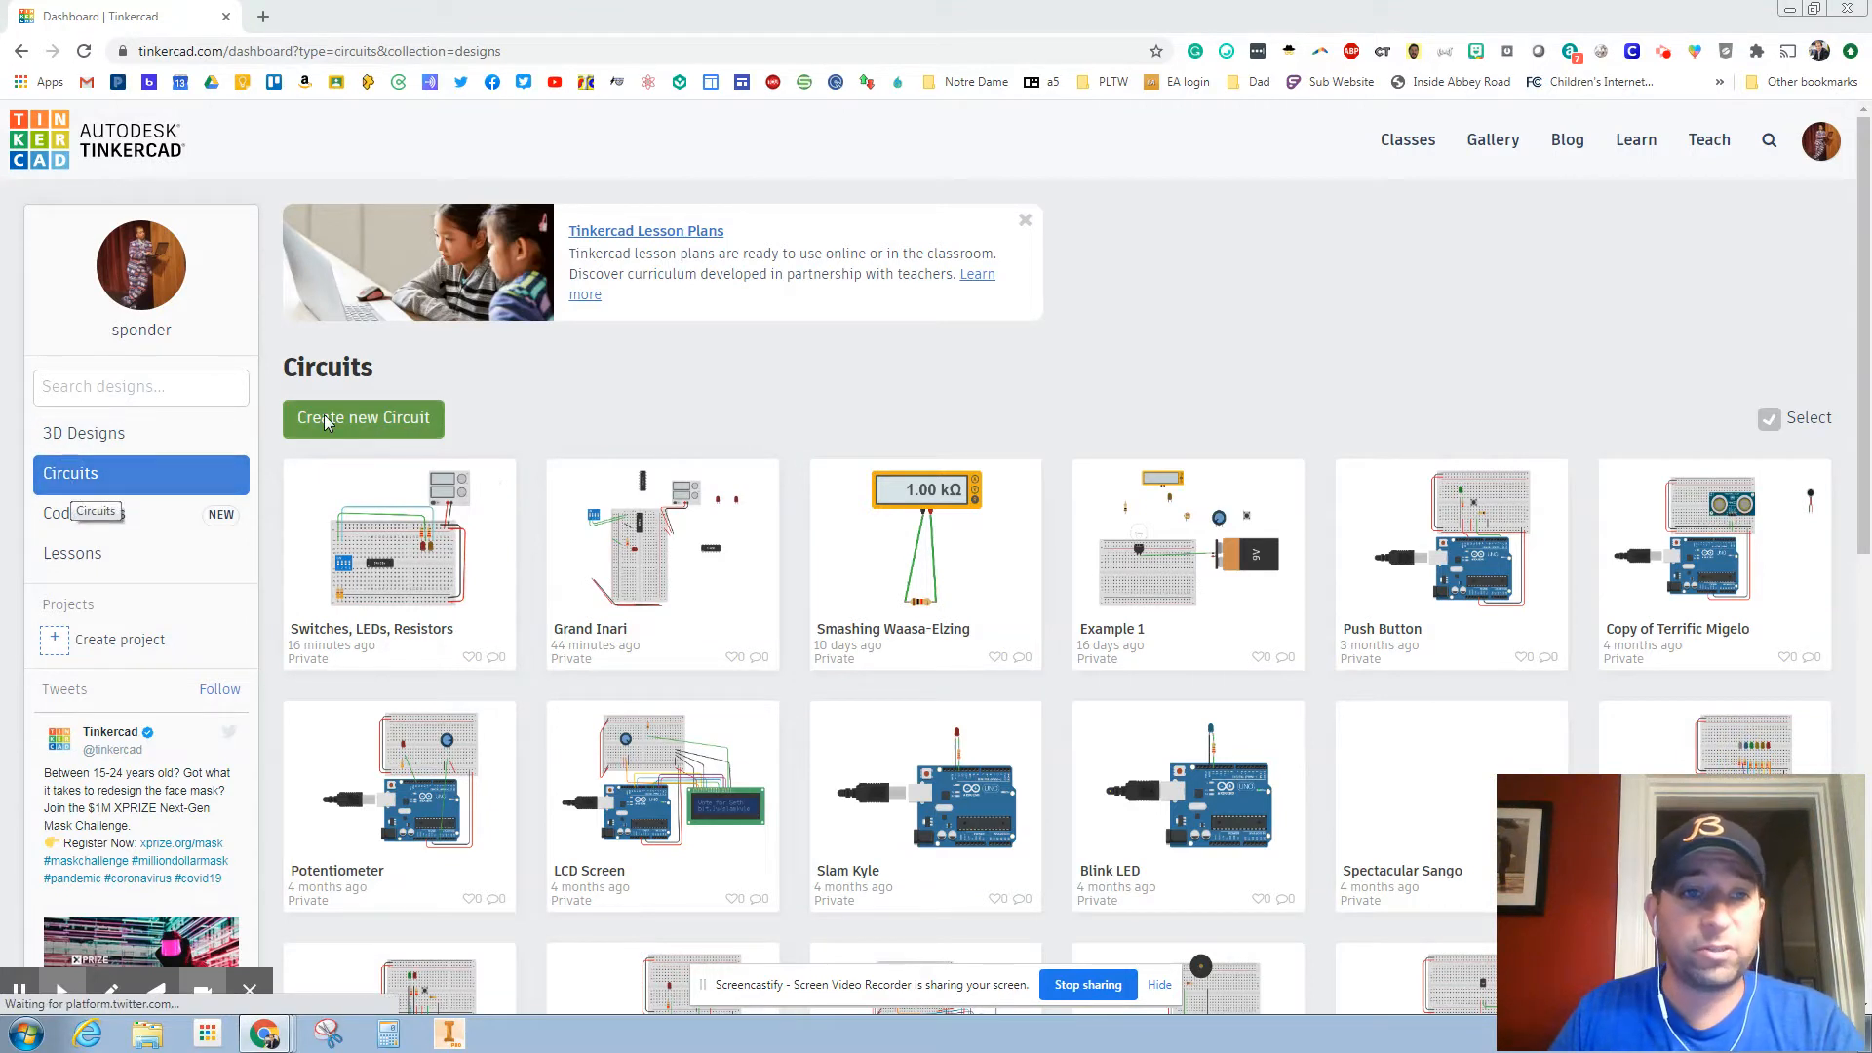
Start a new circuit design, Super Blorr-Rottis, from the Circuits dashboard.
{"action": "left_click", "coordinate": [362, 418]}
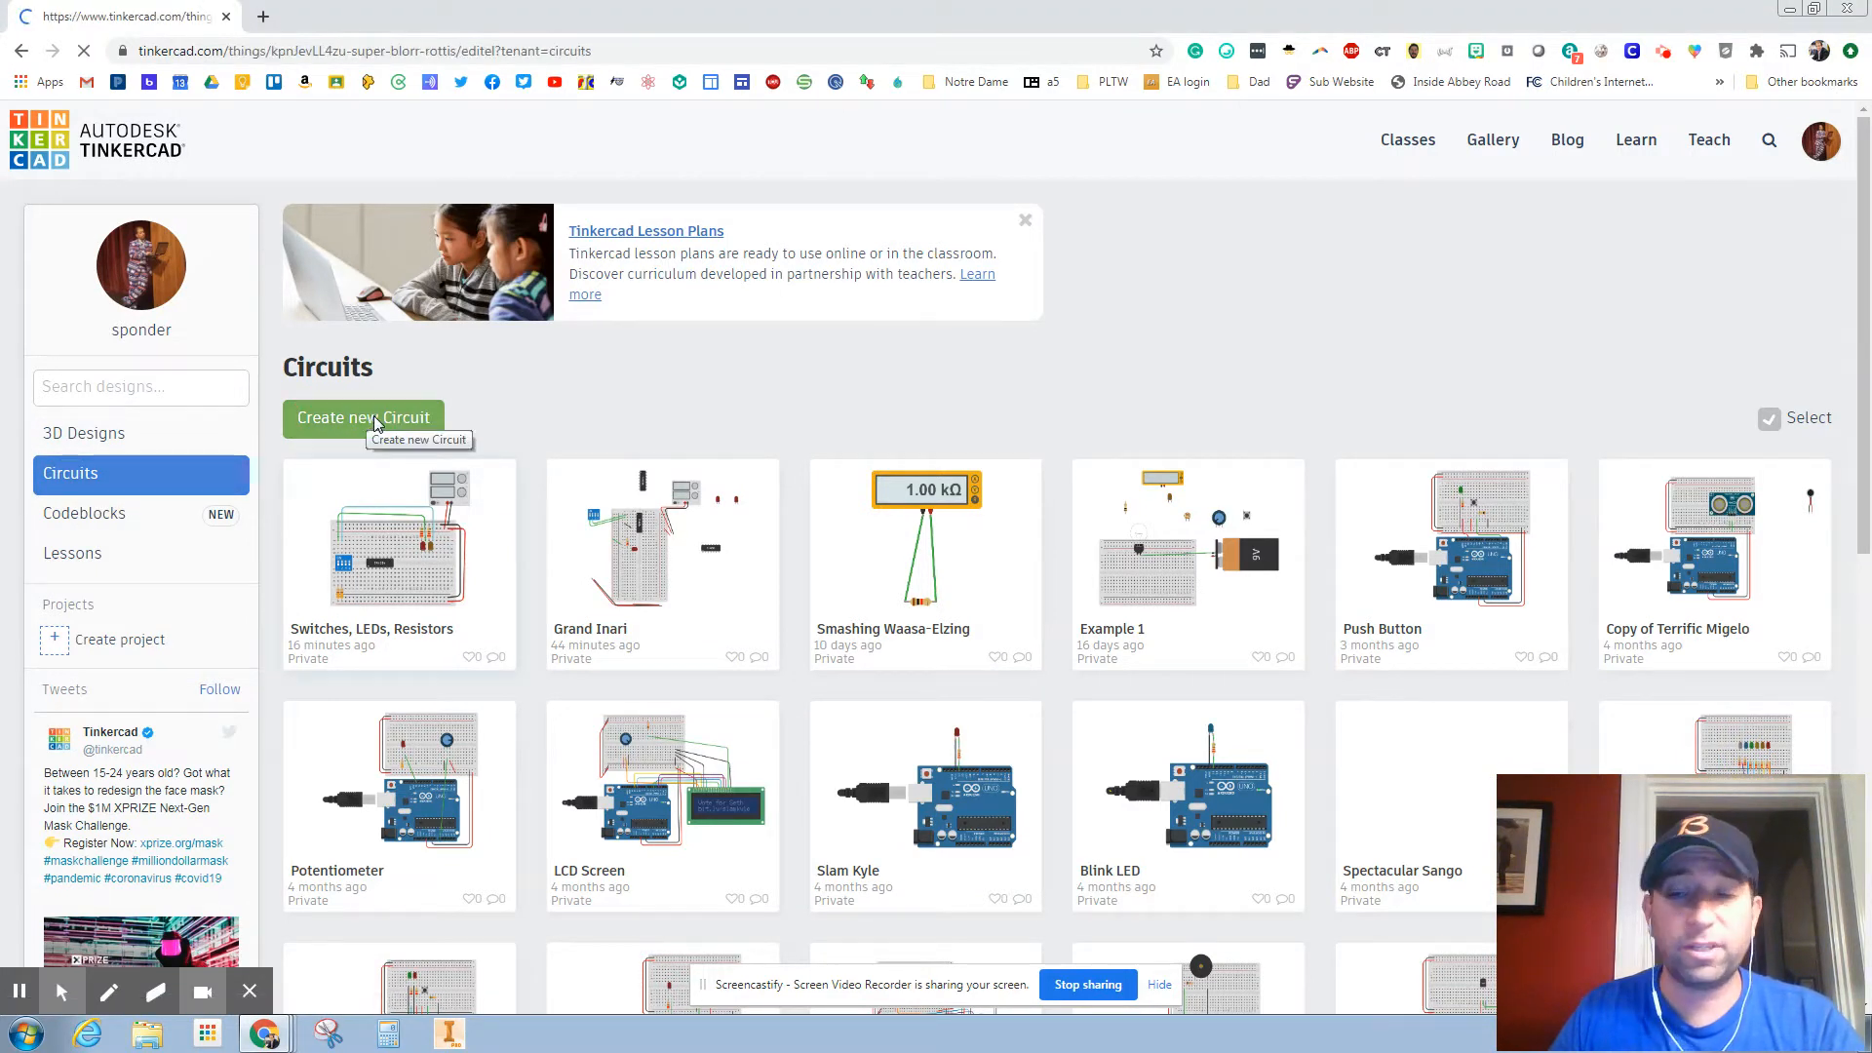
{"action": "left_click", "coordinate": [363, 419]}
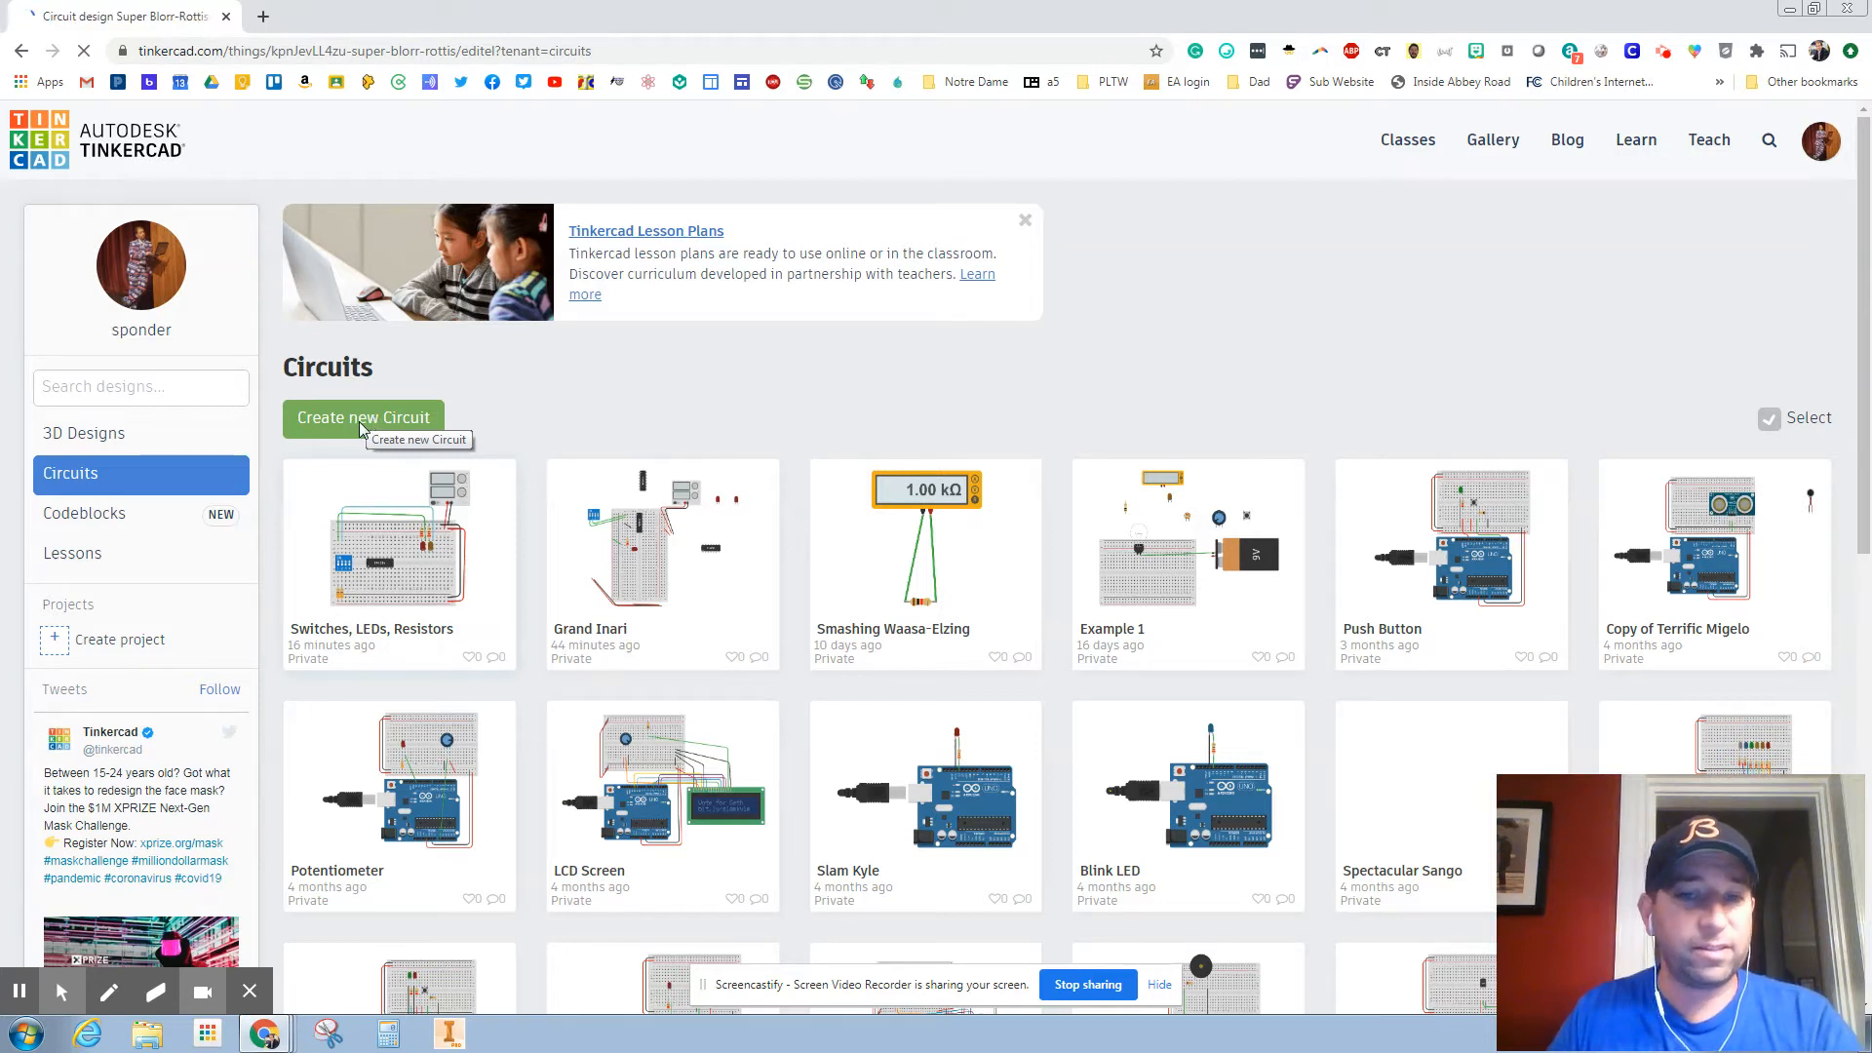
Drop a Breadboard Small into the middle of the empty workplane.
{"action": "left_click", "coordinate": [364, 416]}
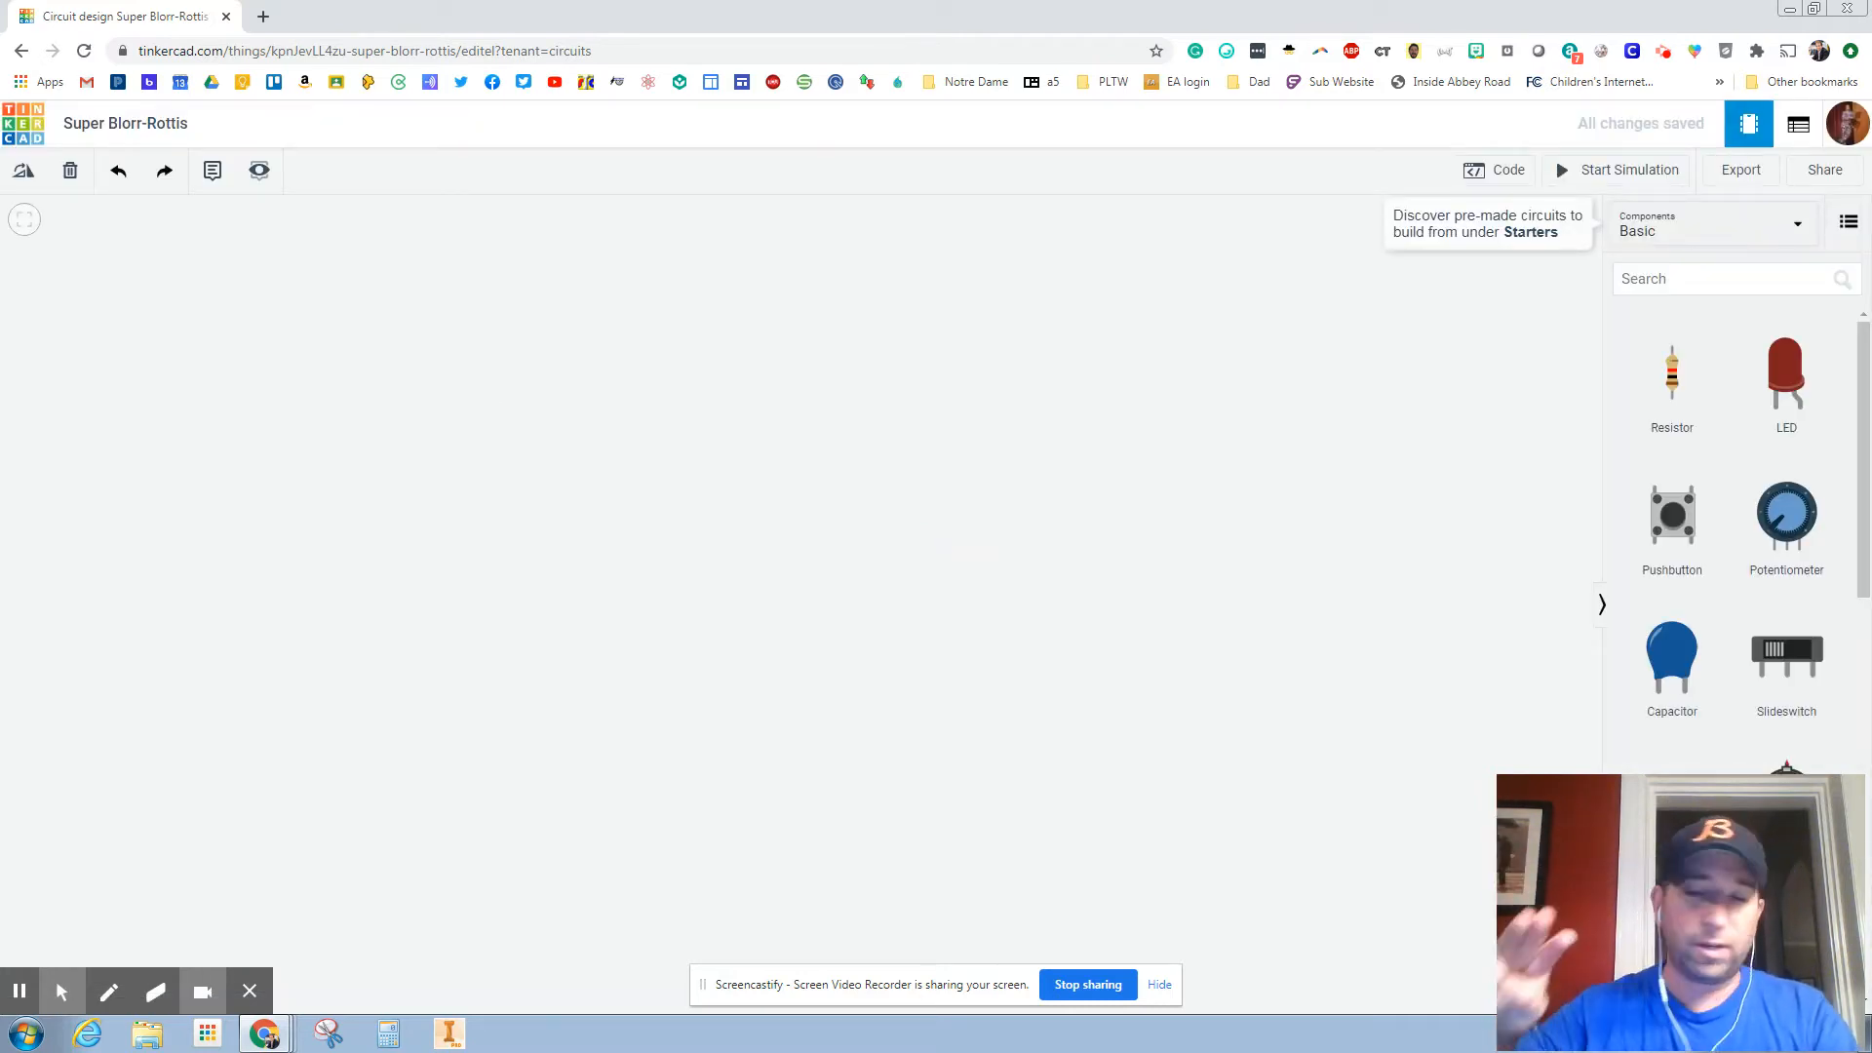
{"action": "mouse_move", "coordinate": [1318, 431]}
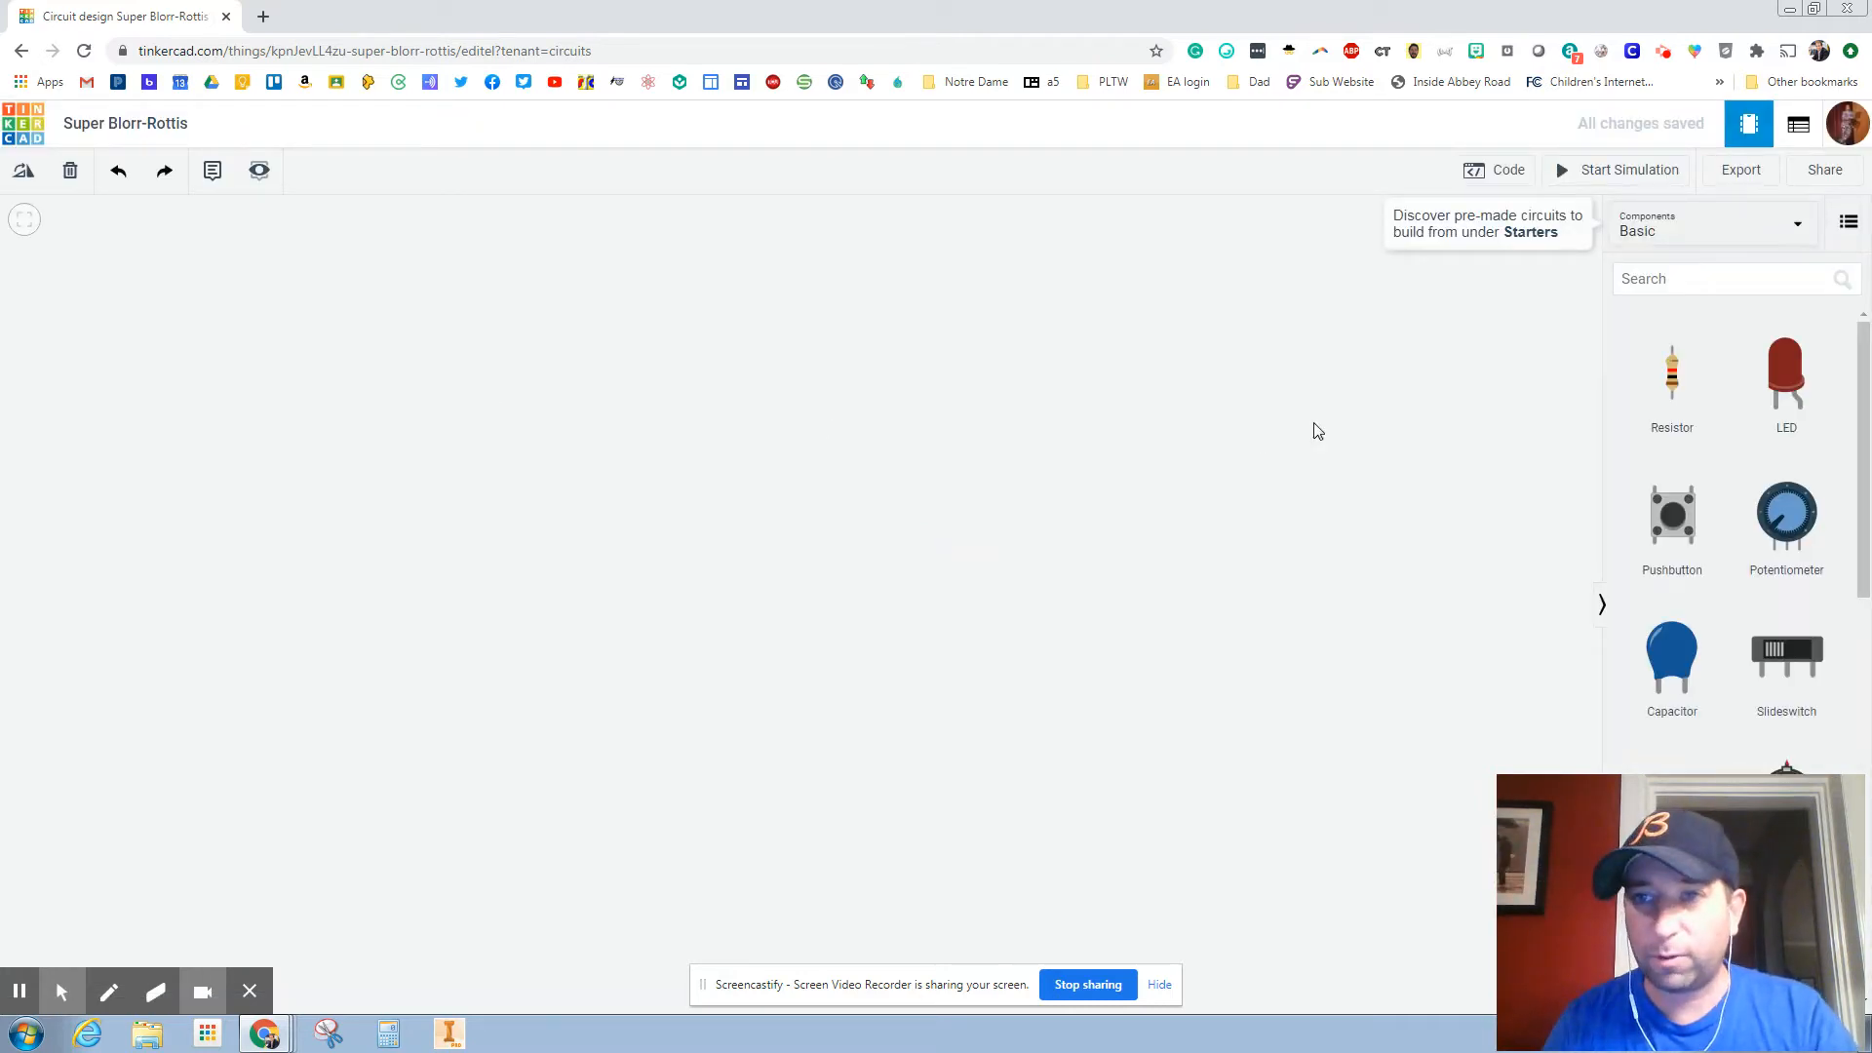
{"action": "mouse_move", "coordinate": [1858, 401]}
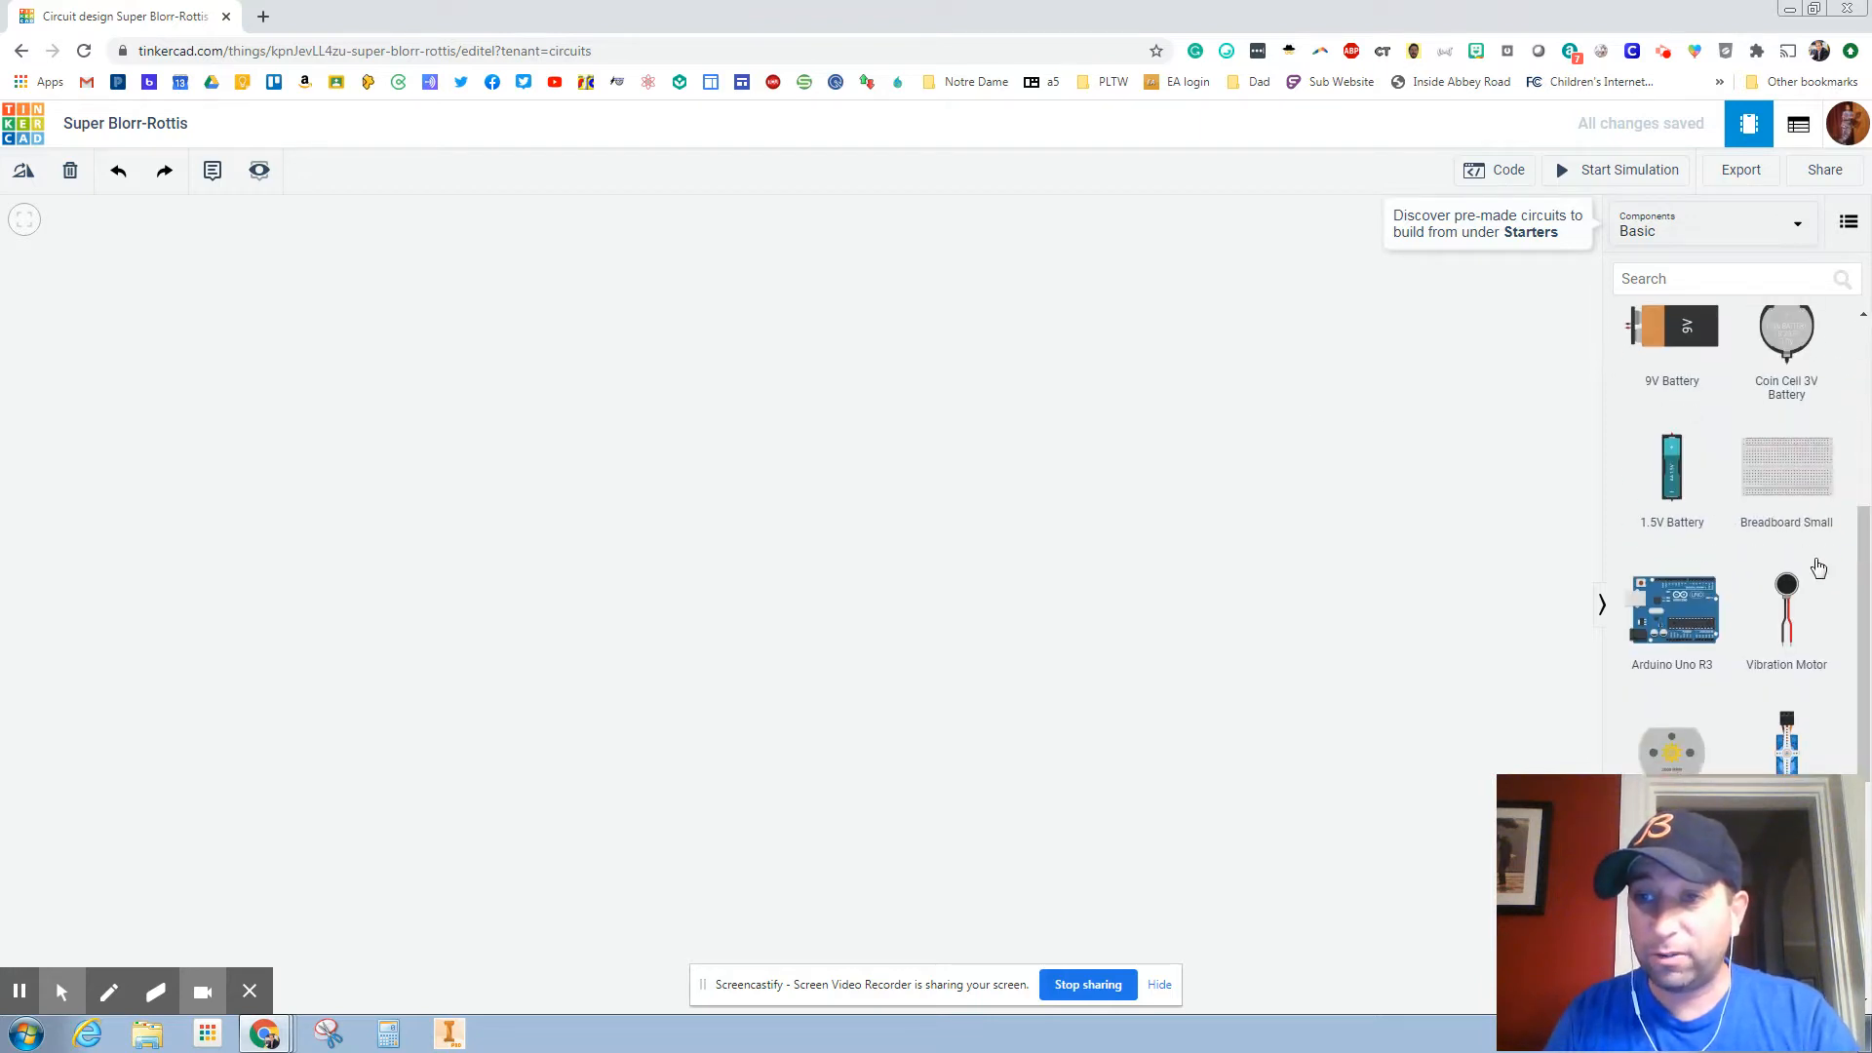
{"action": "mouse_move", "coordinate": [1787, 466]}
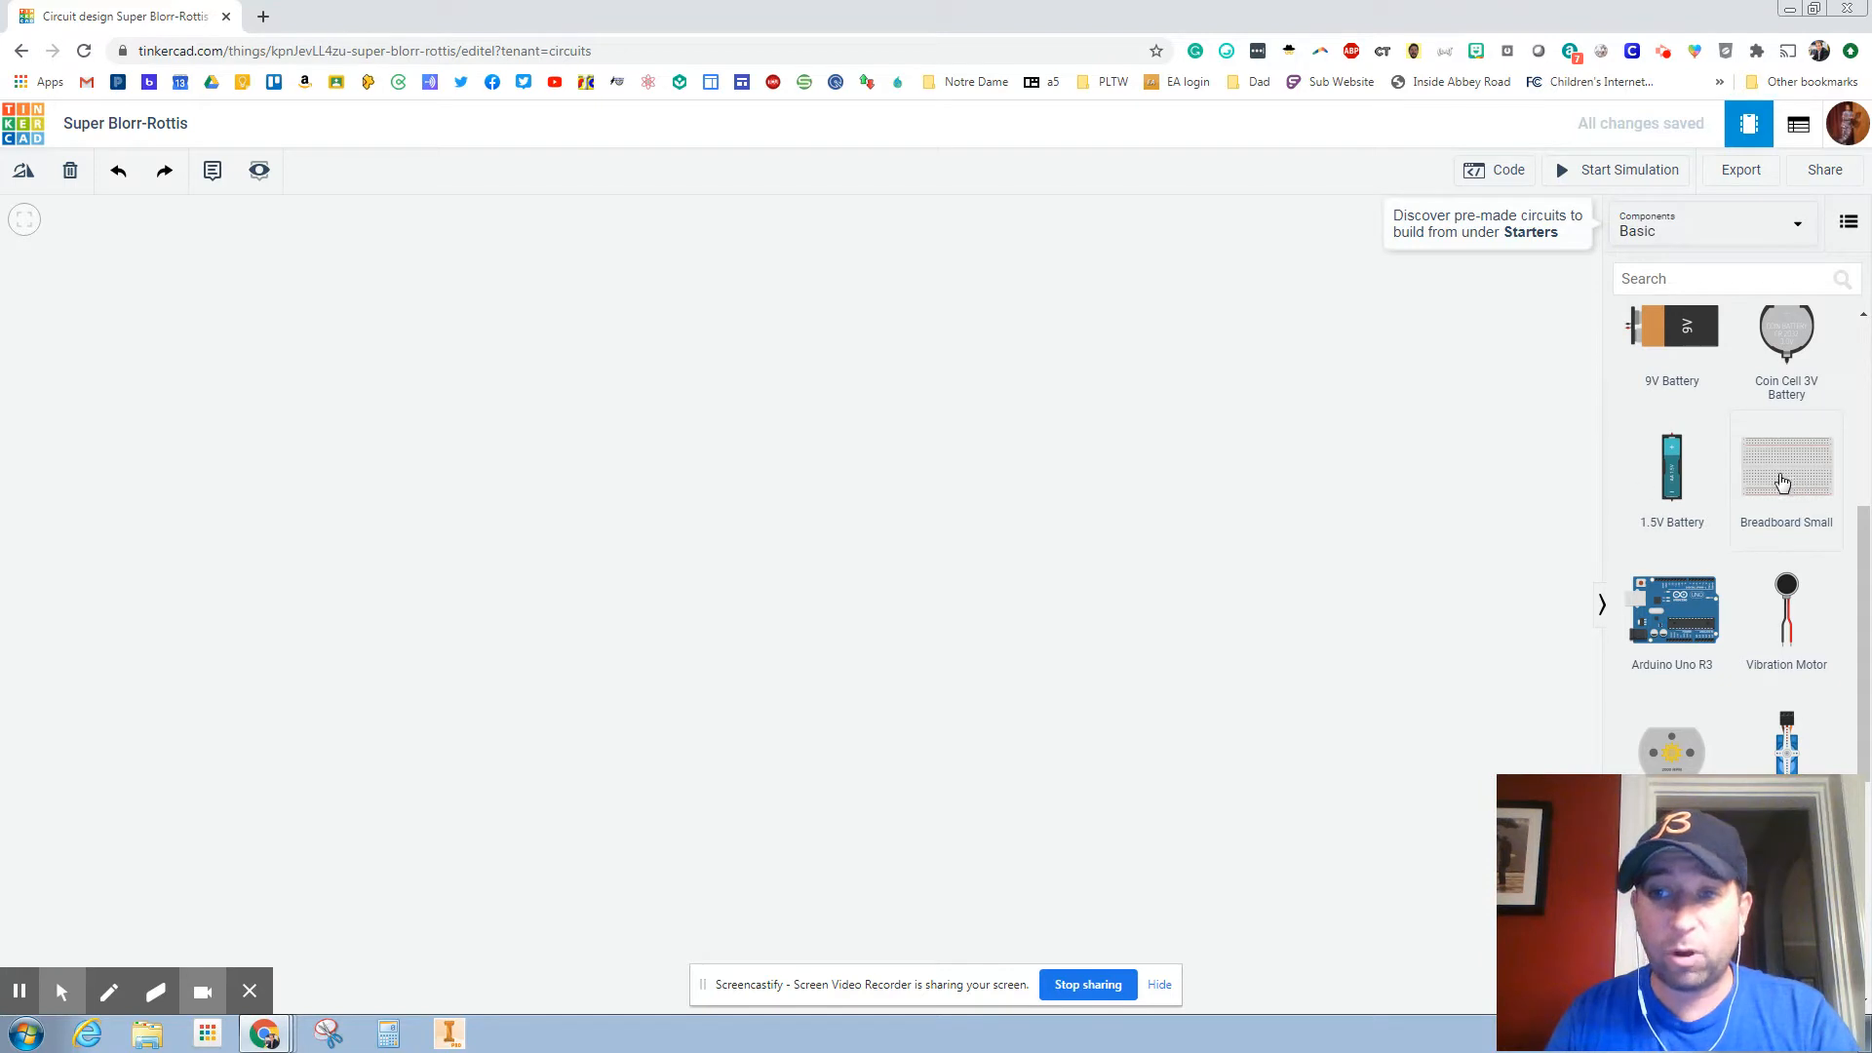
{"action": "mouse_move", "coordinate": [1132, 480]}
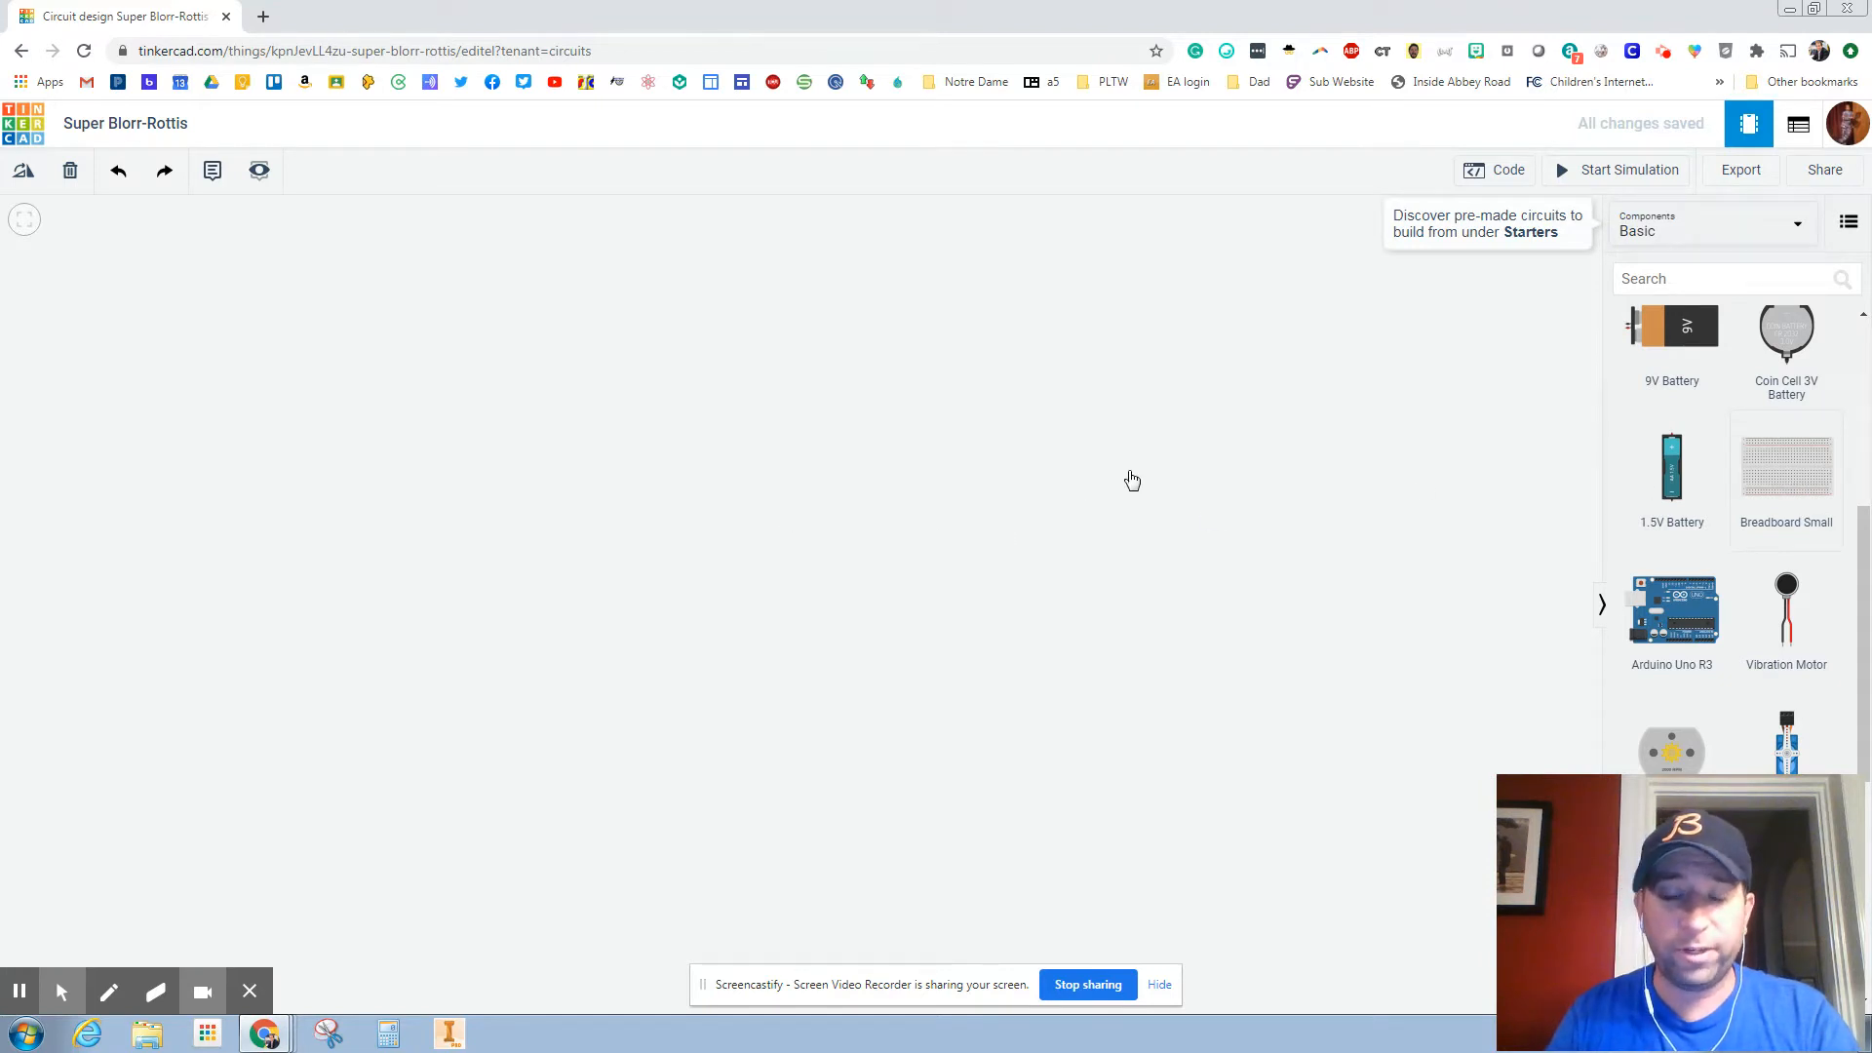
{"action": "left_click", "coordinate": [1786, 466]}
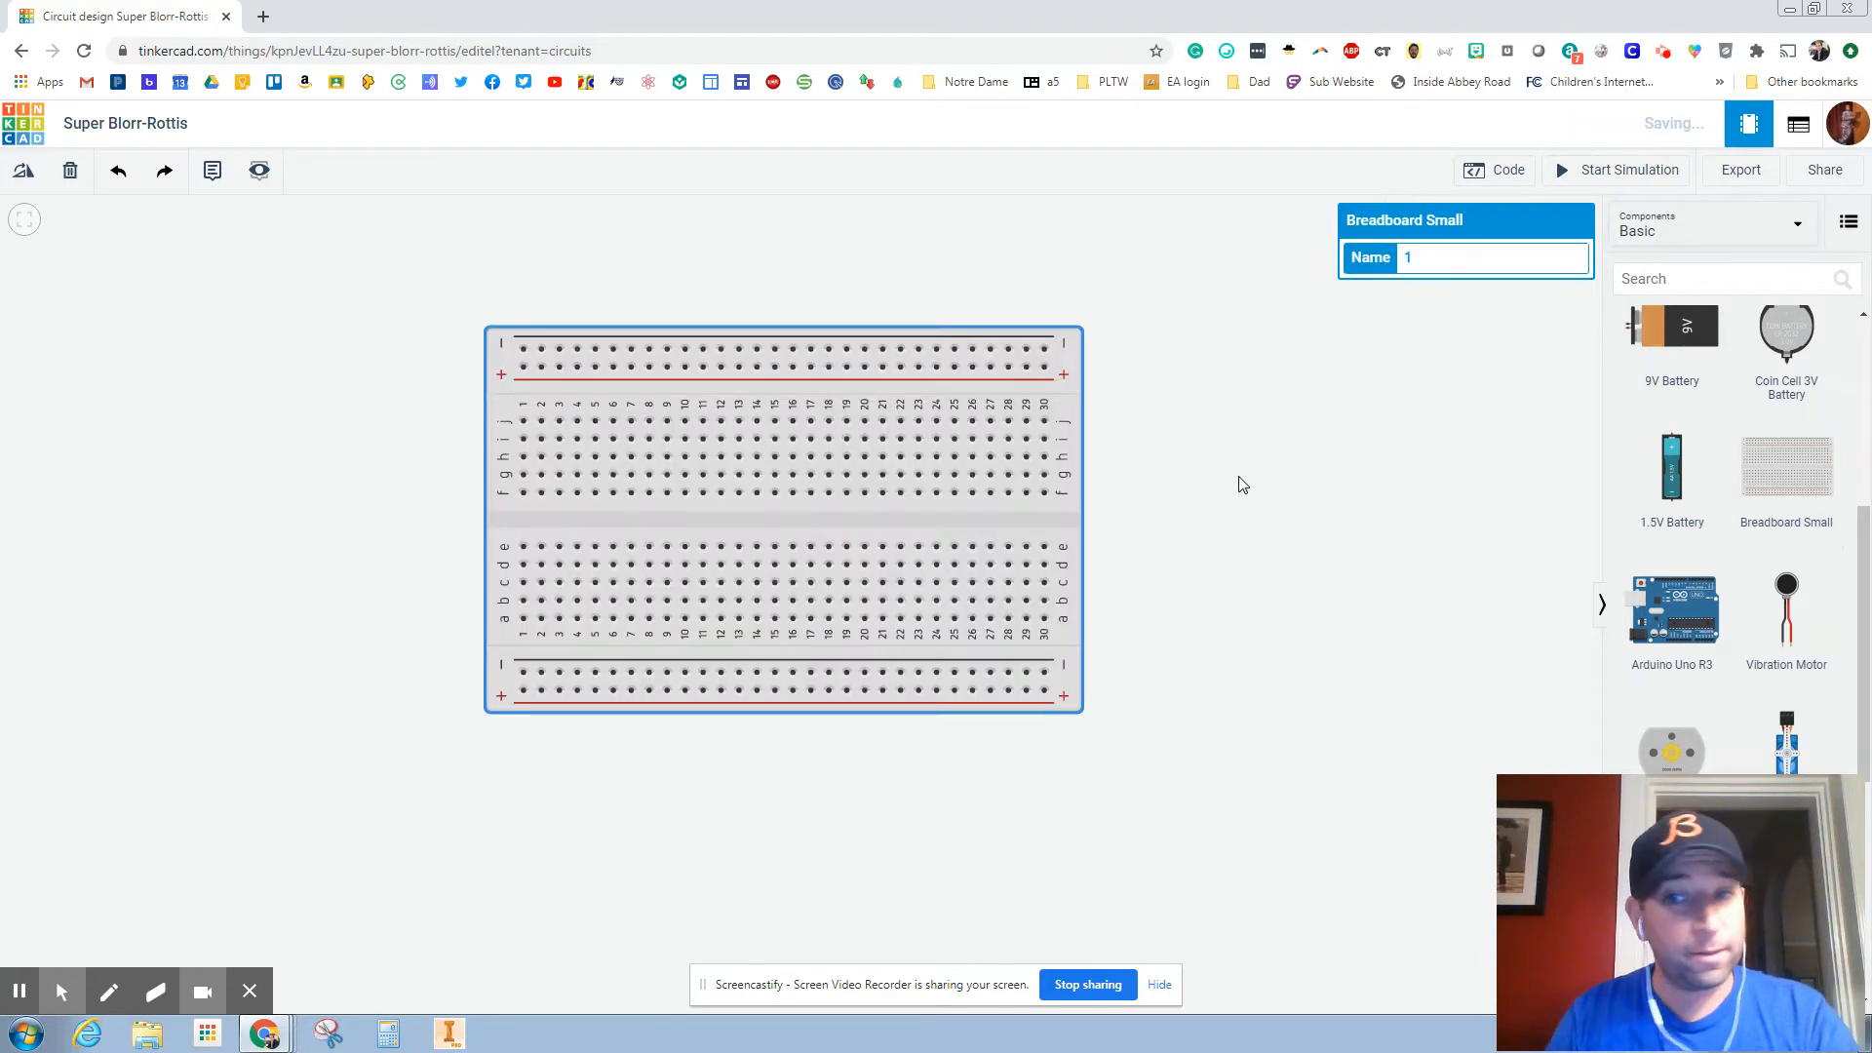
{"action": "mouse_move", "coordinate": [1813, 325]}
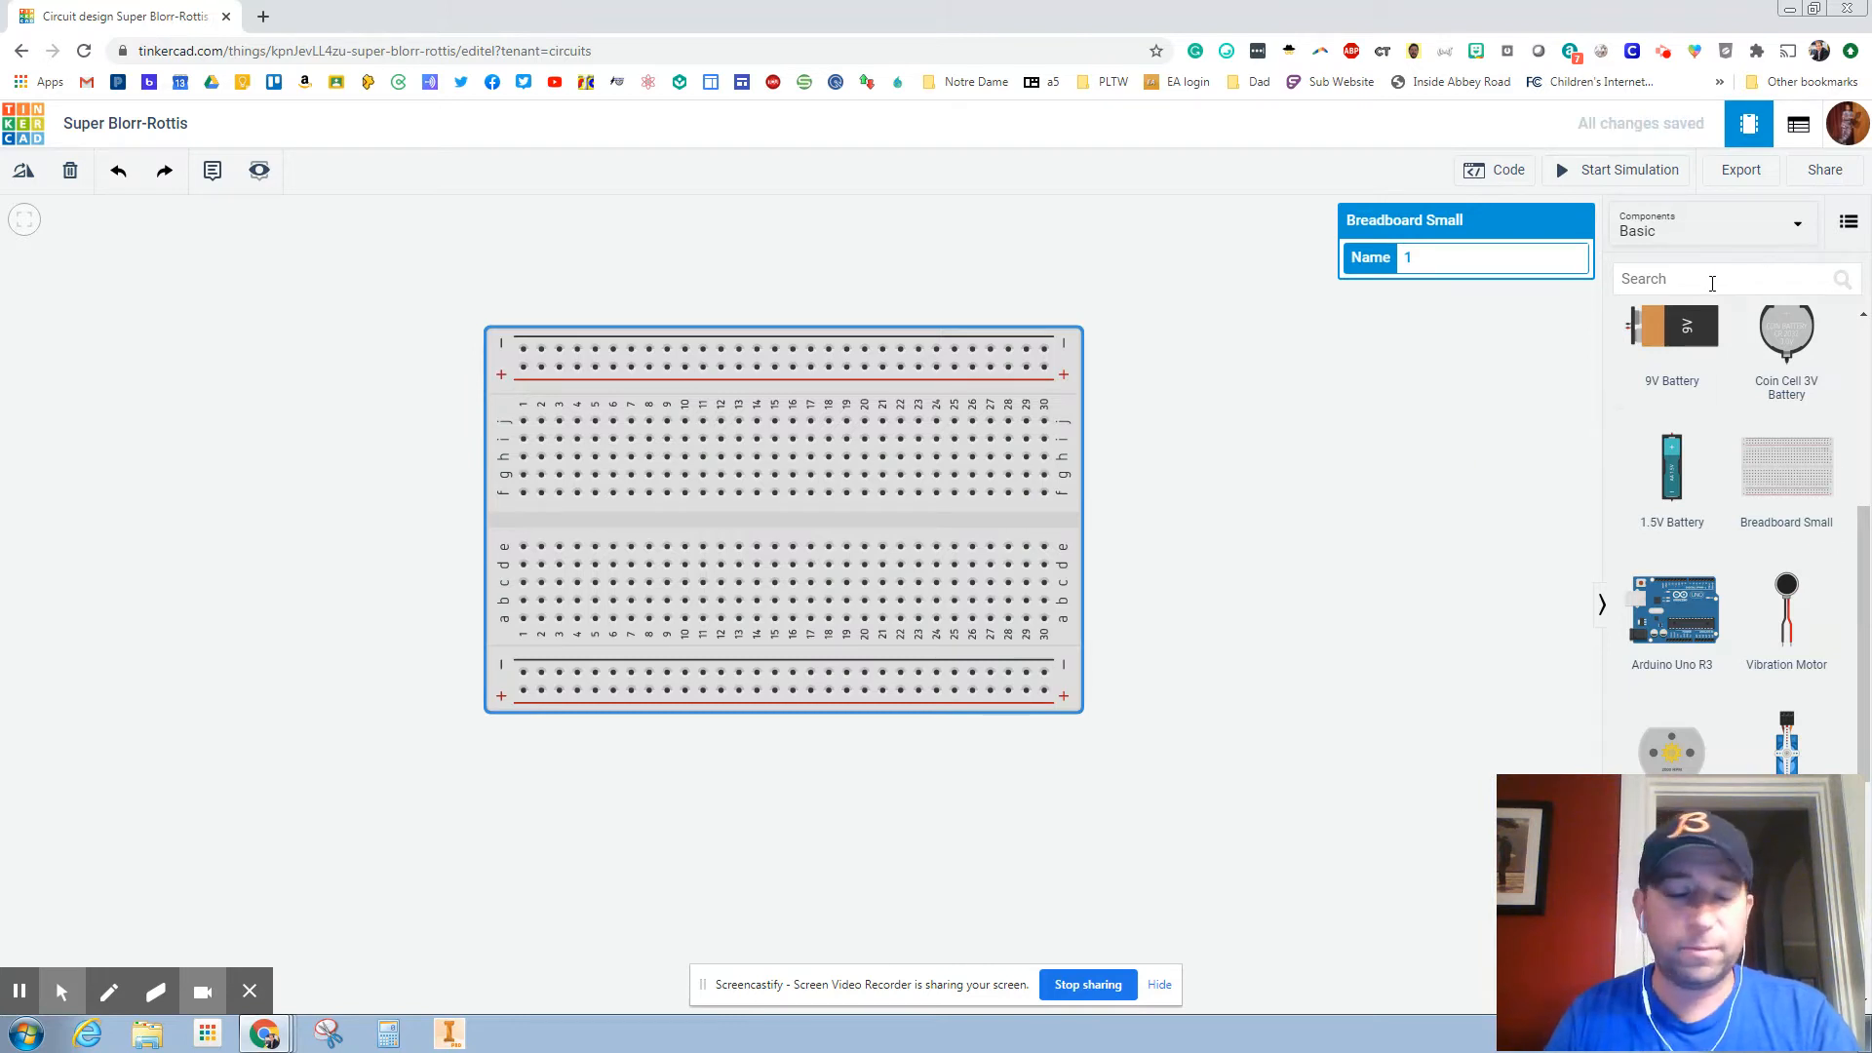
Search 'sw' and seat a DIP Switch SPST x 4 across the breadboard's centre gap.
{"action": "left_click", "coordinate": [1729, 278]}
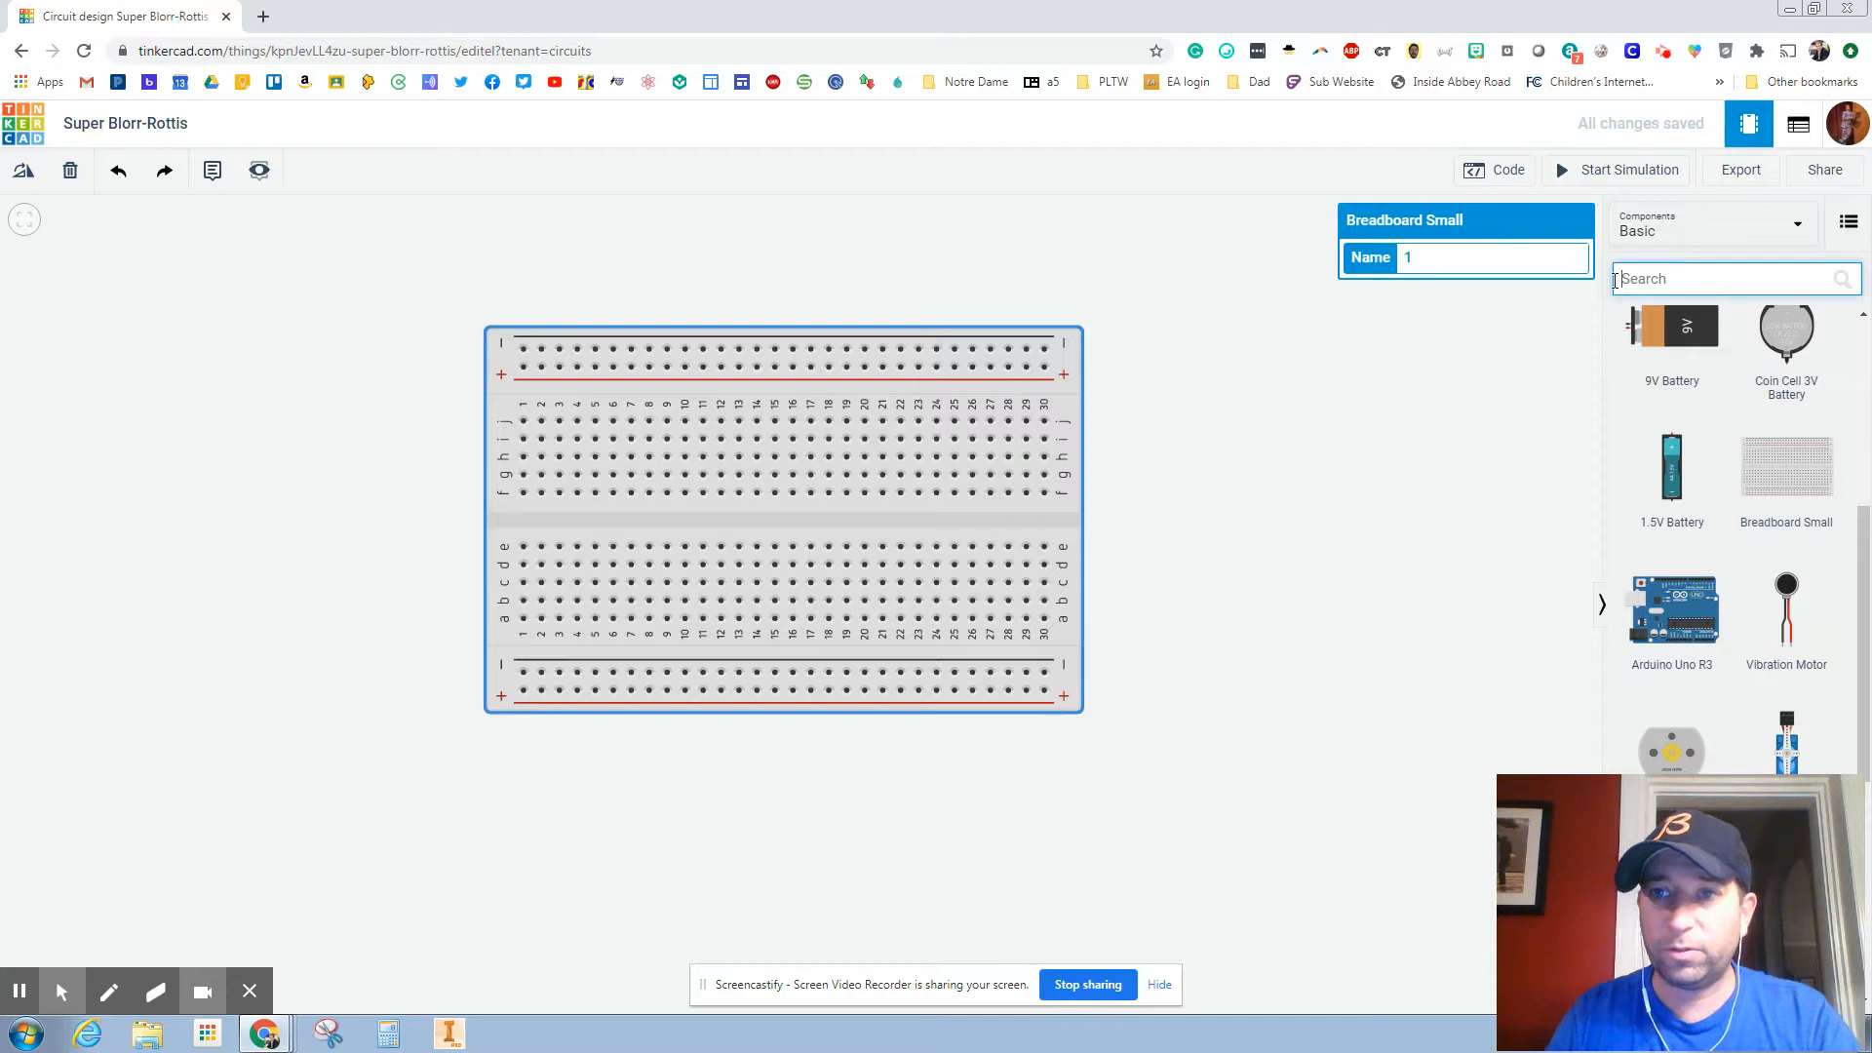
{"action": "type", "text": "switch"}
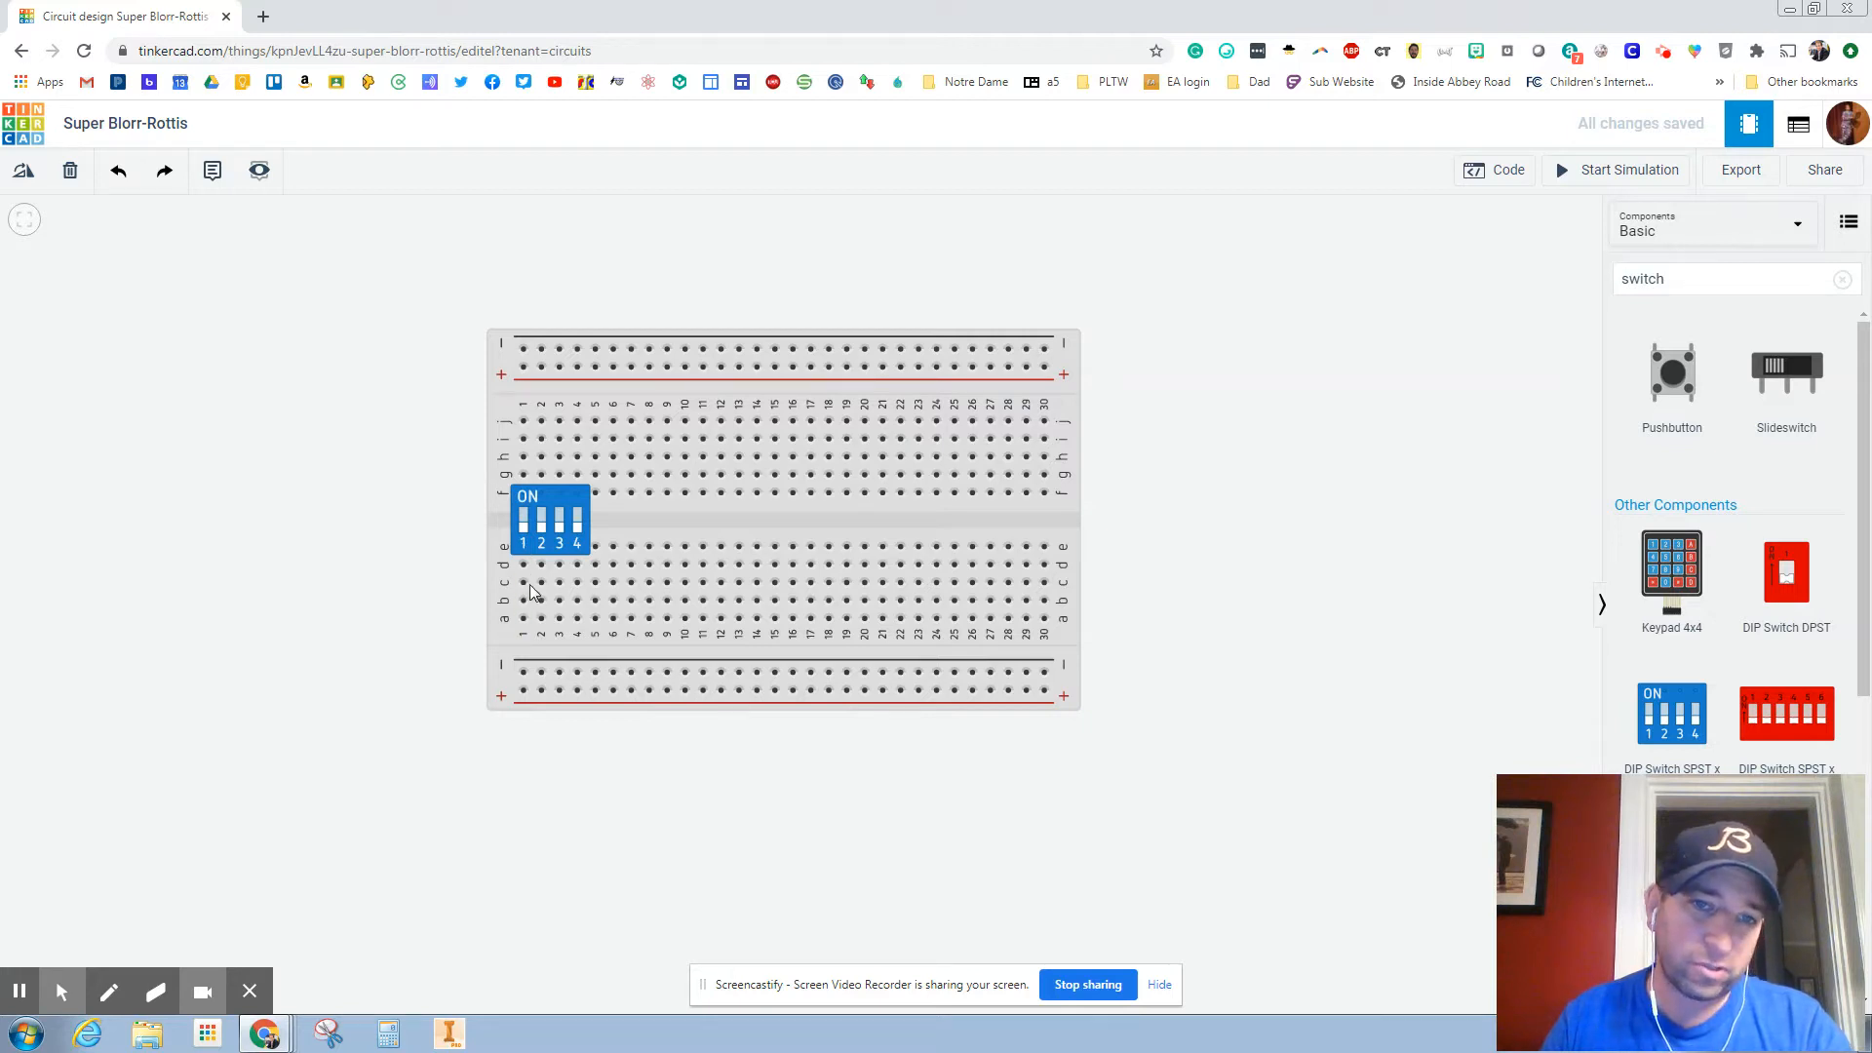
{"action": "left_click", "coordinate": [522, 583]}
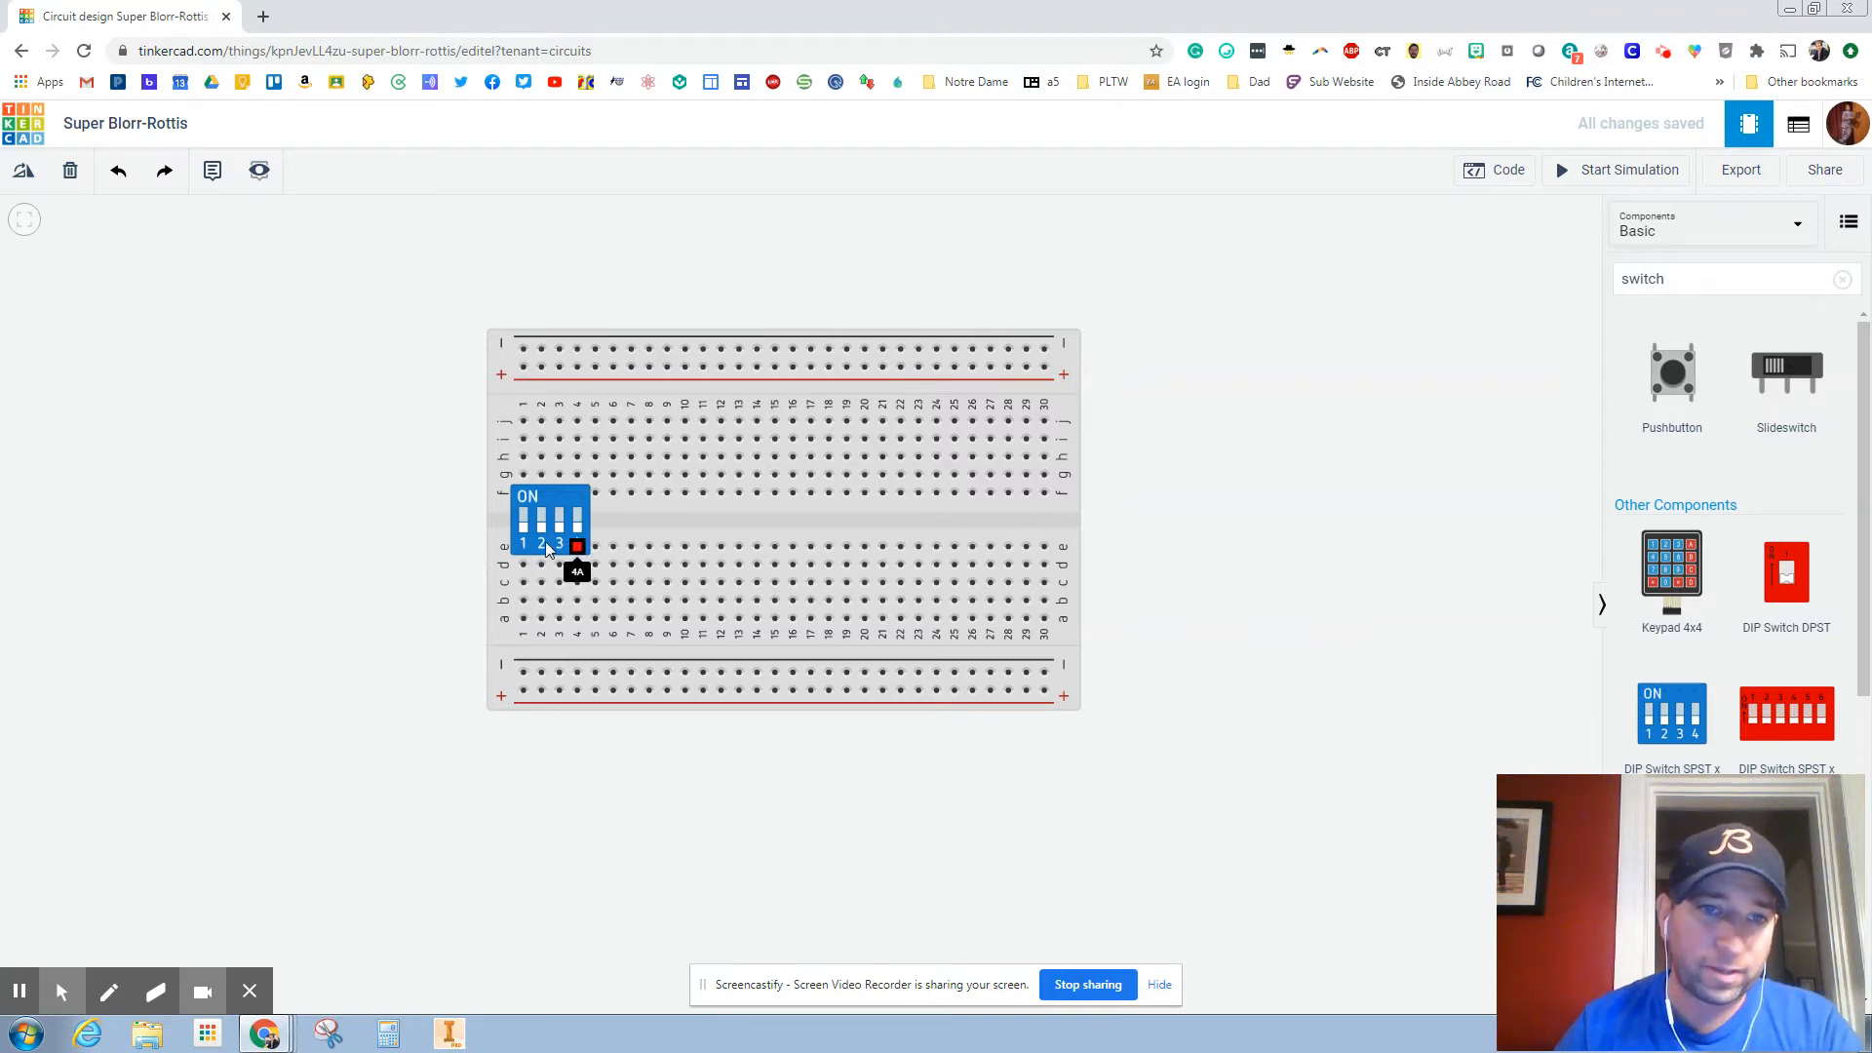
{"action": "left_click", "coordinate": [549, 520]}
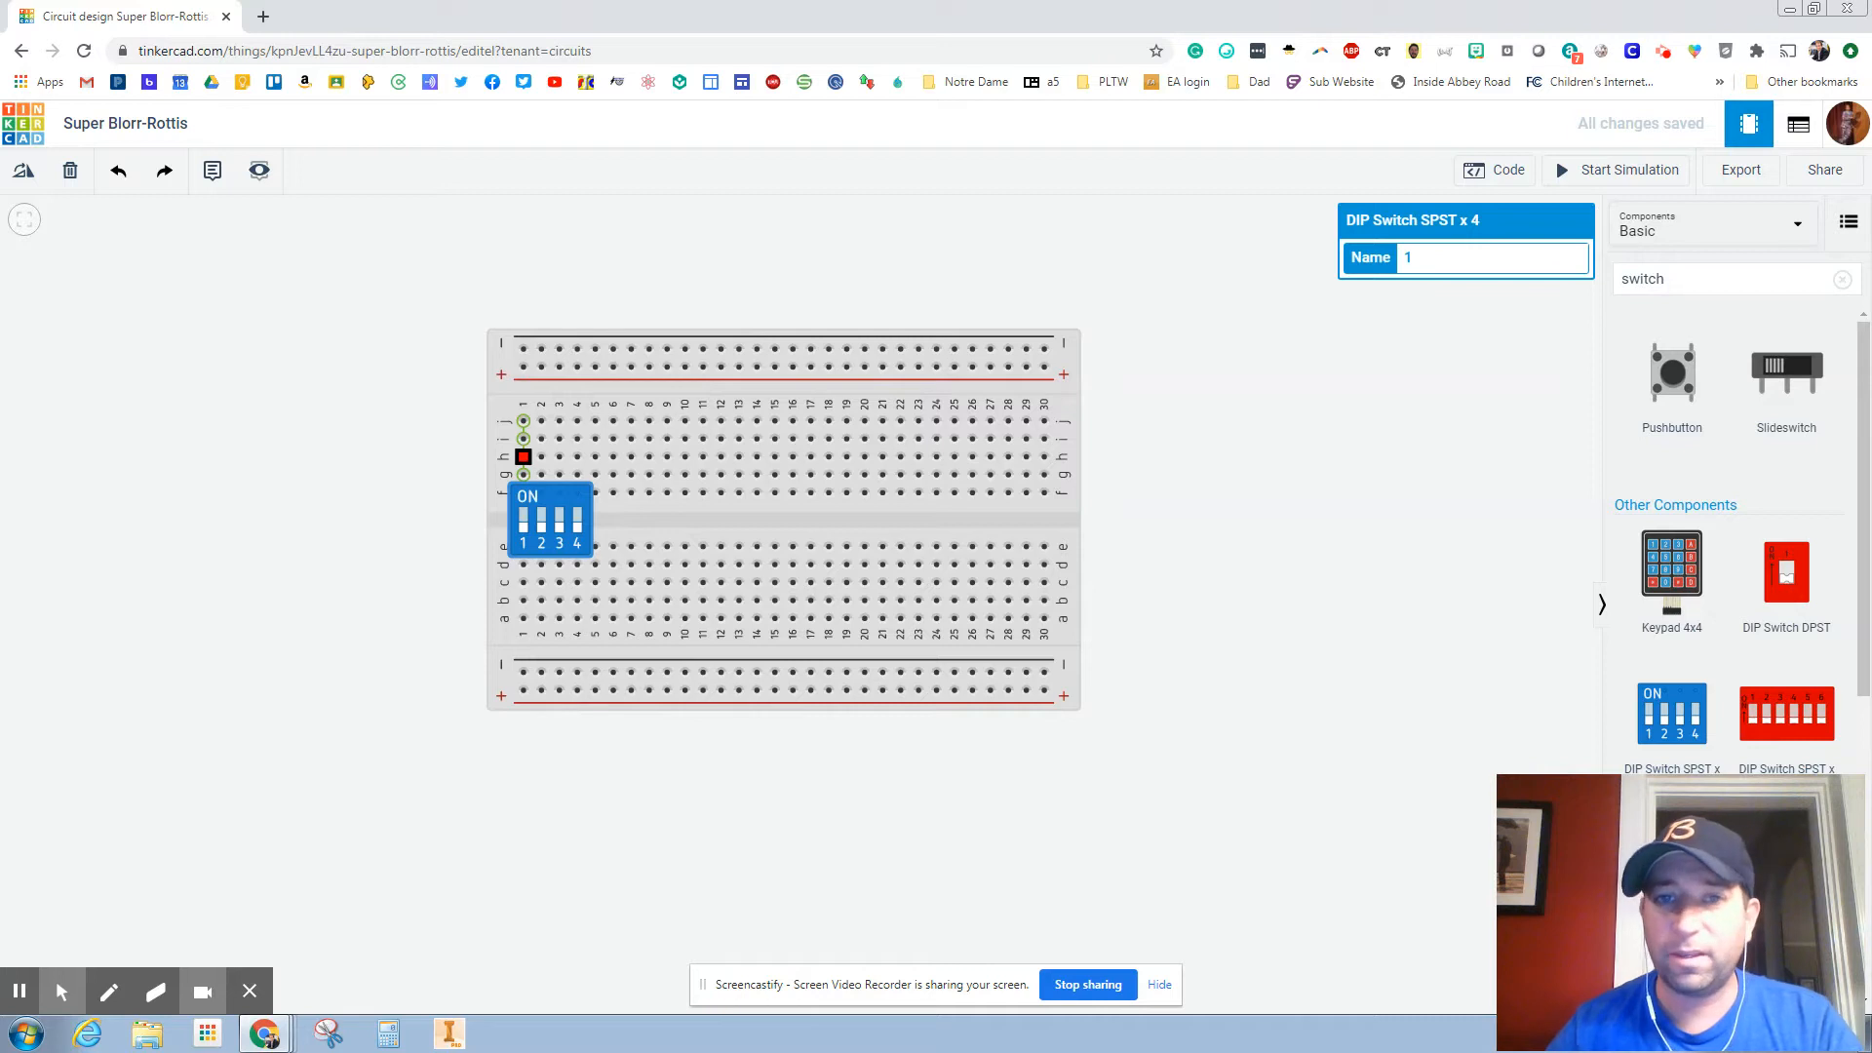
{"action": "left_click", "coordinate": [1298, 490]}
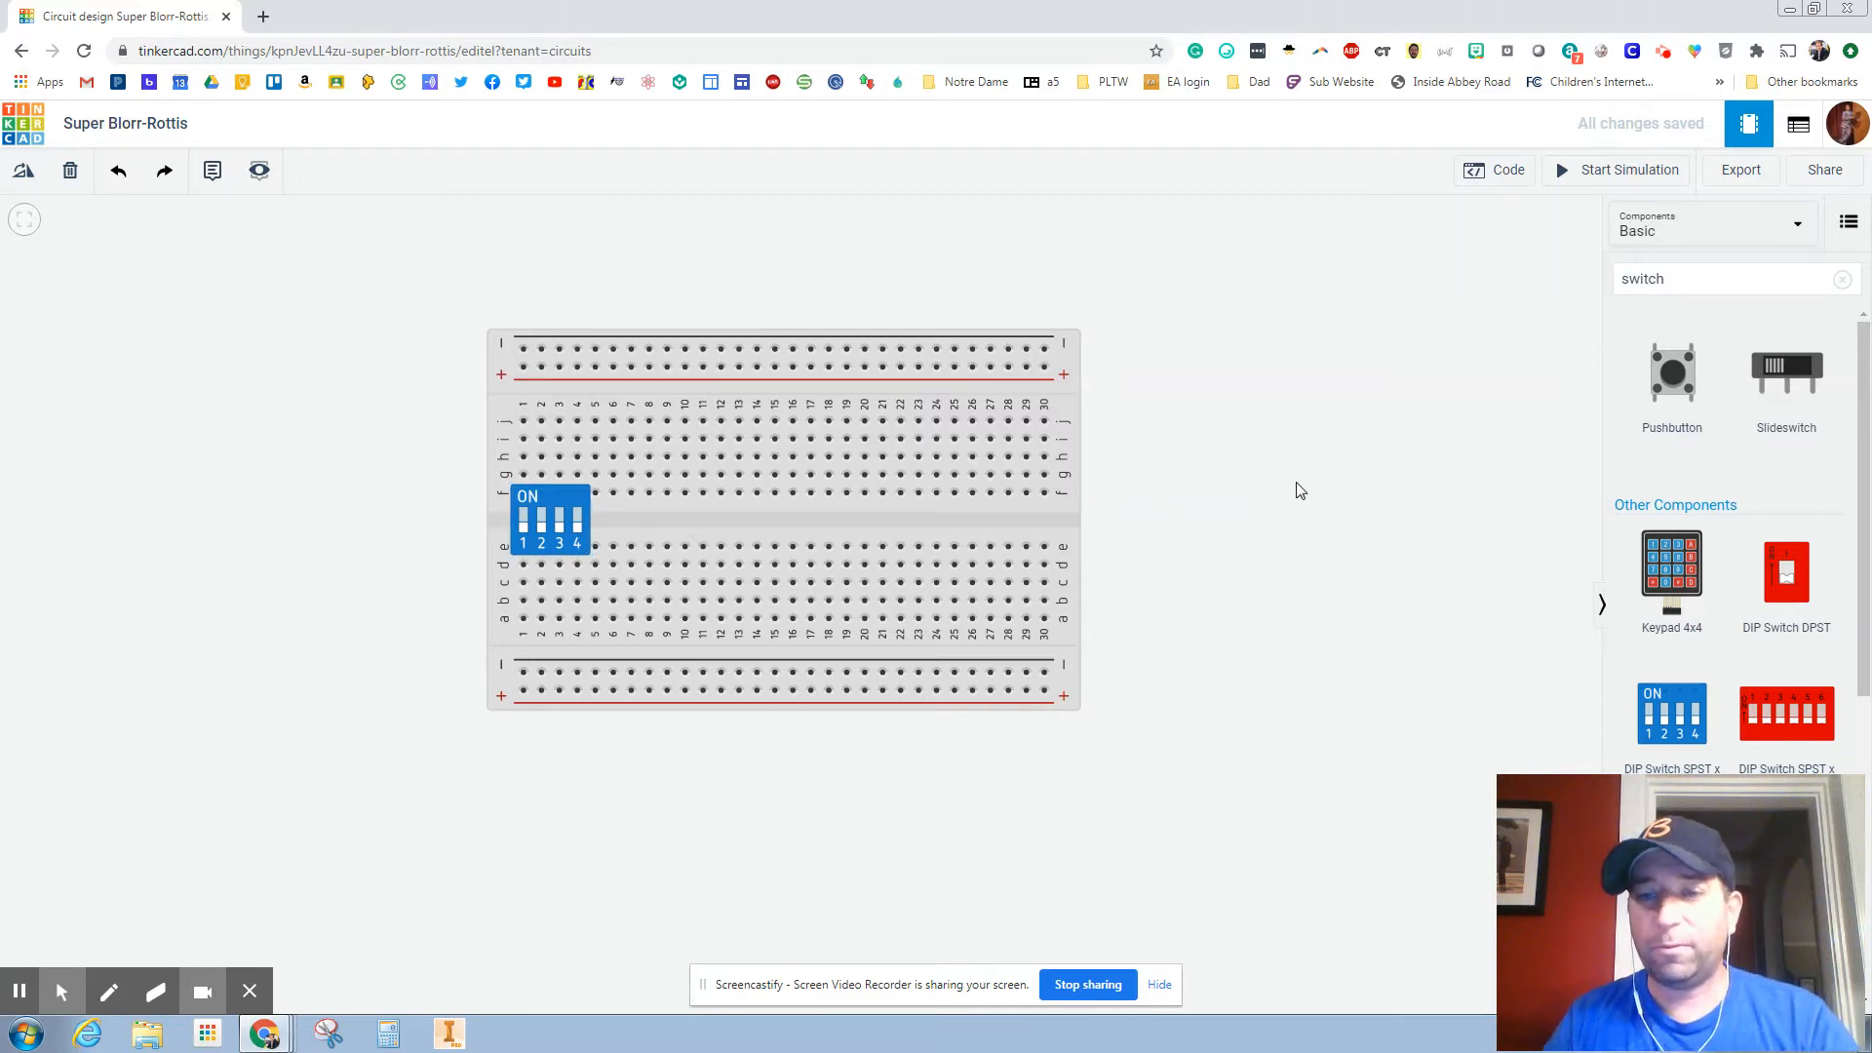
{"action": "mouse_move", "coordinate": [571, 447]}
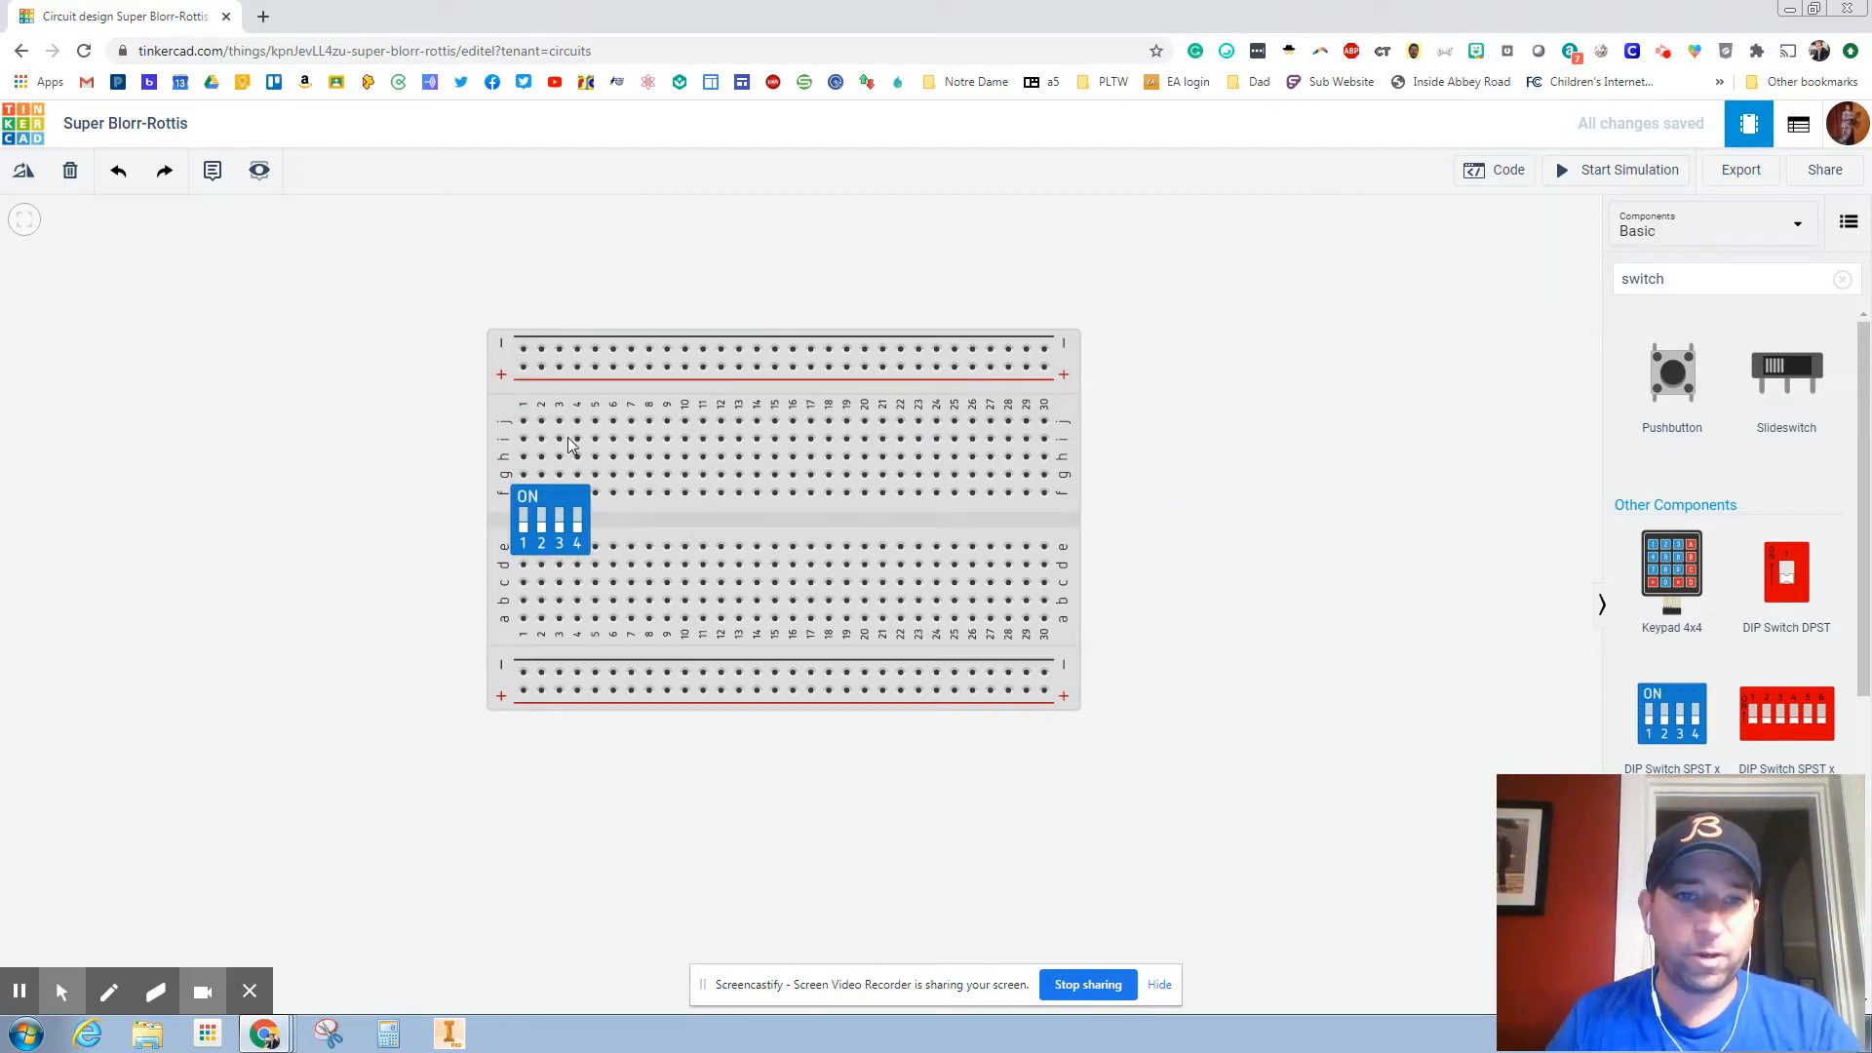
{"action": "mouse_move", "coordinate": [535, 600]}
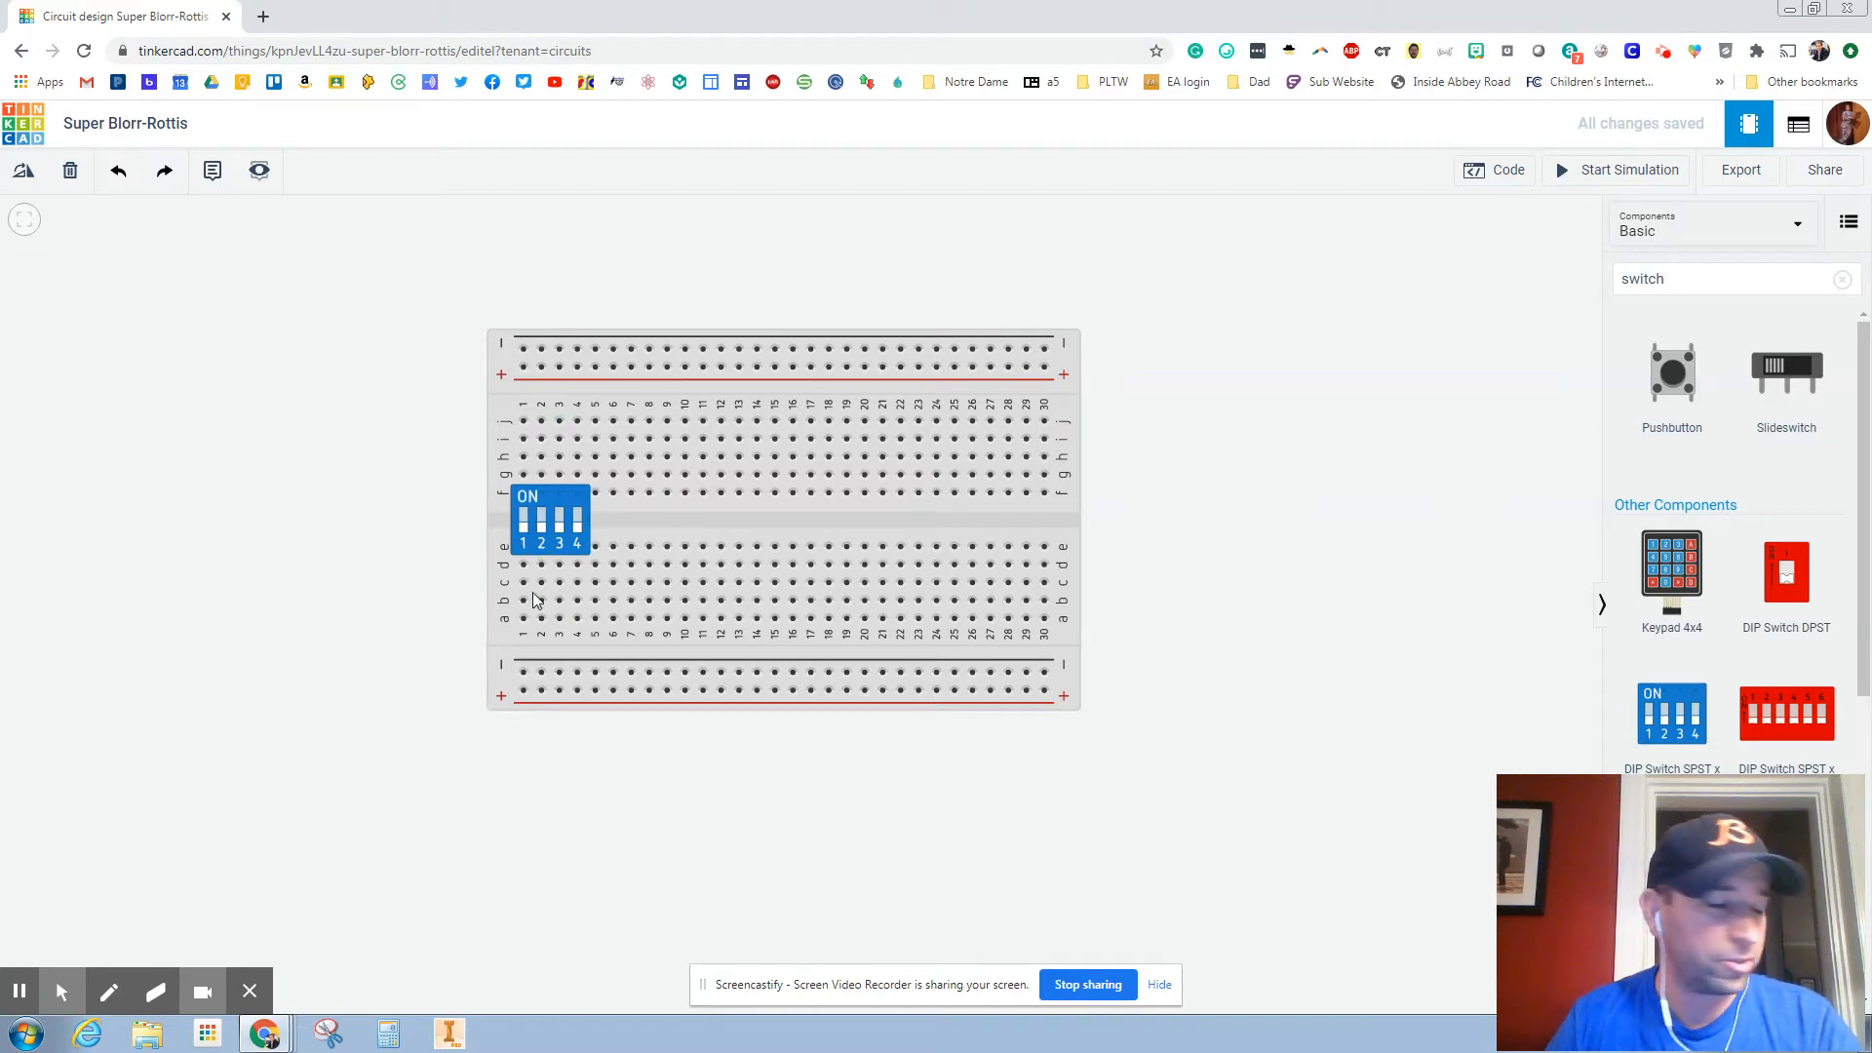
{"action": "mouse_move", "coordinate": [1755, 345]}
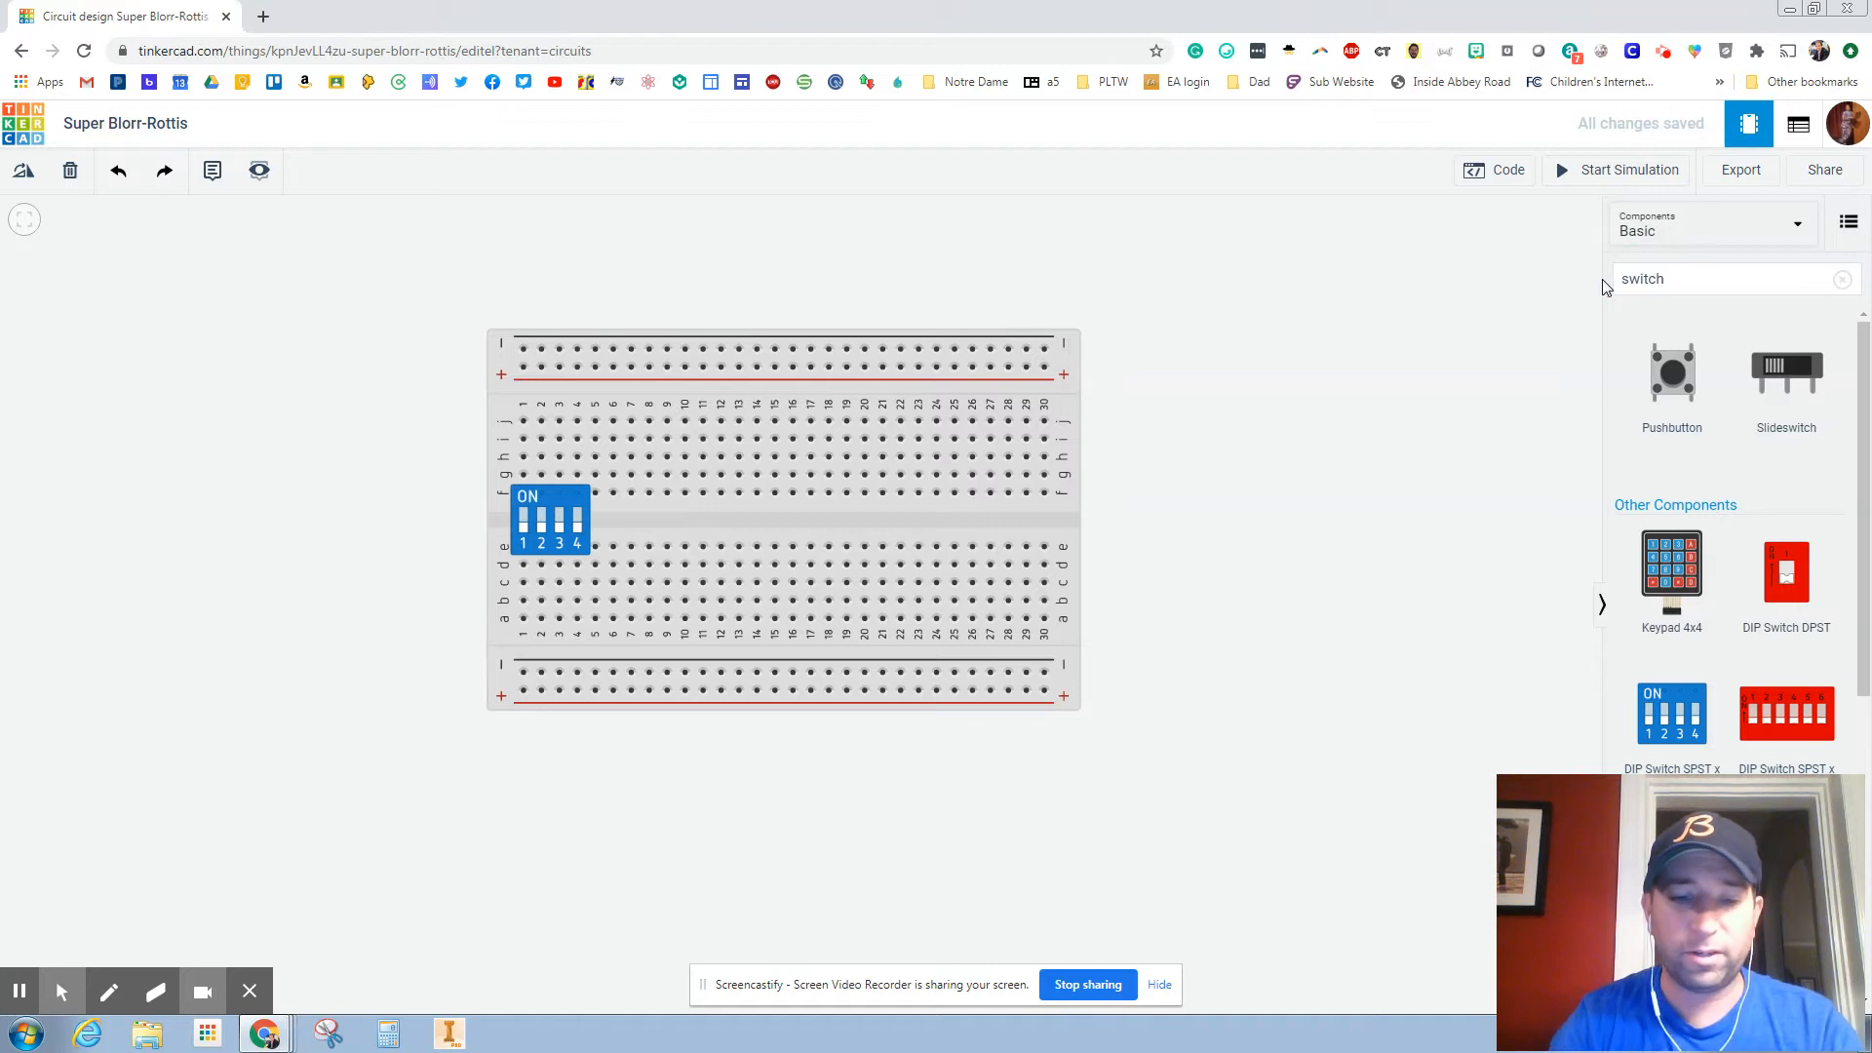
Add a 330 resistor from column 1 down to the bottom power rail.
{"action": "left_click", "coordinate": [1494, 170]}
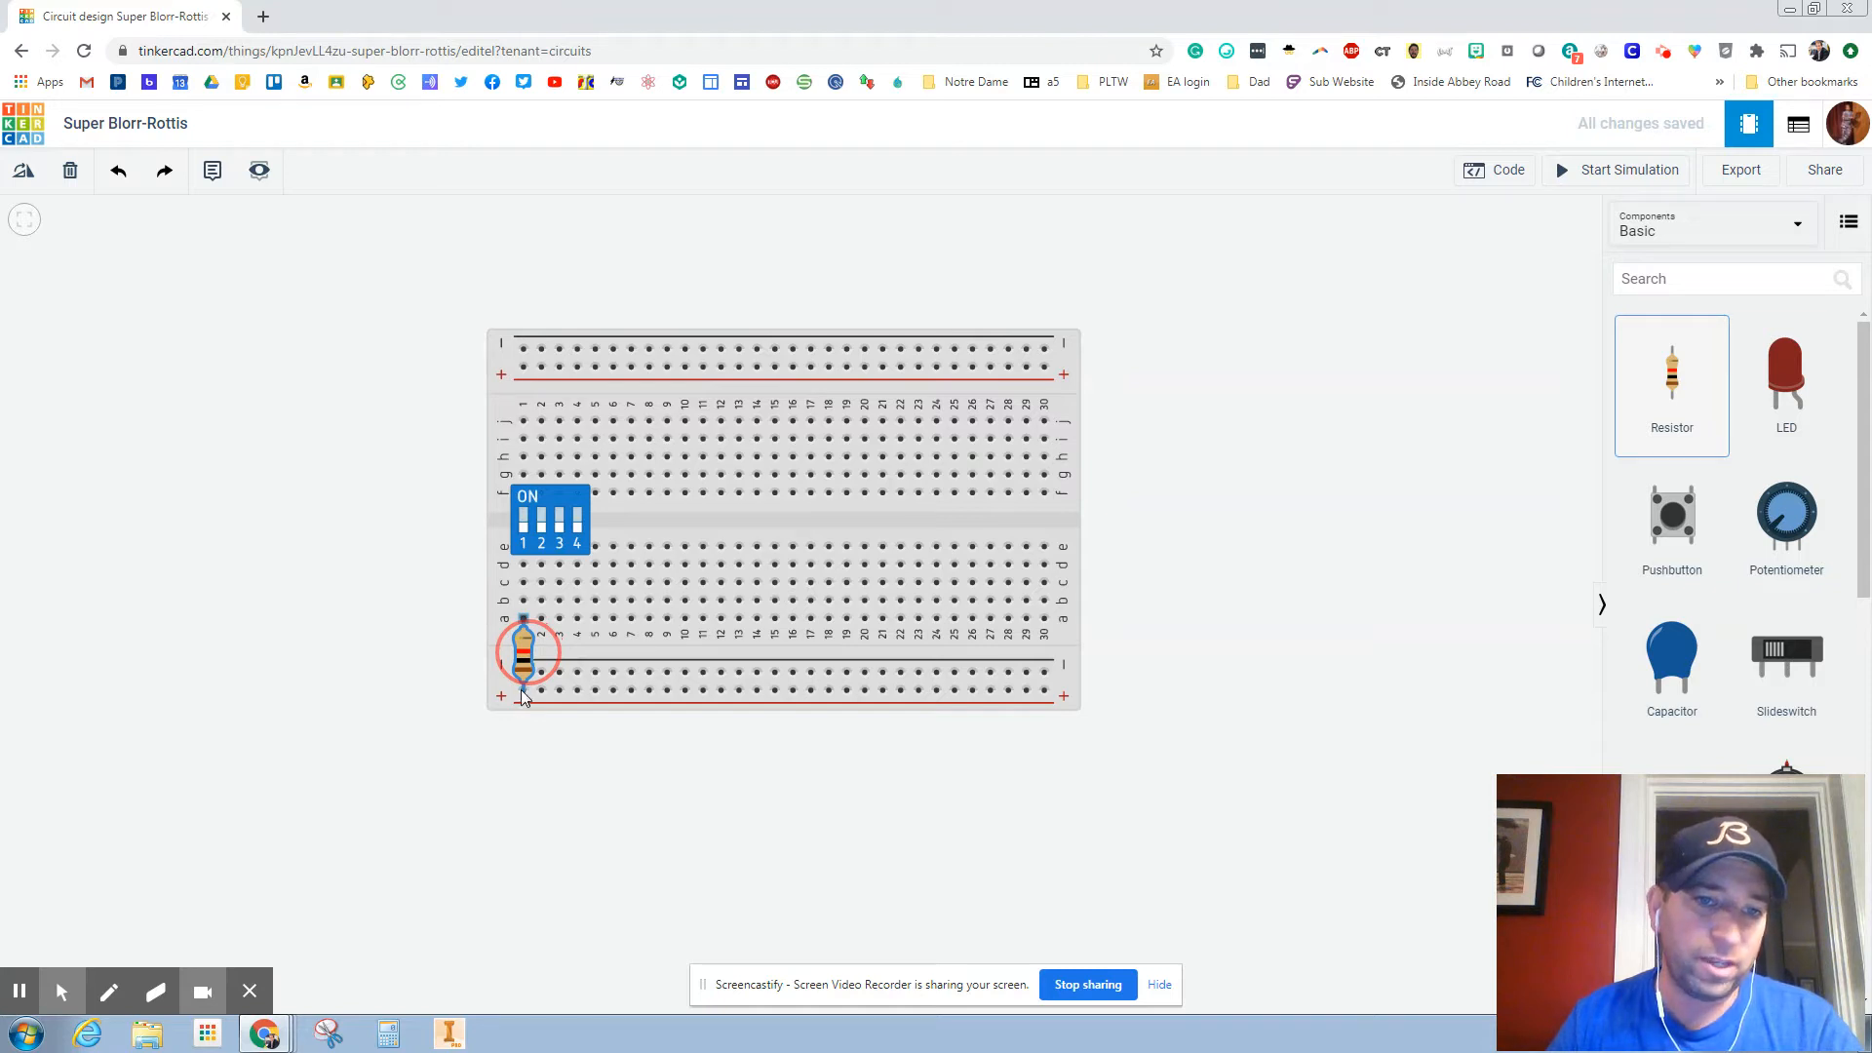
{"action": "left_click", "coordinate": [525, 654]}
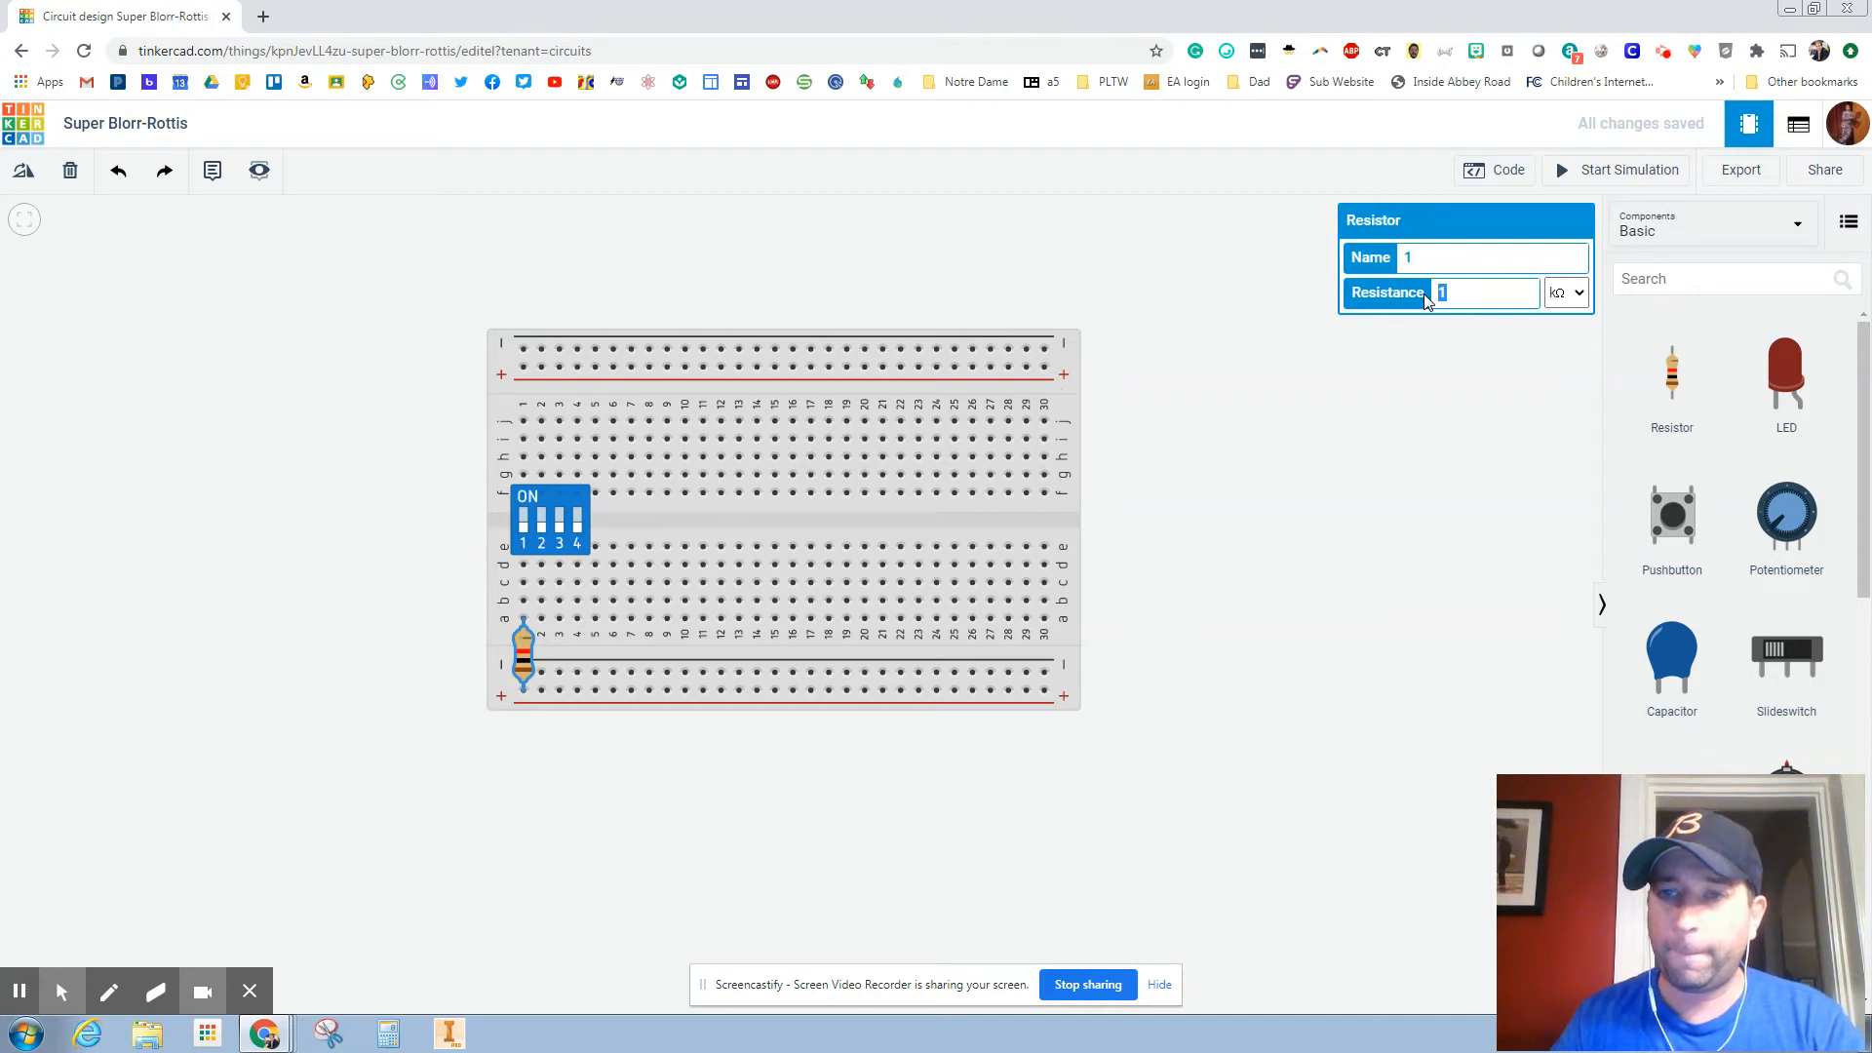
{"action": "type", "text": "330"}
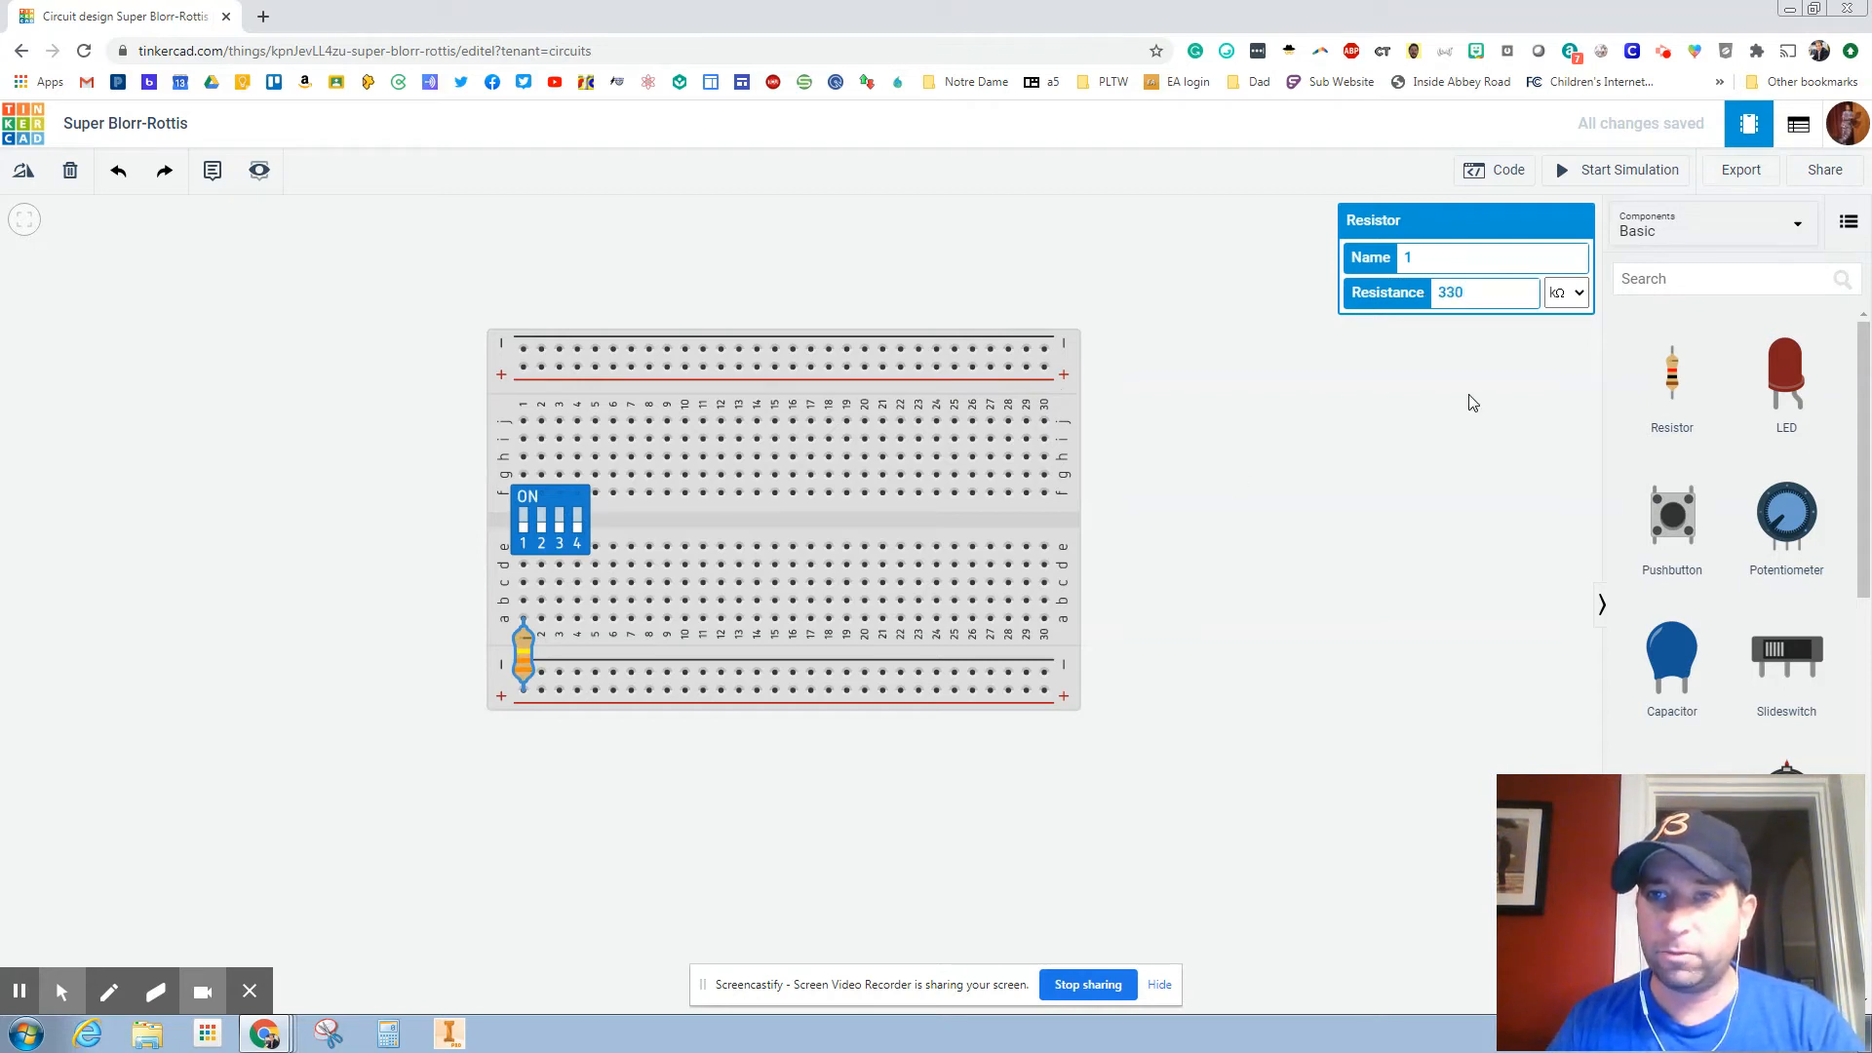
{"action": "left_click", "coordinate": [1565, 293]}
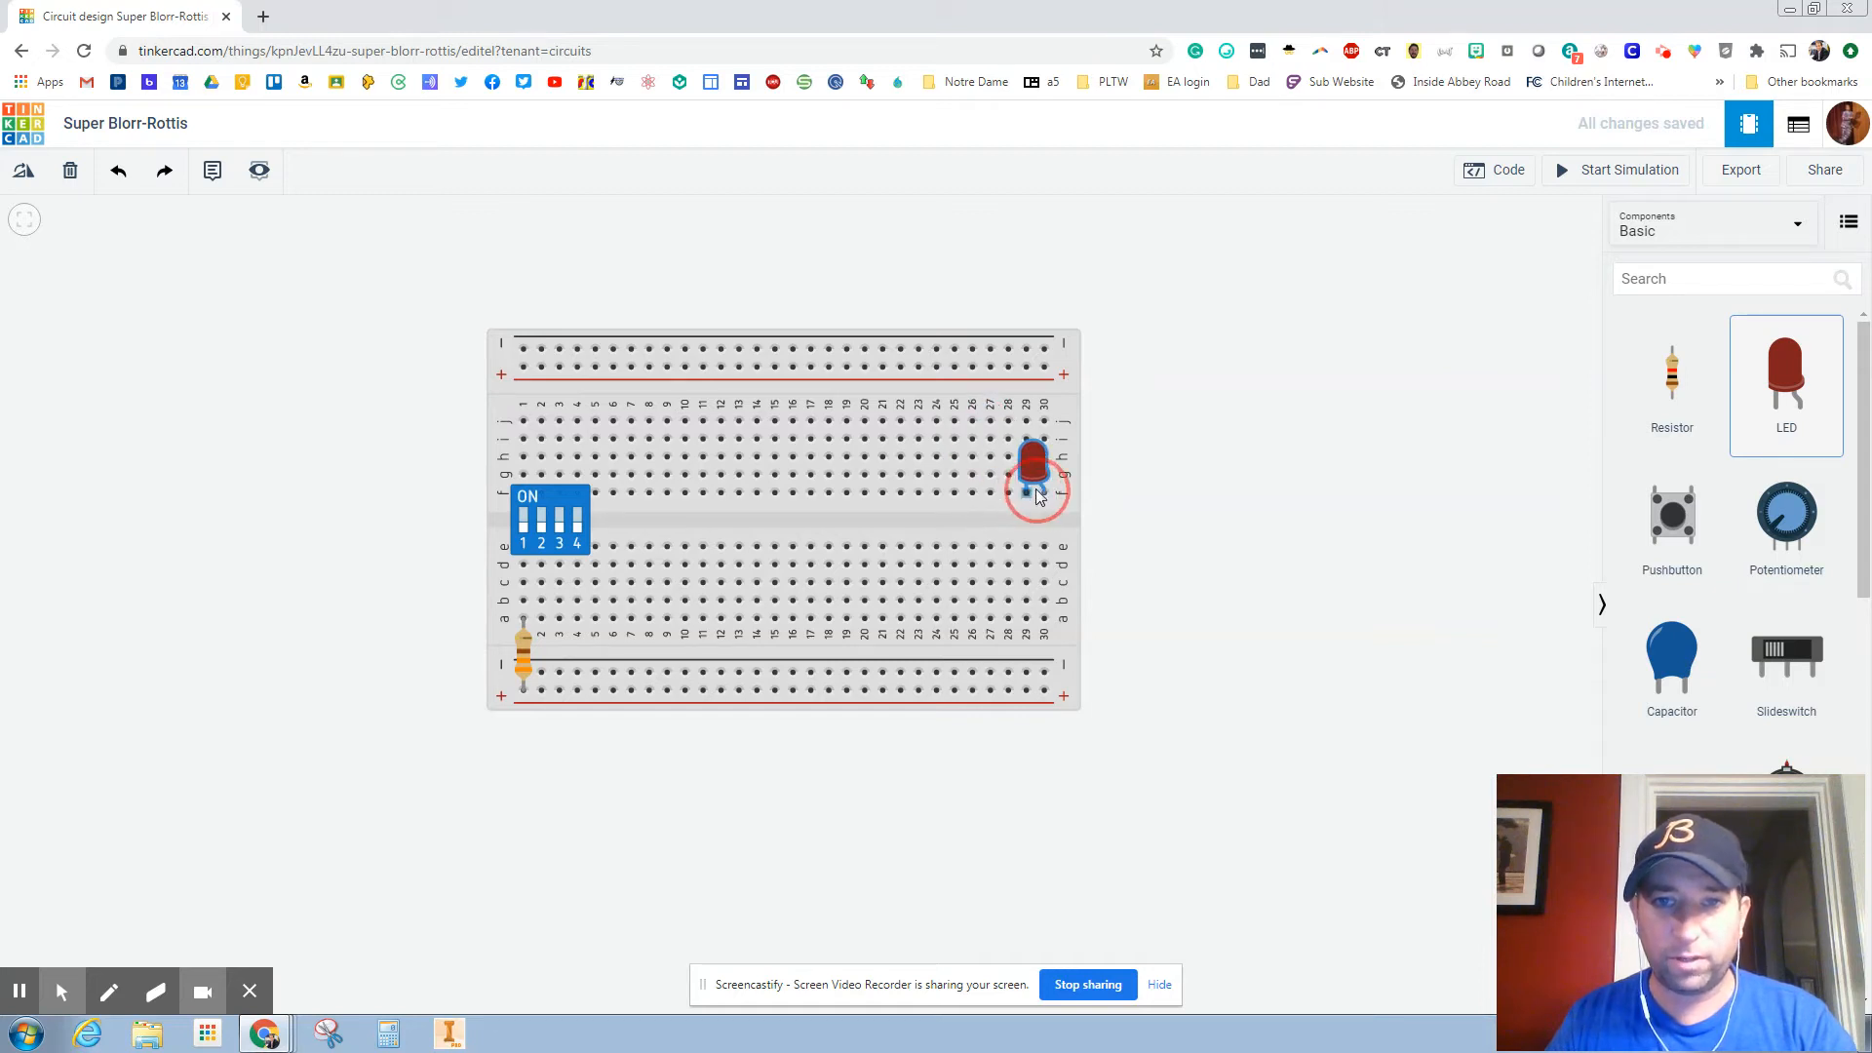
Place a red LED in the breadboard's upper half near column 29.
{"action": "left_click", "coordinate": [1032, 477]}
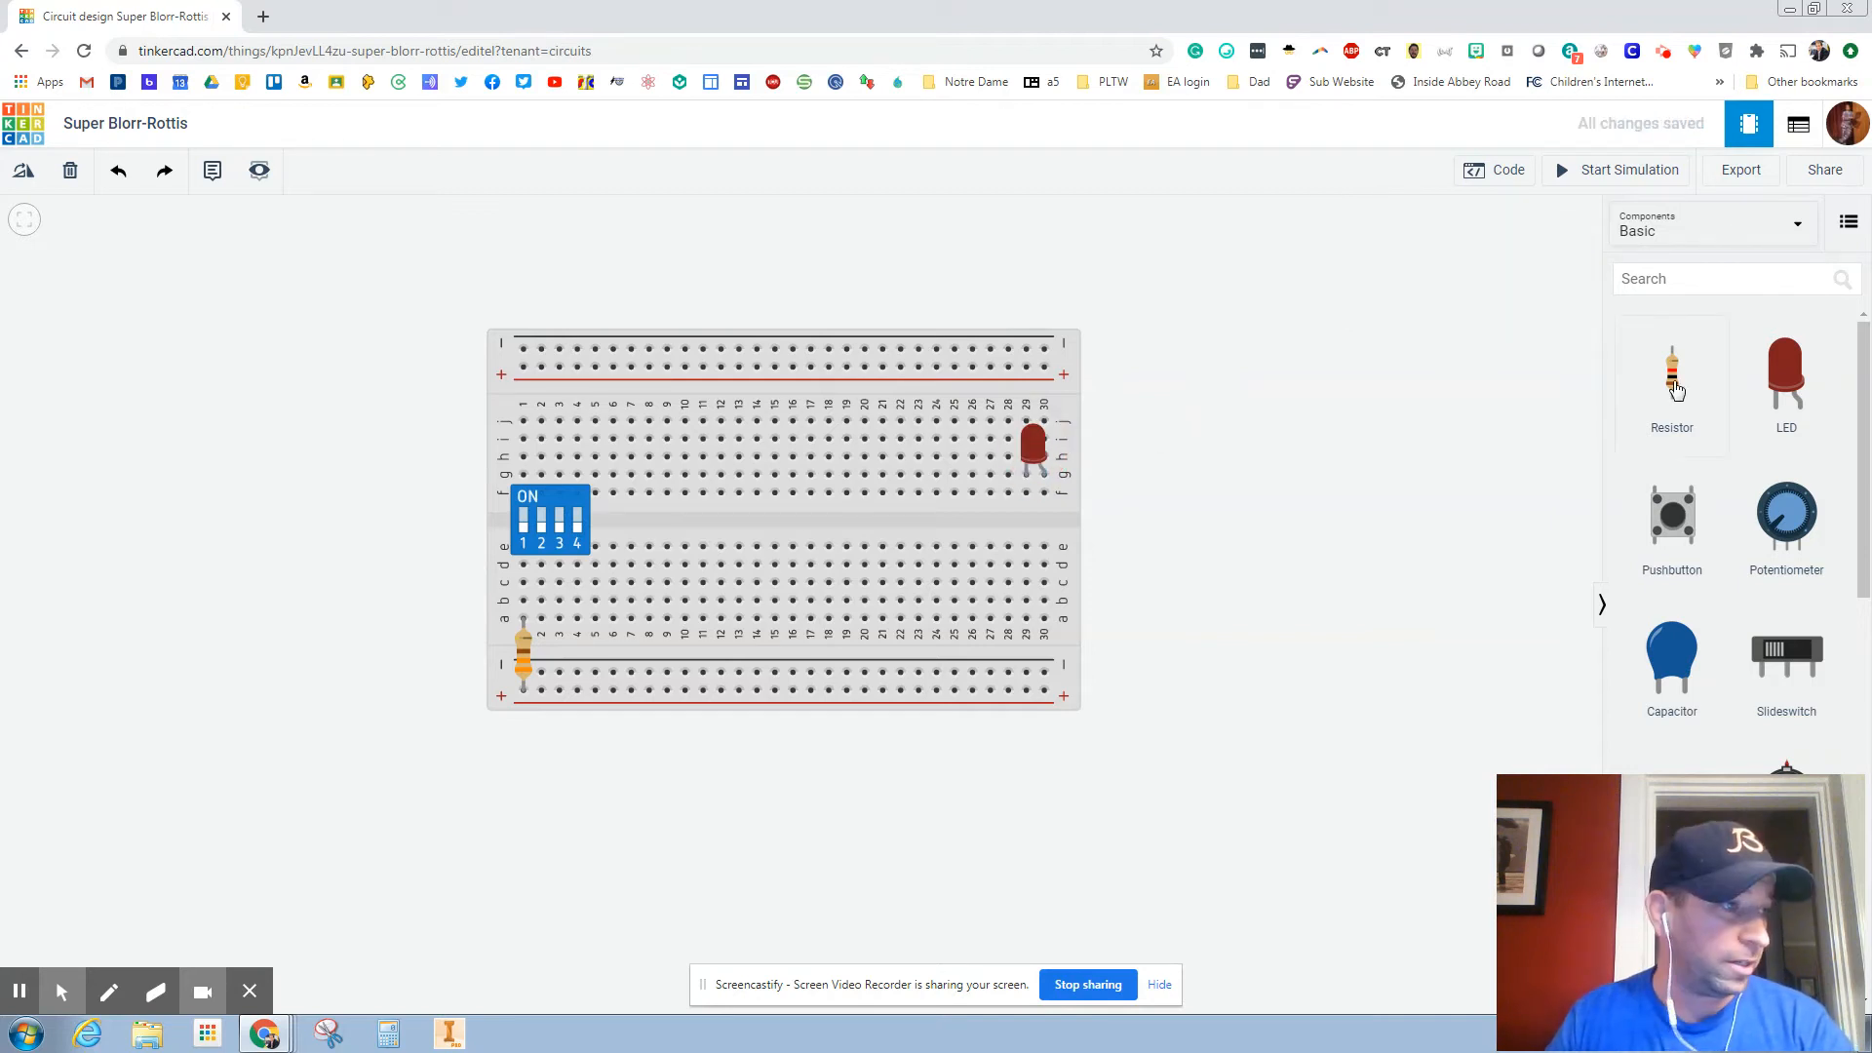
{"action": "mouse_move", "coordinate": [1132, 384]}
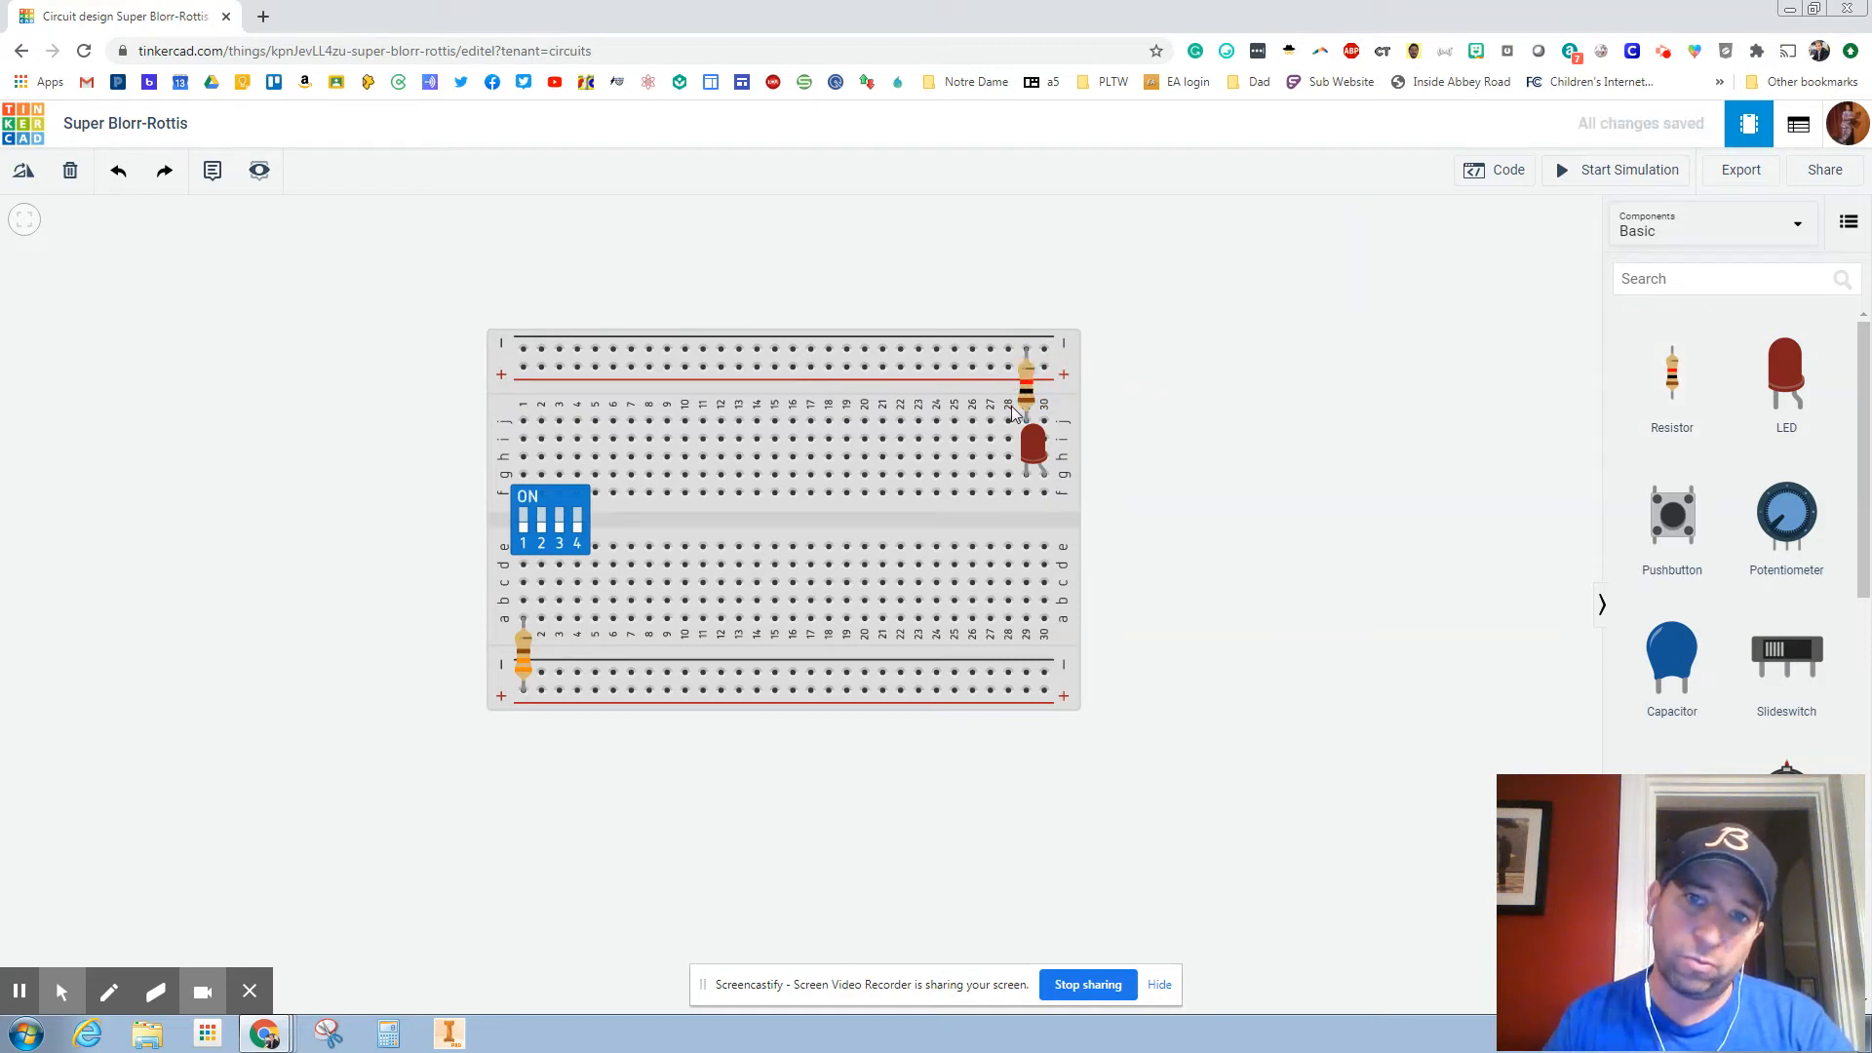
{"action": "mouse_move", "coordinate": [1051, 413]}
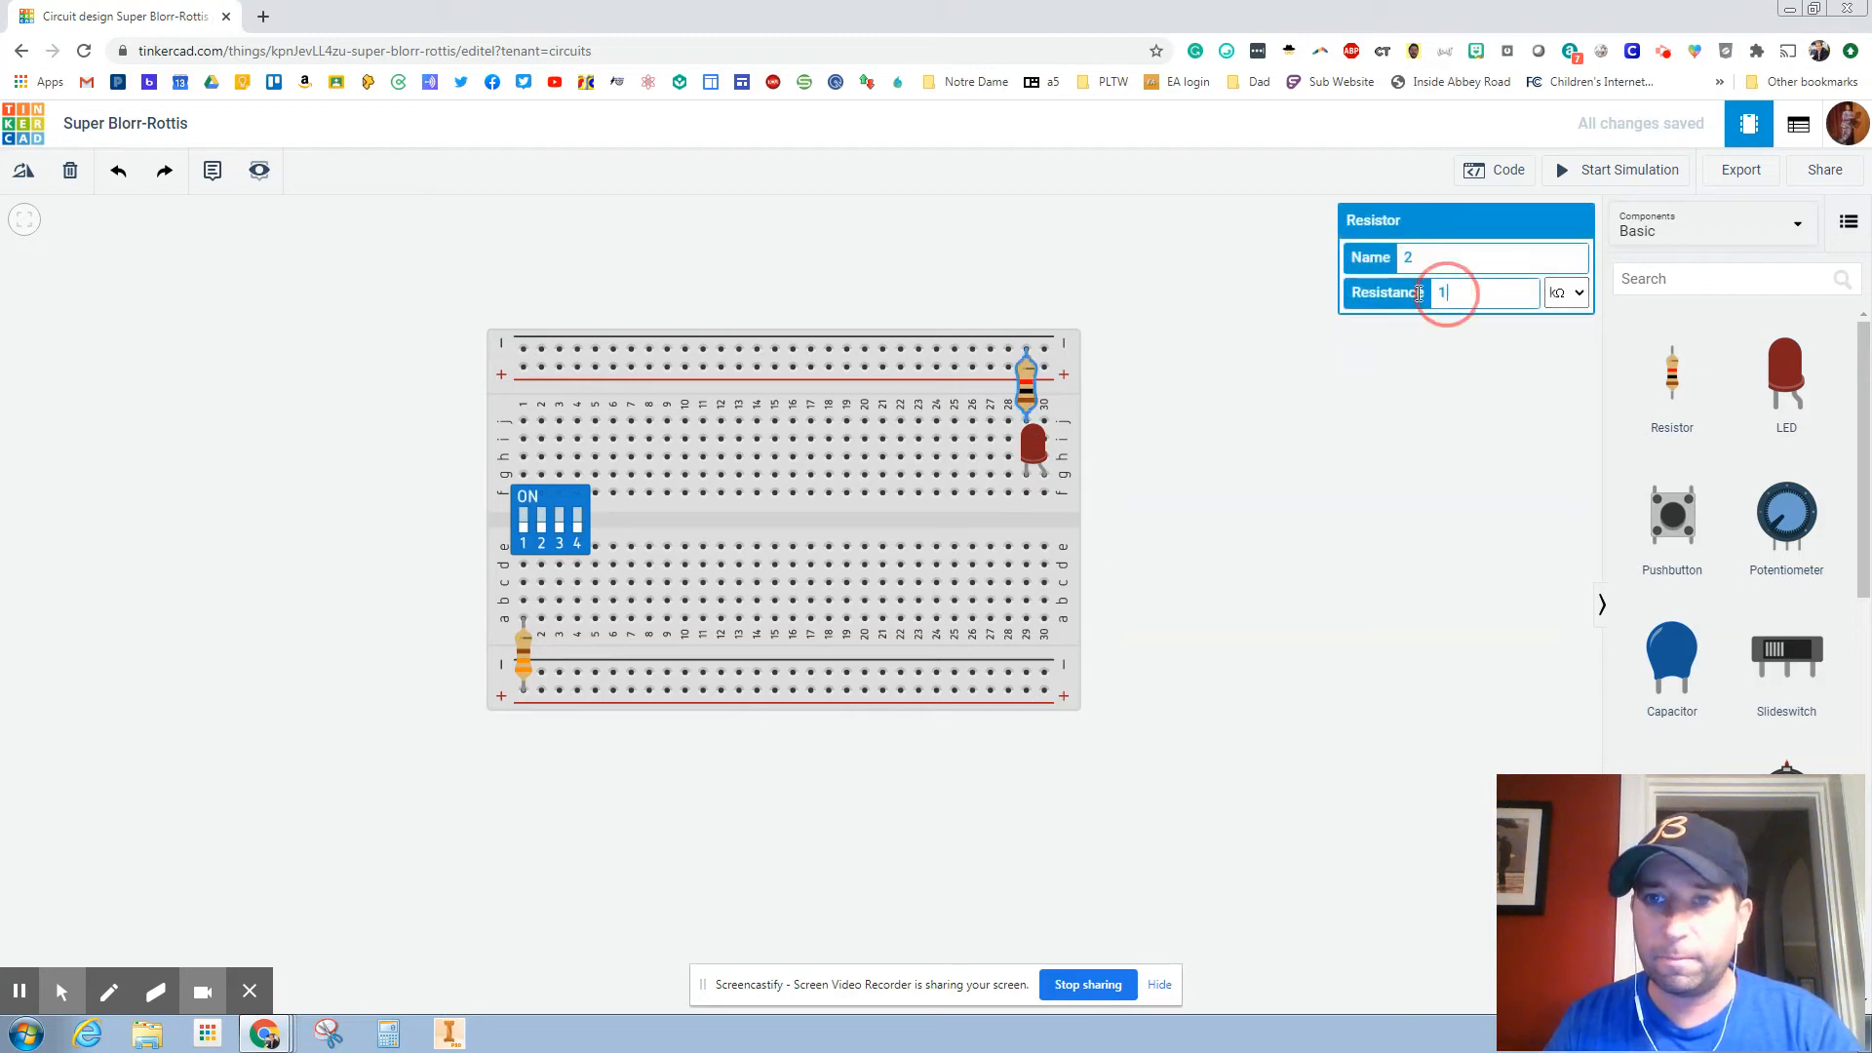
Connect a 220 resistor from the top rail to the LED's column.
{"action": "type", "text": "220"}
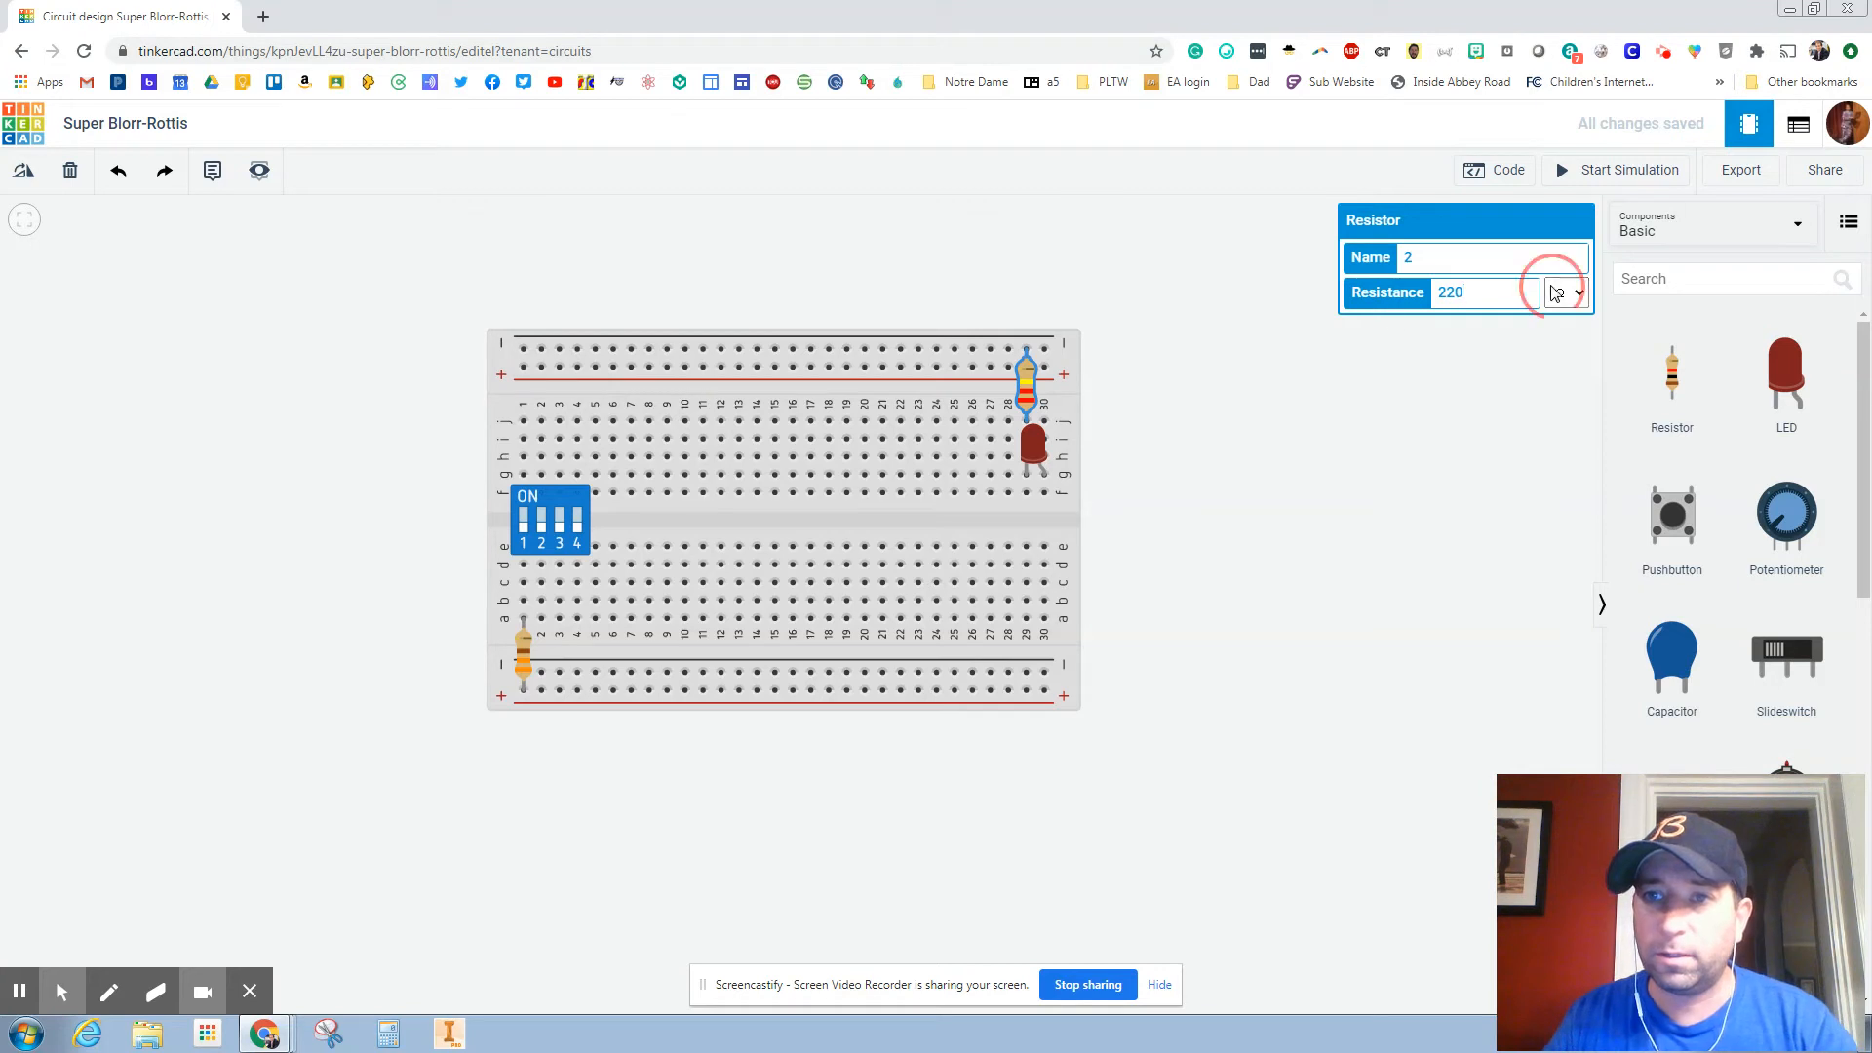
{"action": "mouse_move", "coordinate": [1339, 506]}
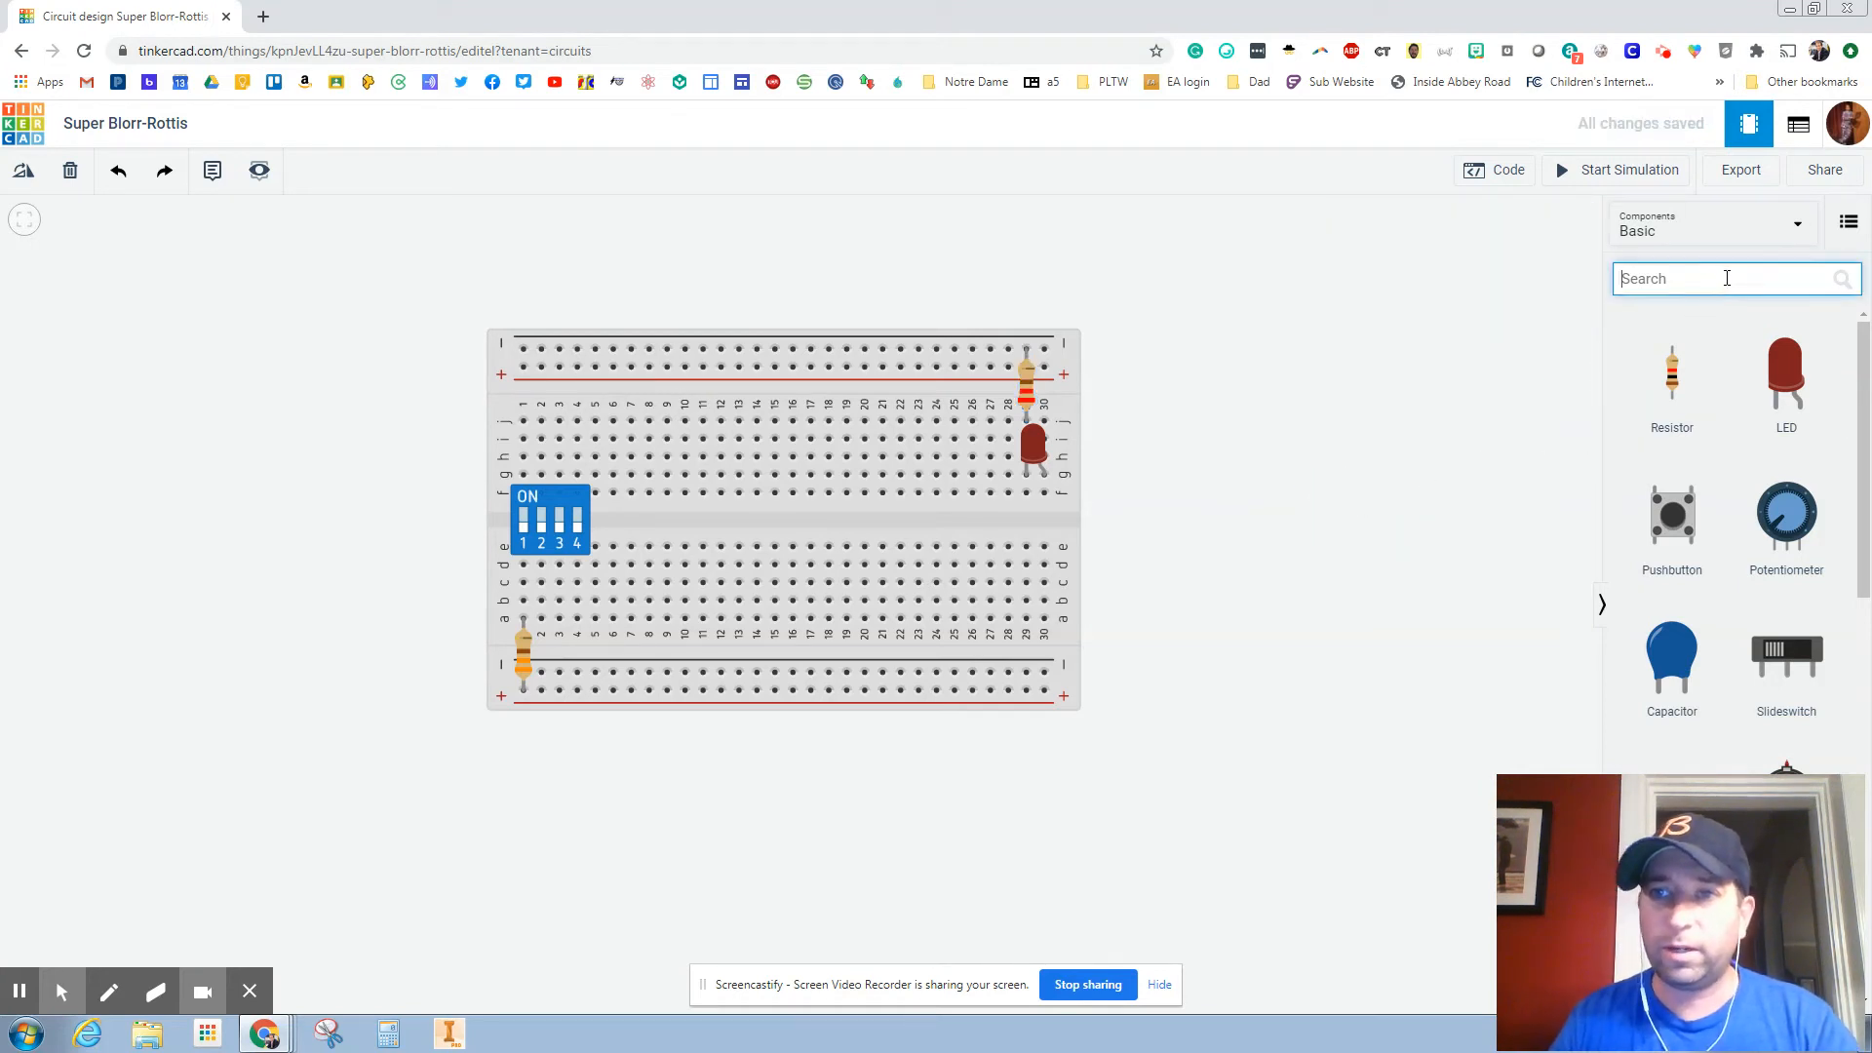
Search 'power supp', place a bench power supply above the breadboard, and wire it to the top rail.
{"action": "type", "text": "power"}
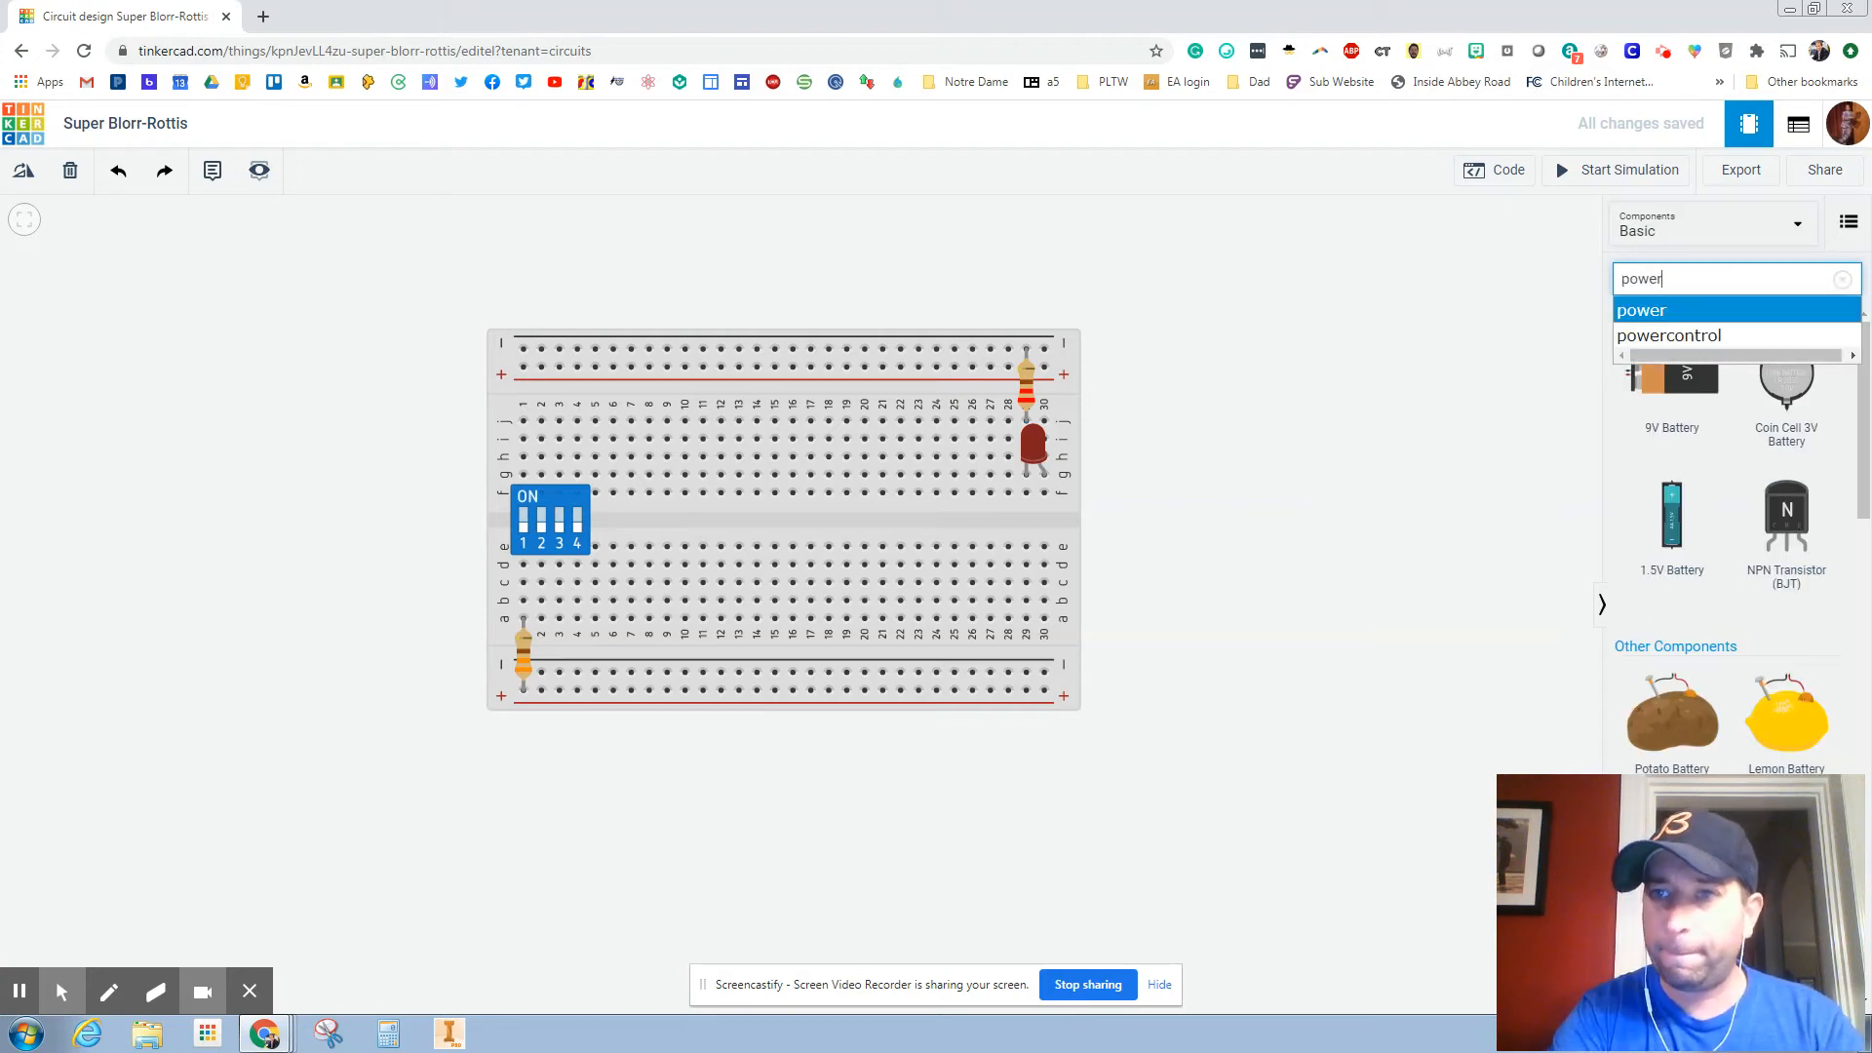
{"action": "type", "text": "supp"}
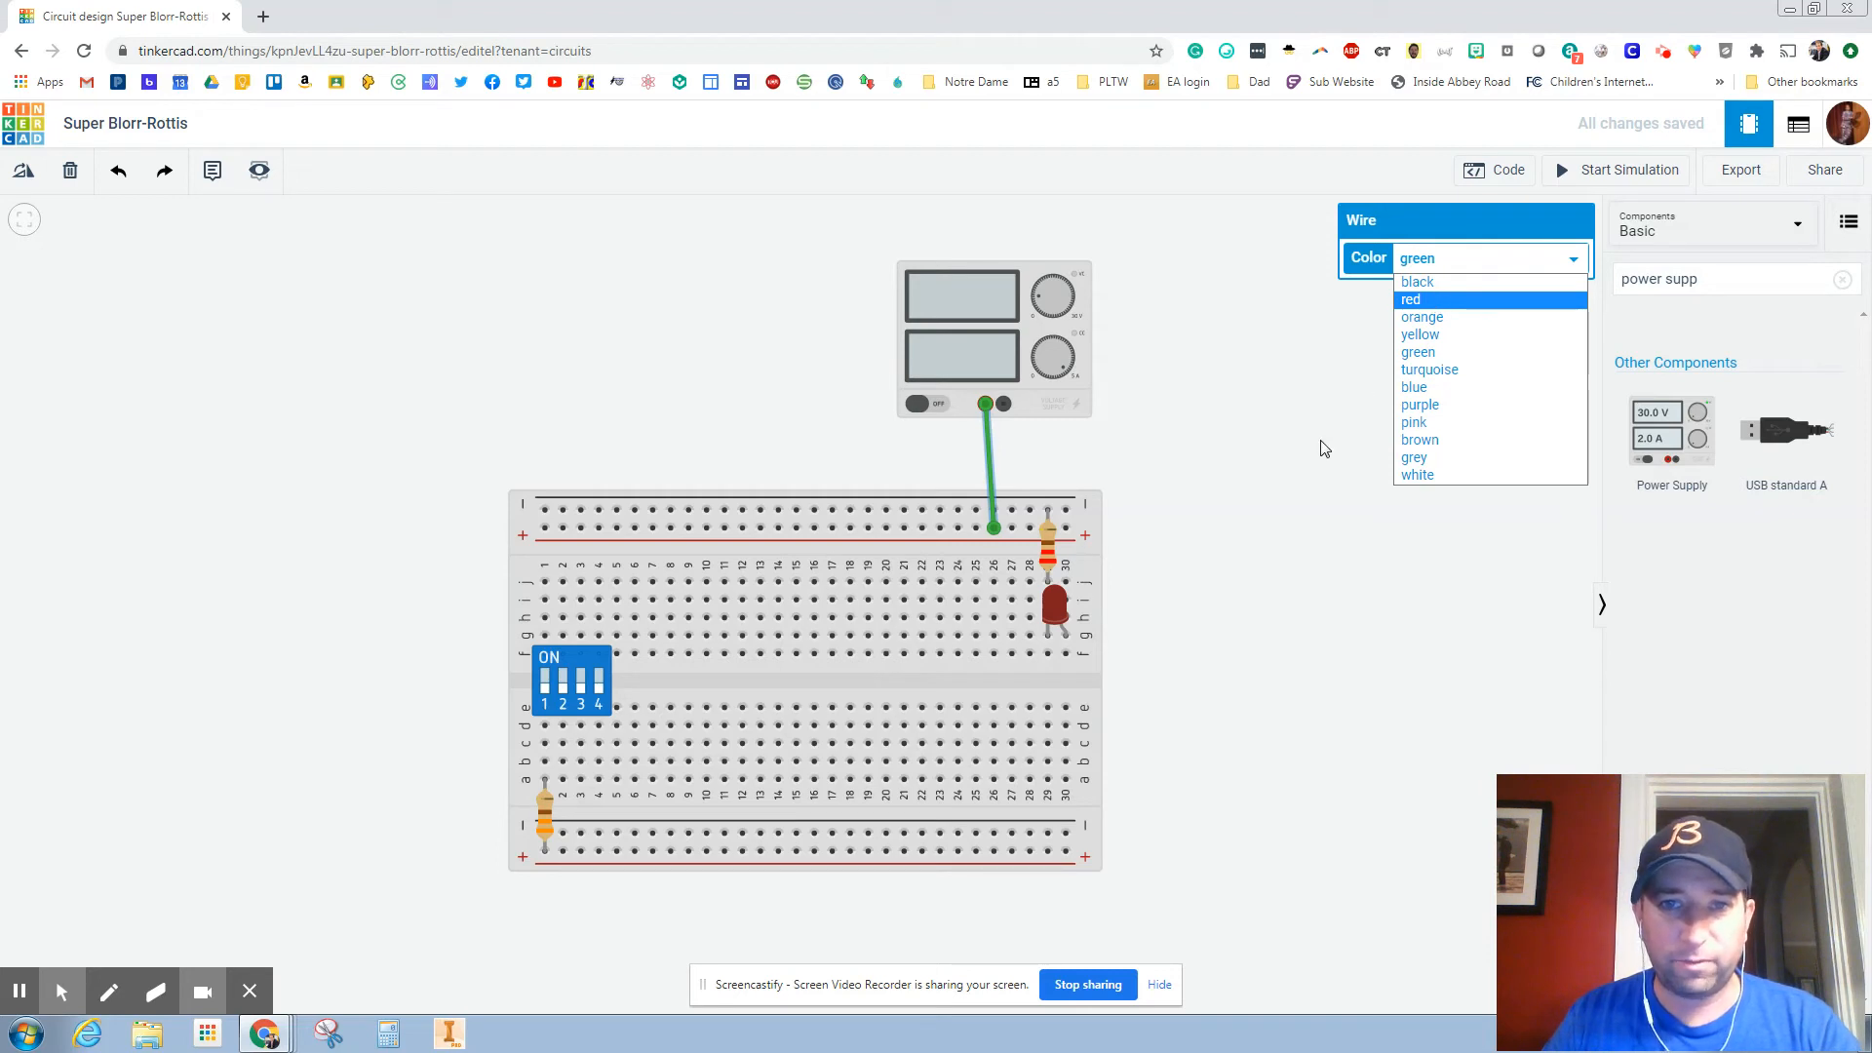
Colour the supply leads red and black, and add black and red top-to-bottom rail jumpers.
{"action": "left_click", "coordinate": [1411, 298]}
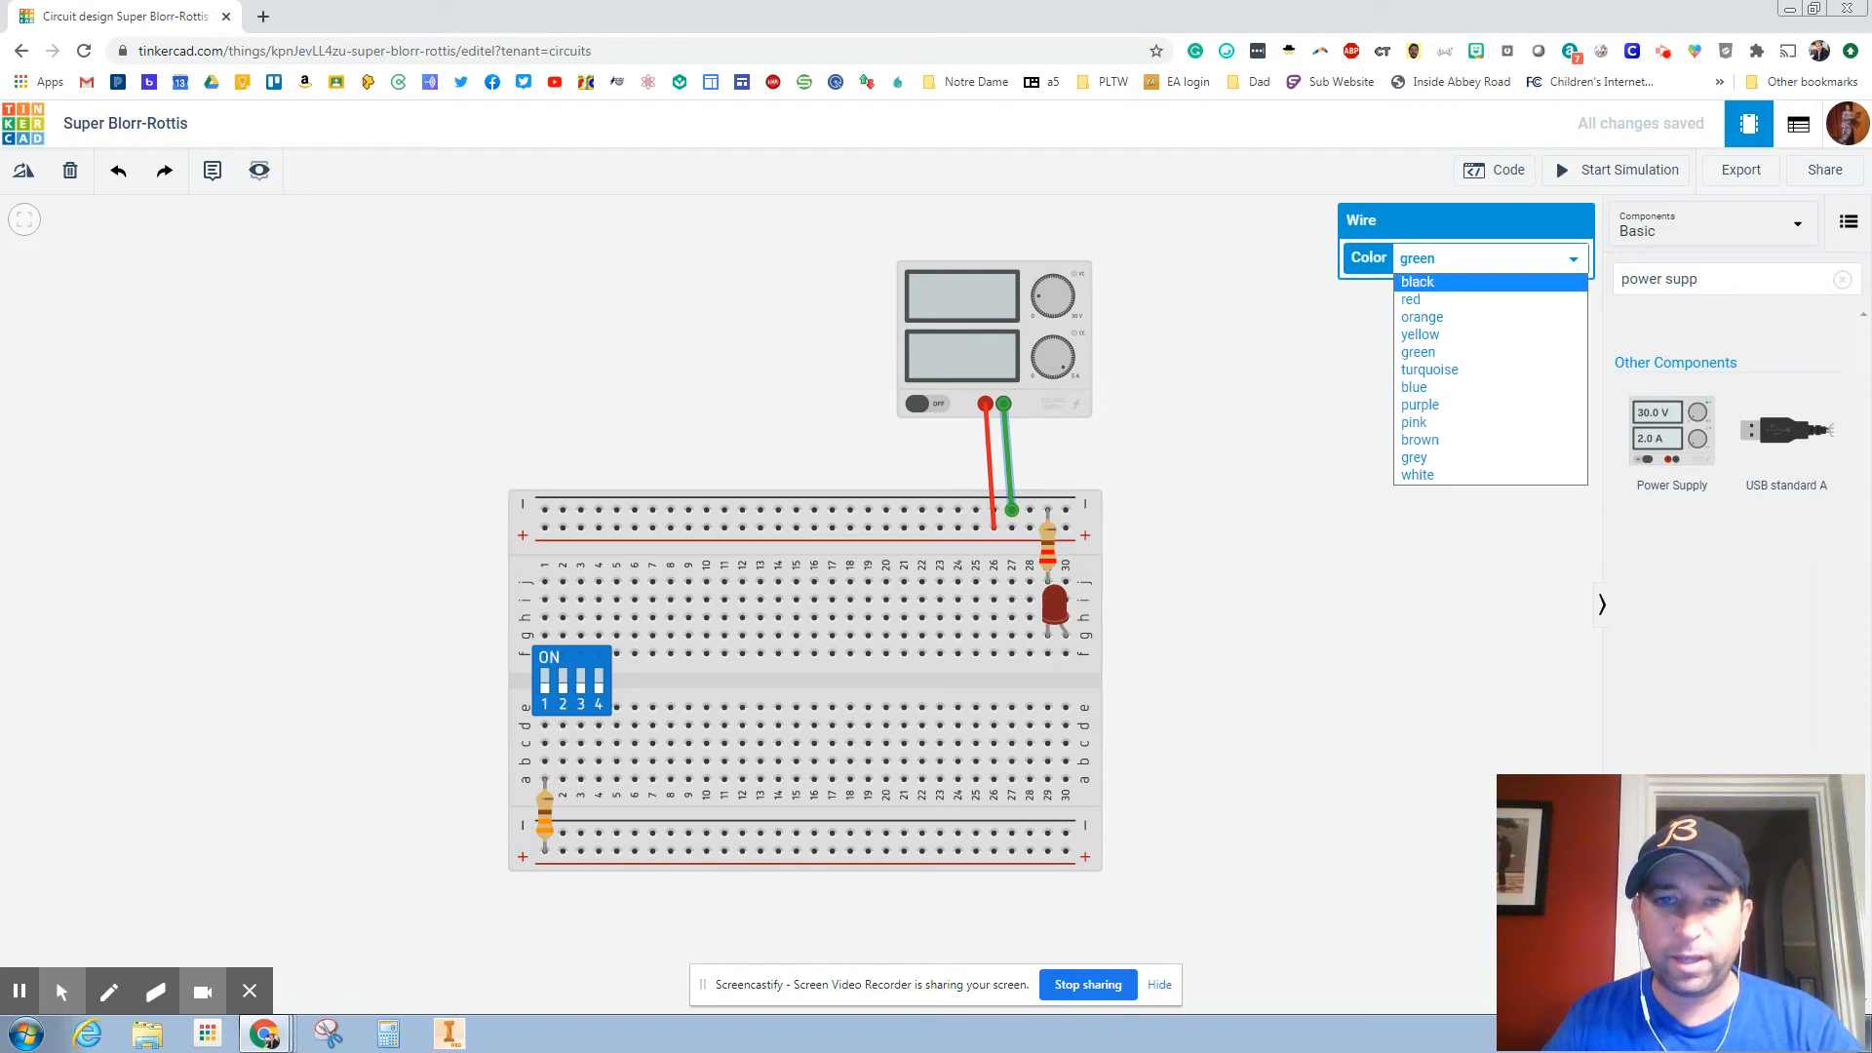
{"action": "left_click", "coordinate": [1419, 282]}
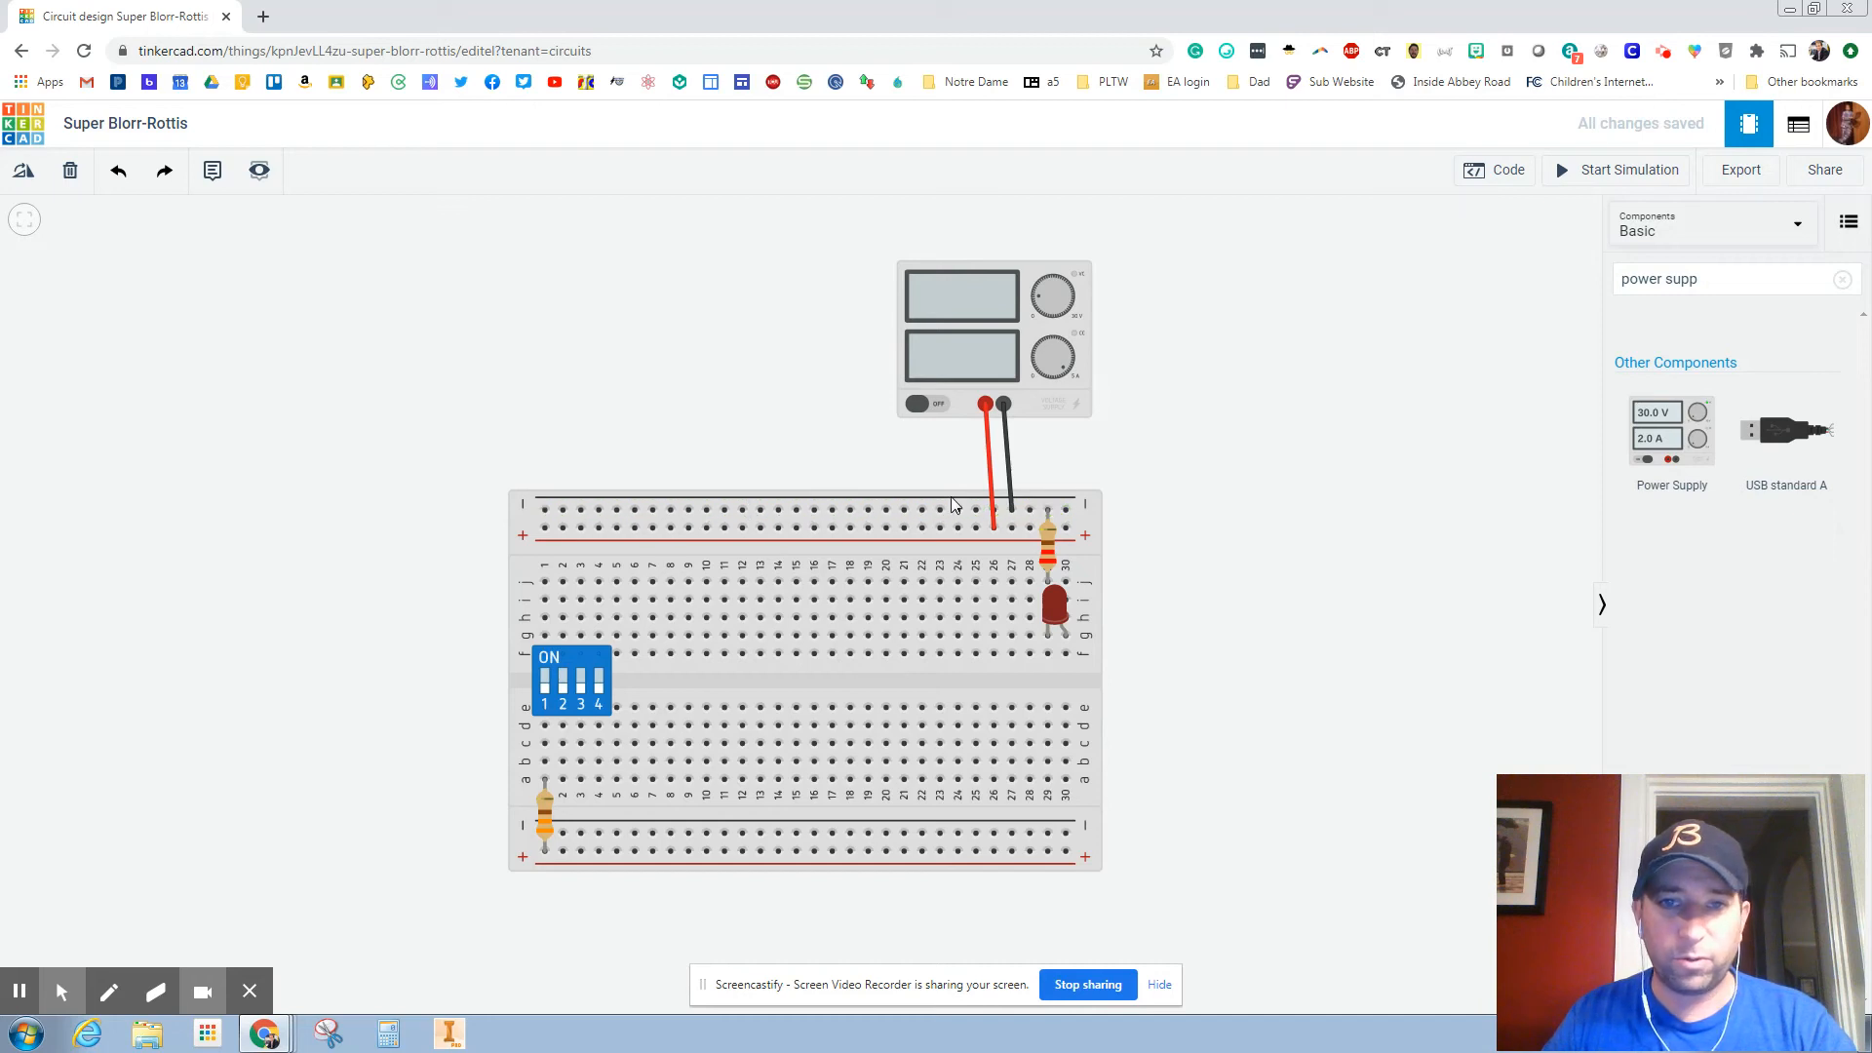
{"action": "mouse_move", "coordinate": [669, 533]}
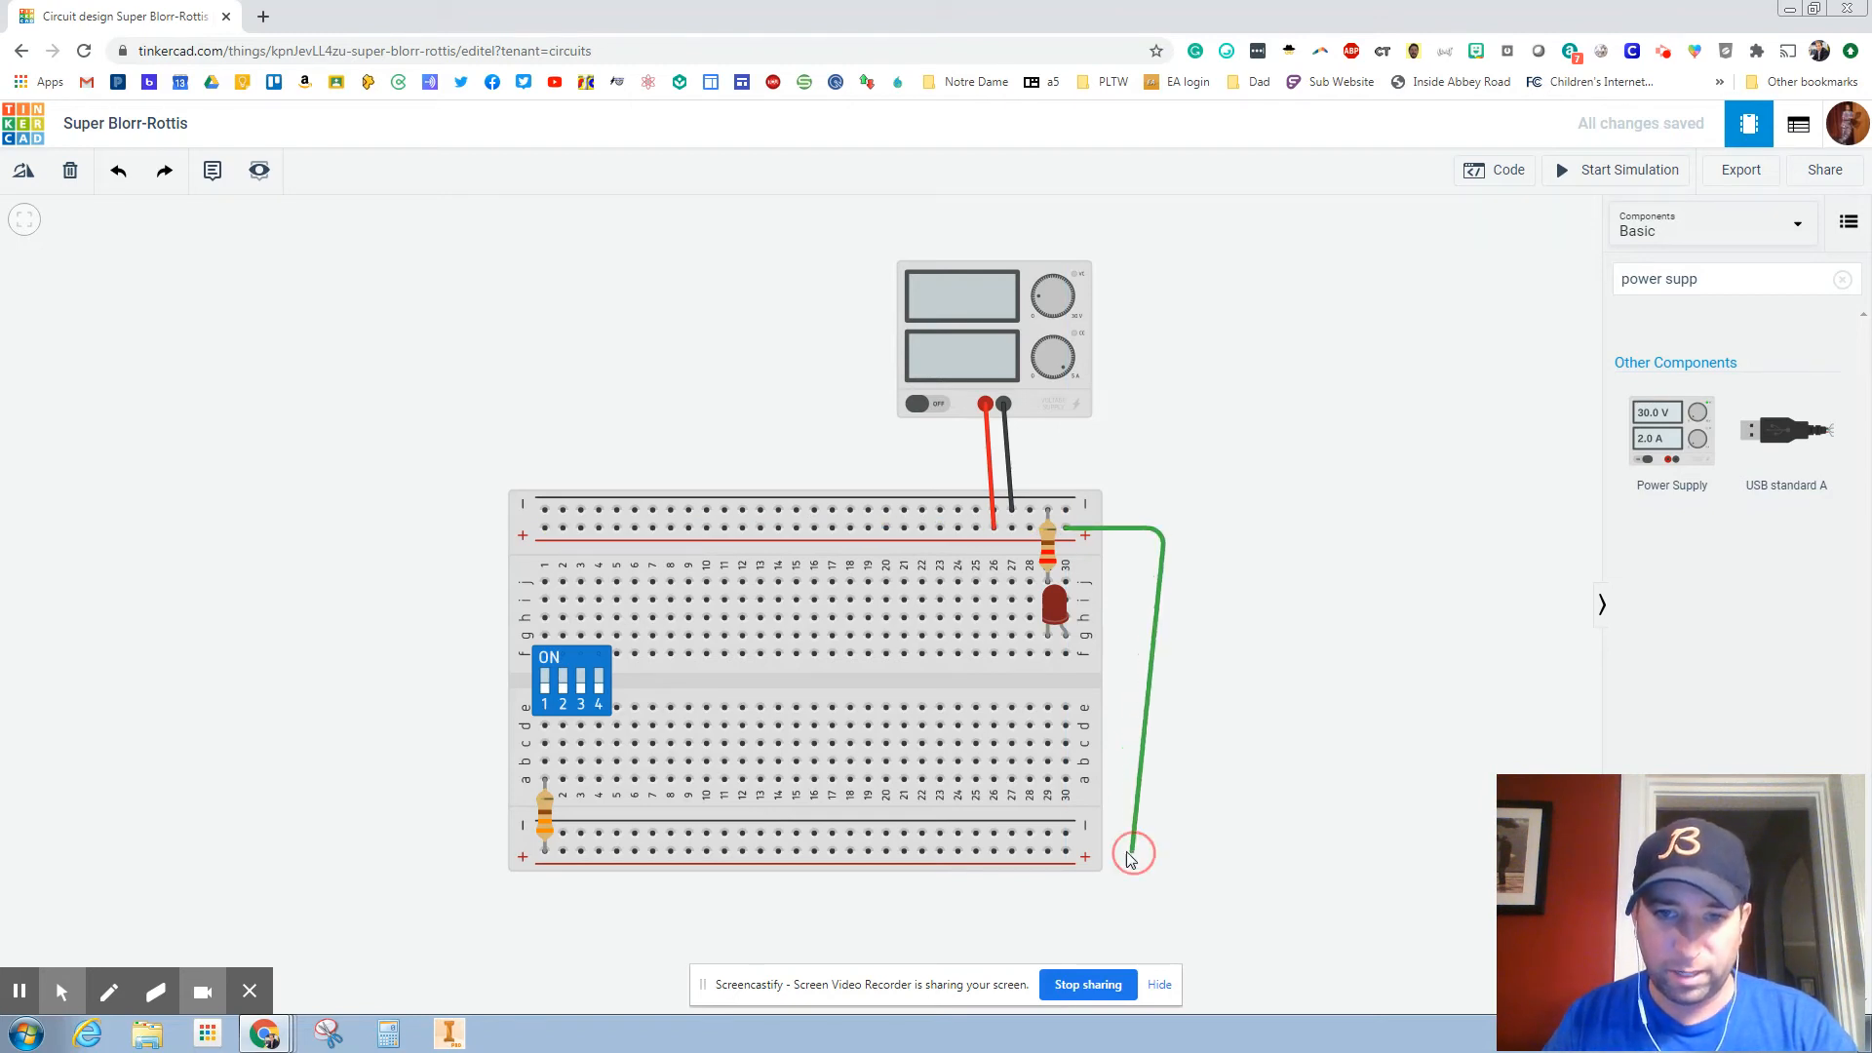
{"action": "left_click", "coordinate": [1086, 851]}
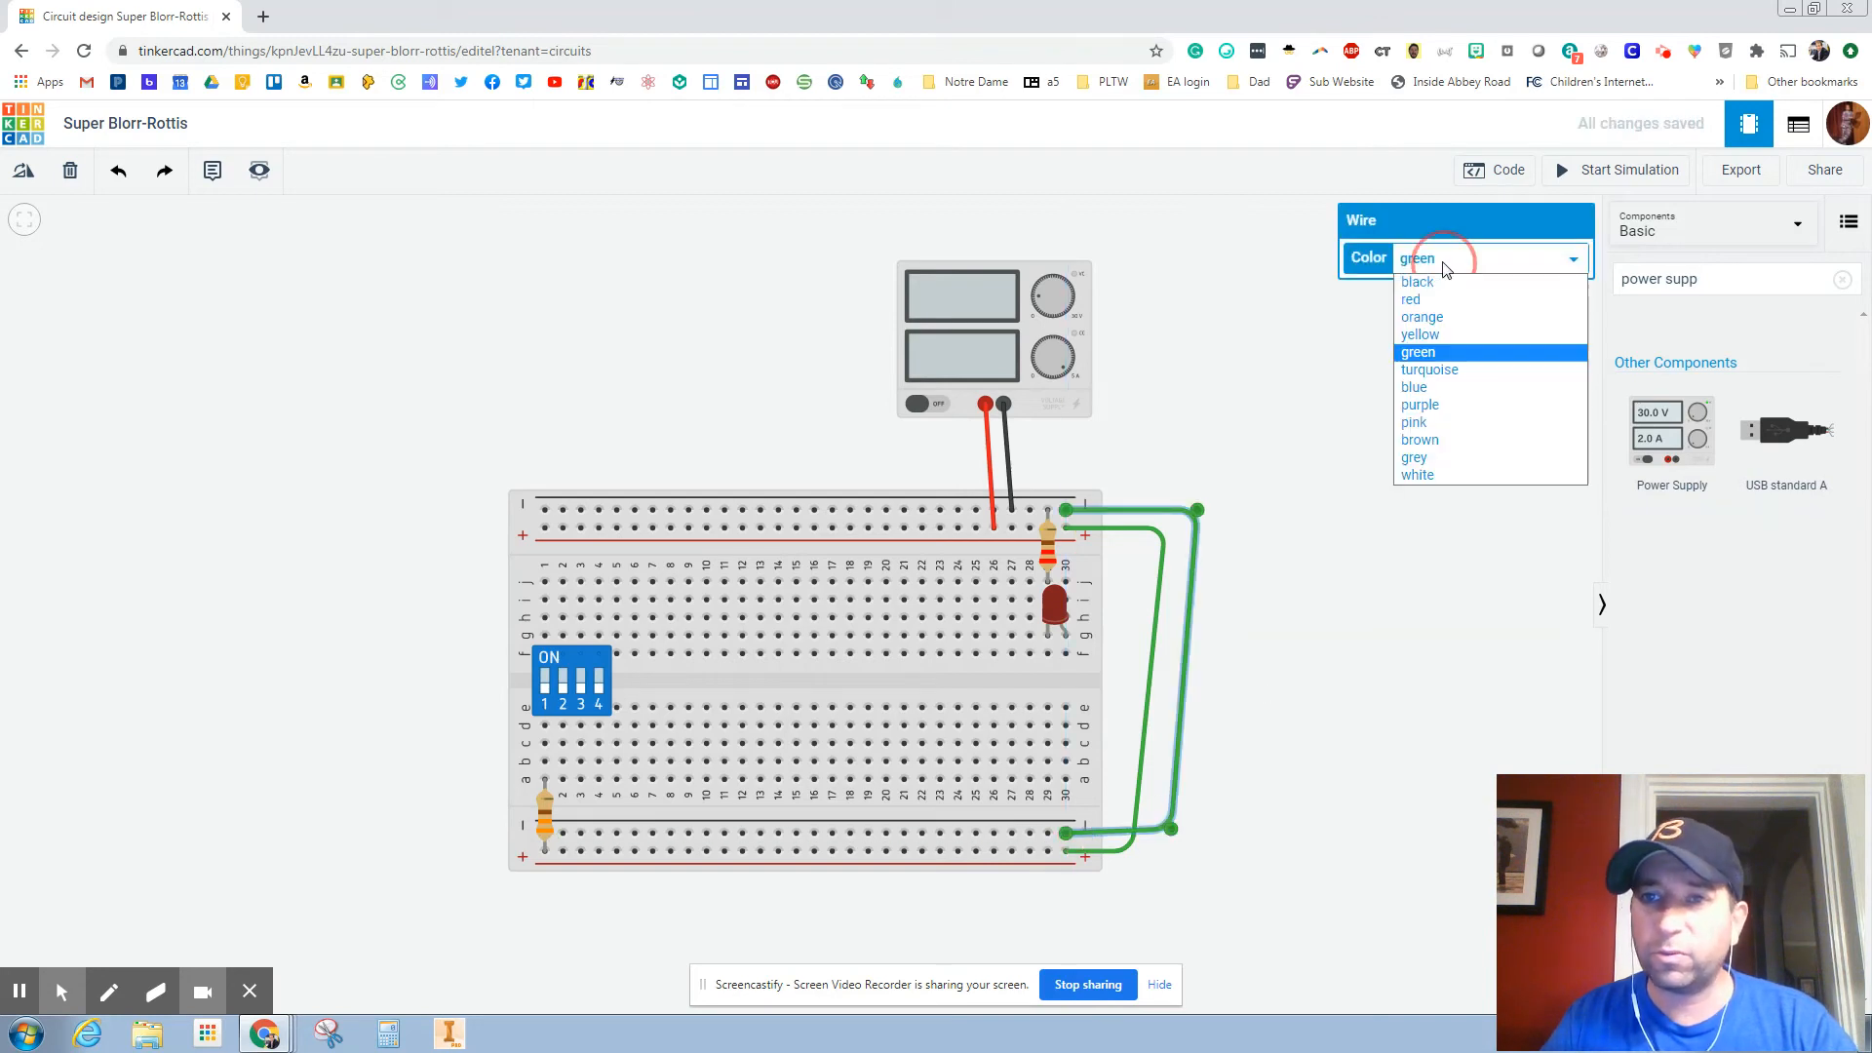
{"action": "left_click", "coordinate": [1417, 282]}
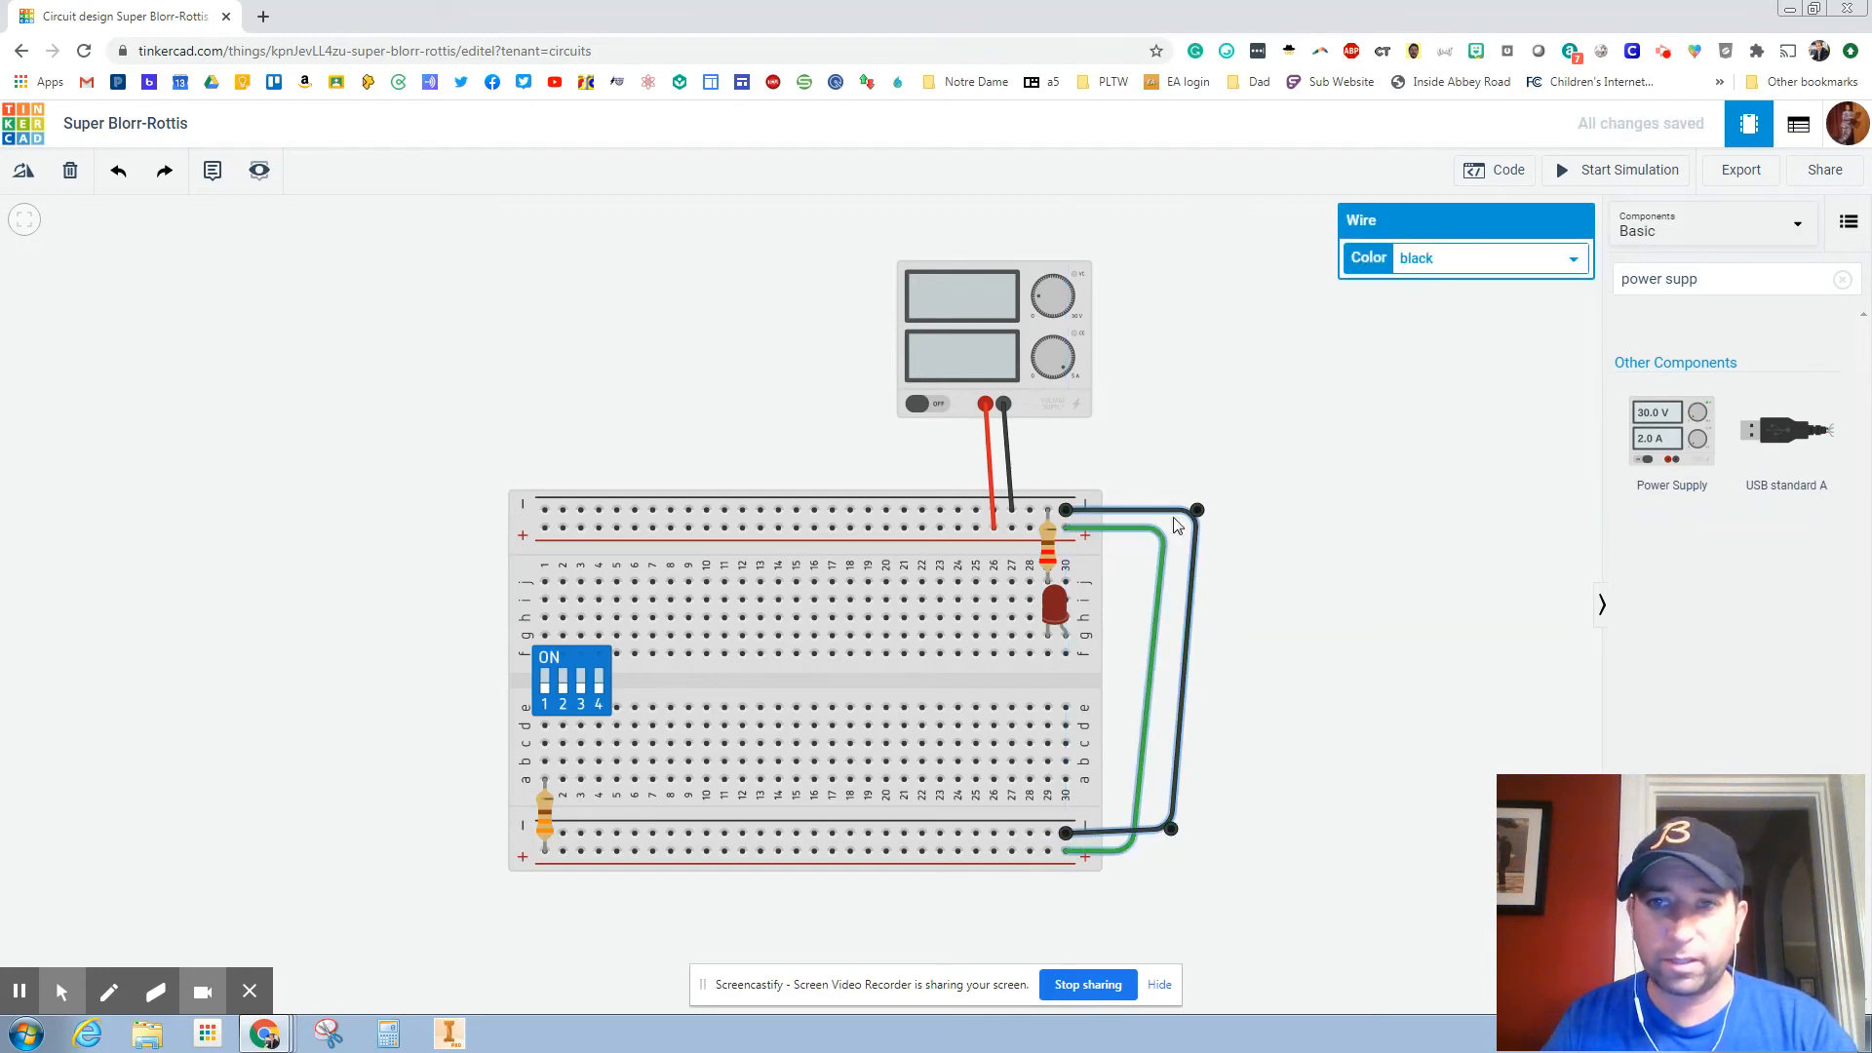
{"action": "left_click", "coordinate": [1571, 258]}
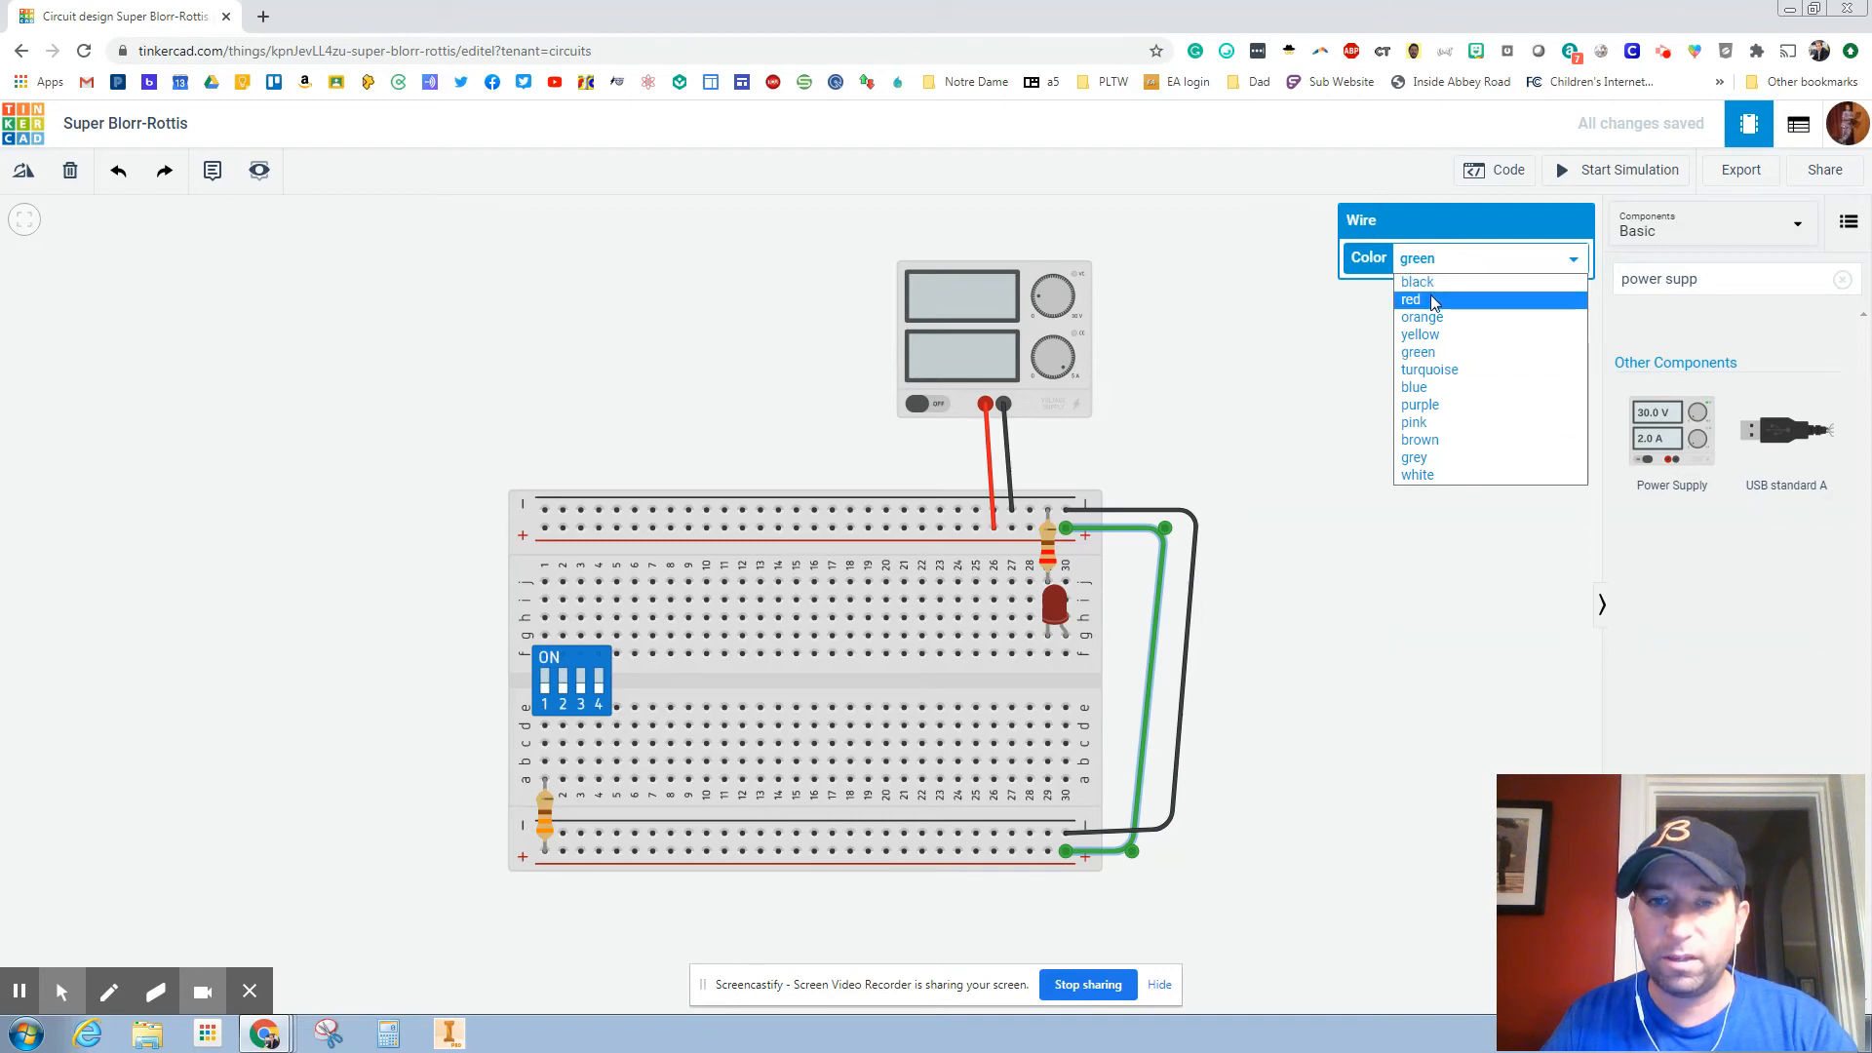
{"action": "left_click", "coordinate": [1410, 298]}
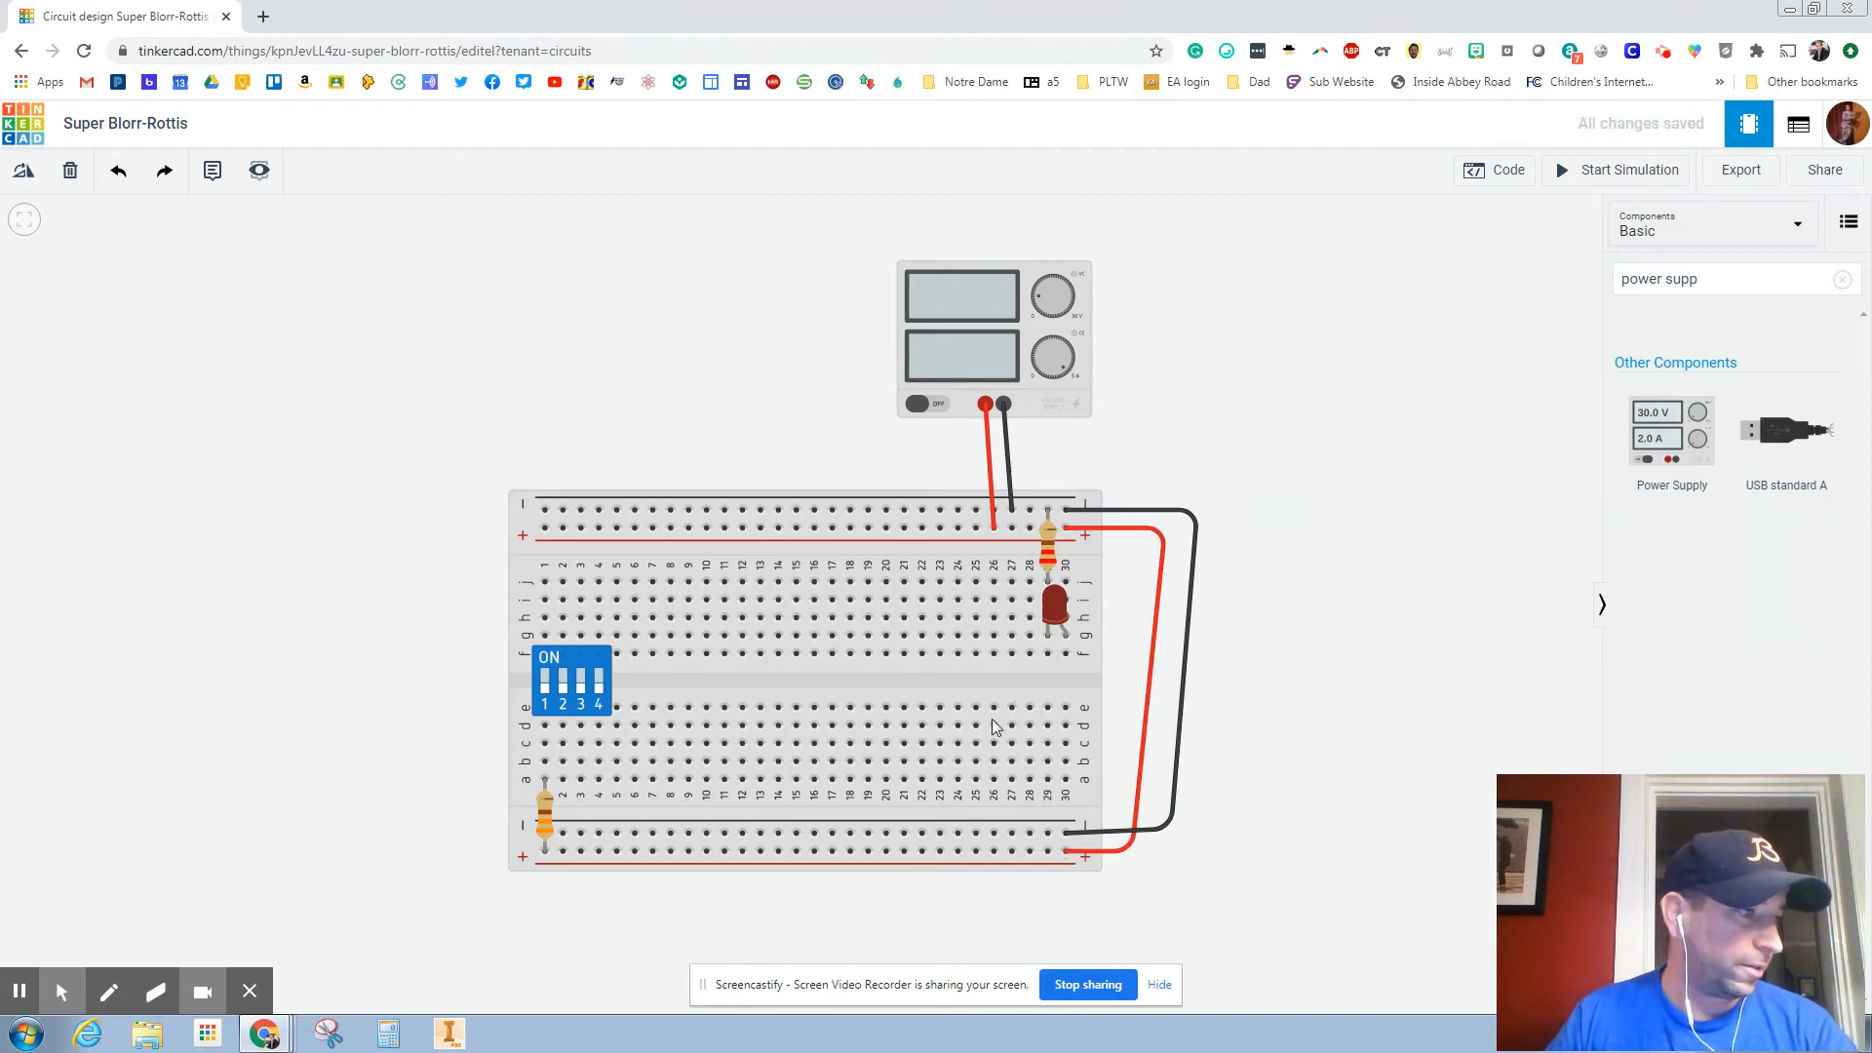
{"action": "mouse_move", "coordinate": [1712, 224]}
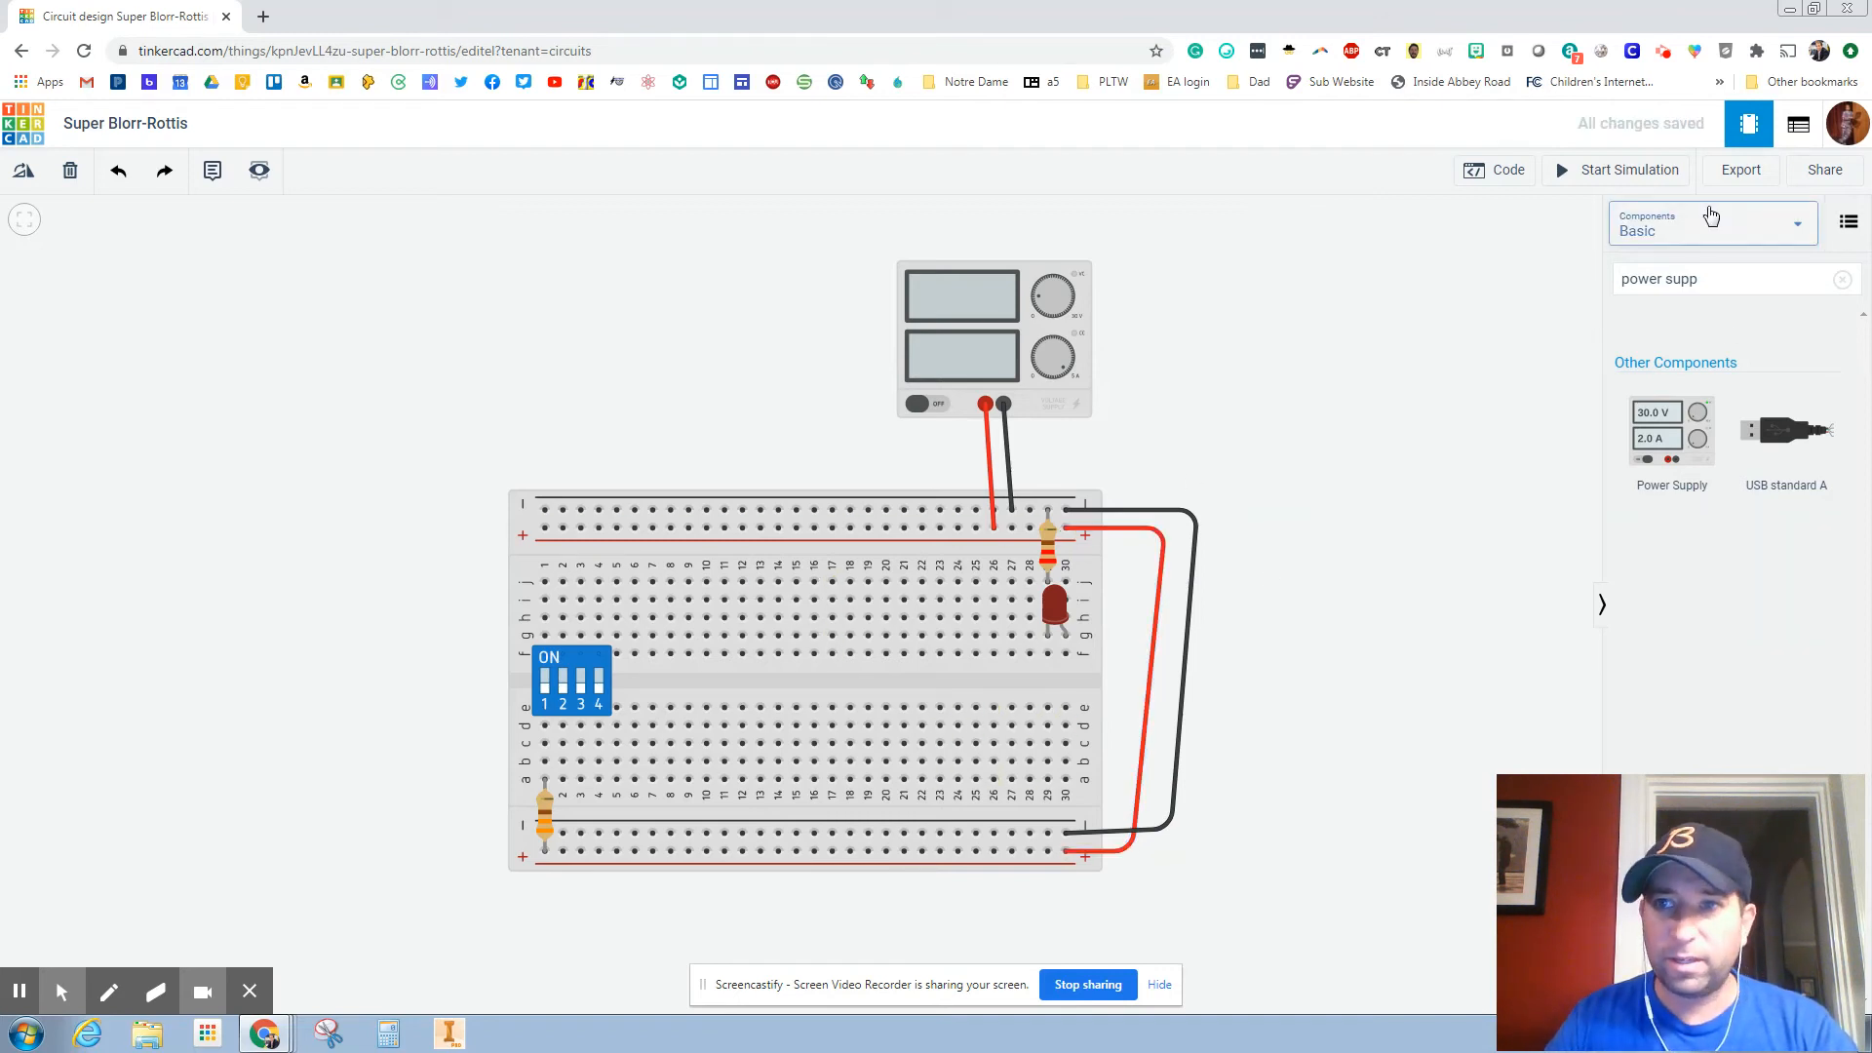
{"action": "left_click", "coordinate": [1627, 170]}
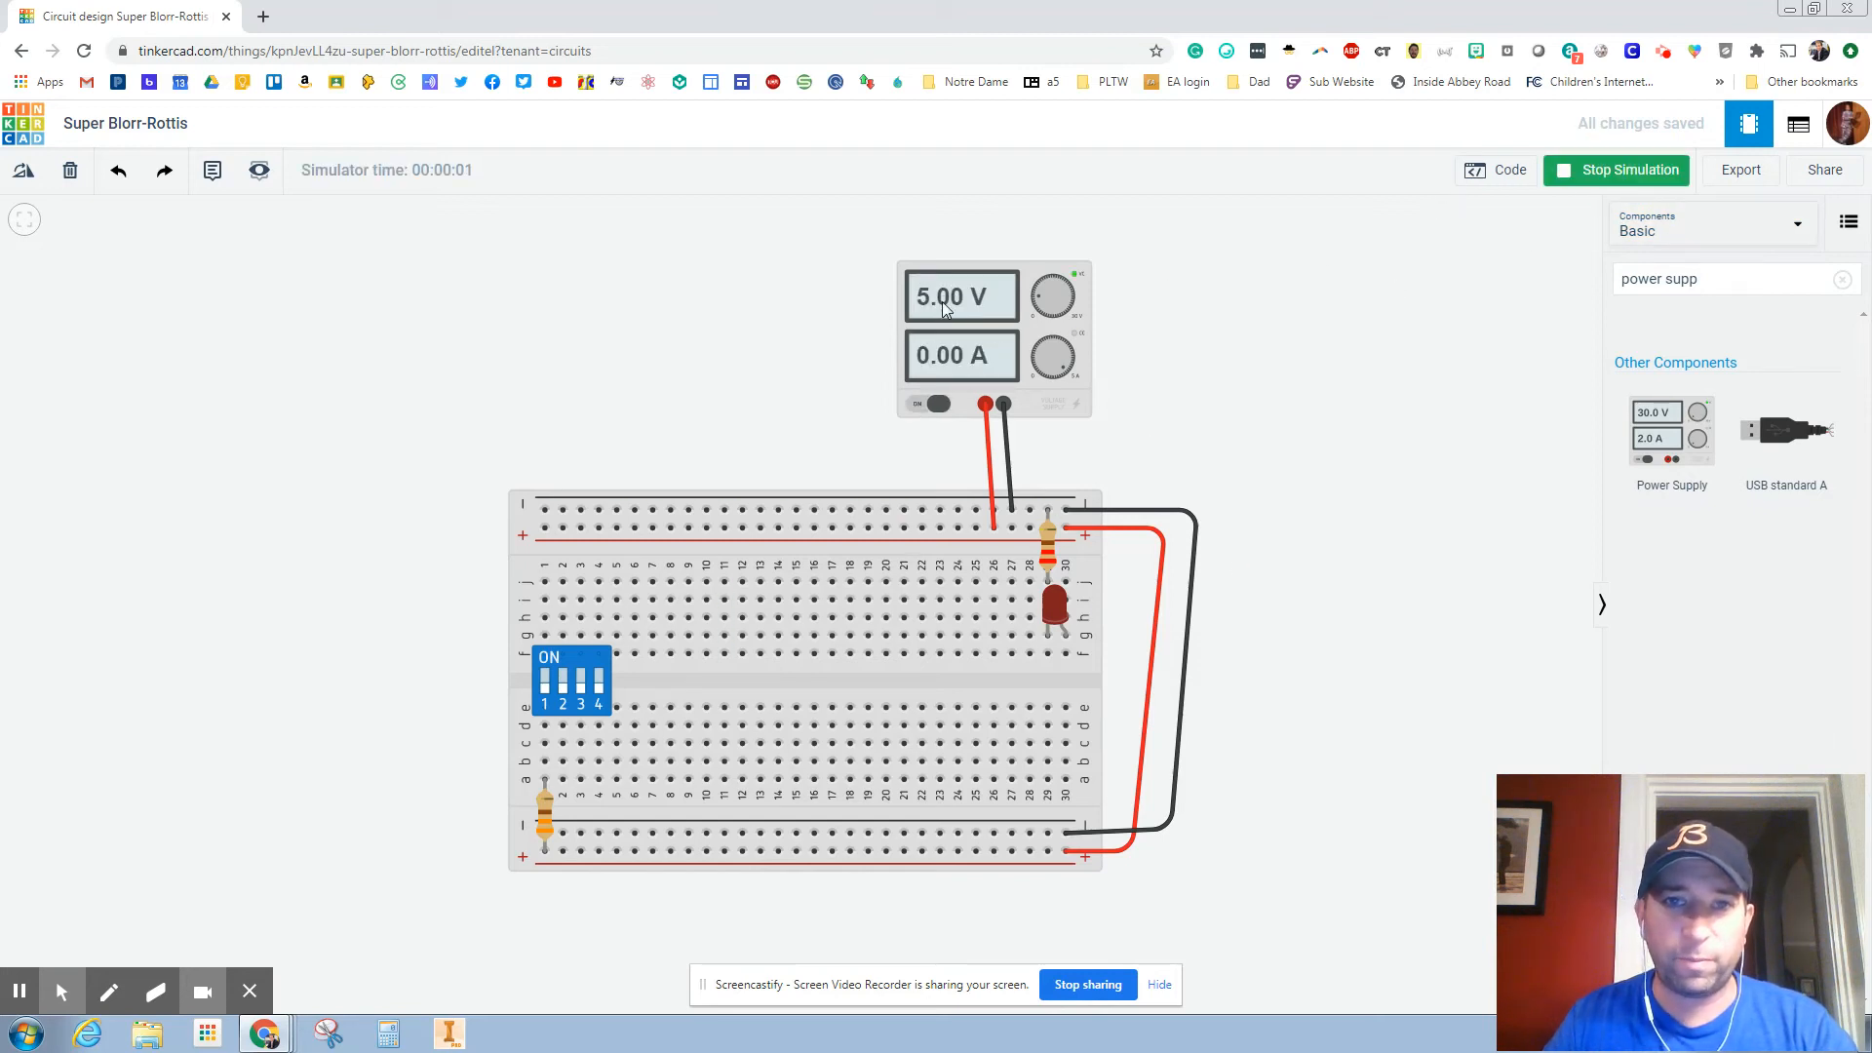
{"action": "left_click", "coordinate": [1617, 170]}
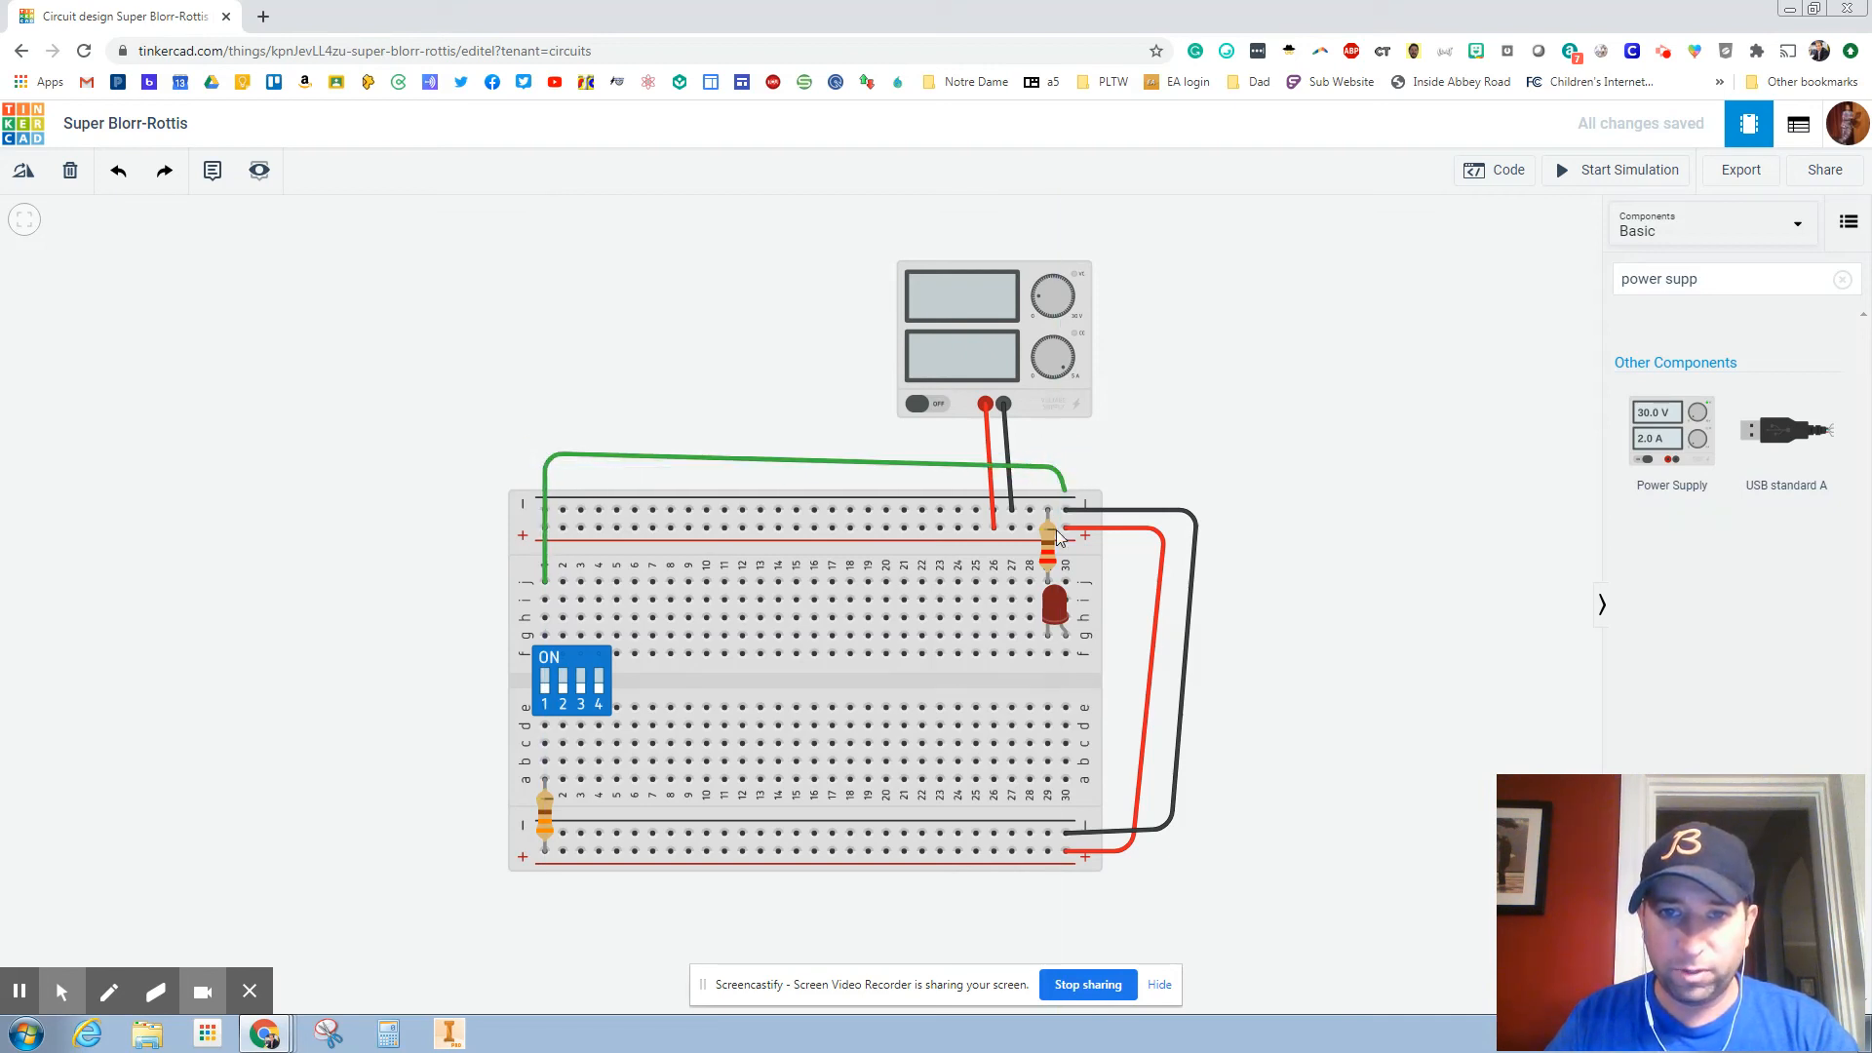
Wire the resistor's column to the DIP switch's column and restart the simulation.
{"action": "left_click", "coordinate": [800, 457]}
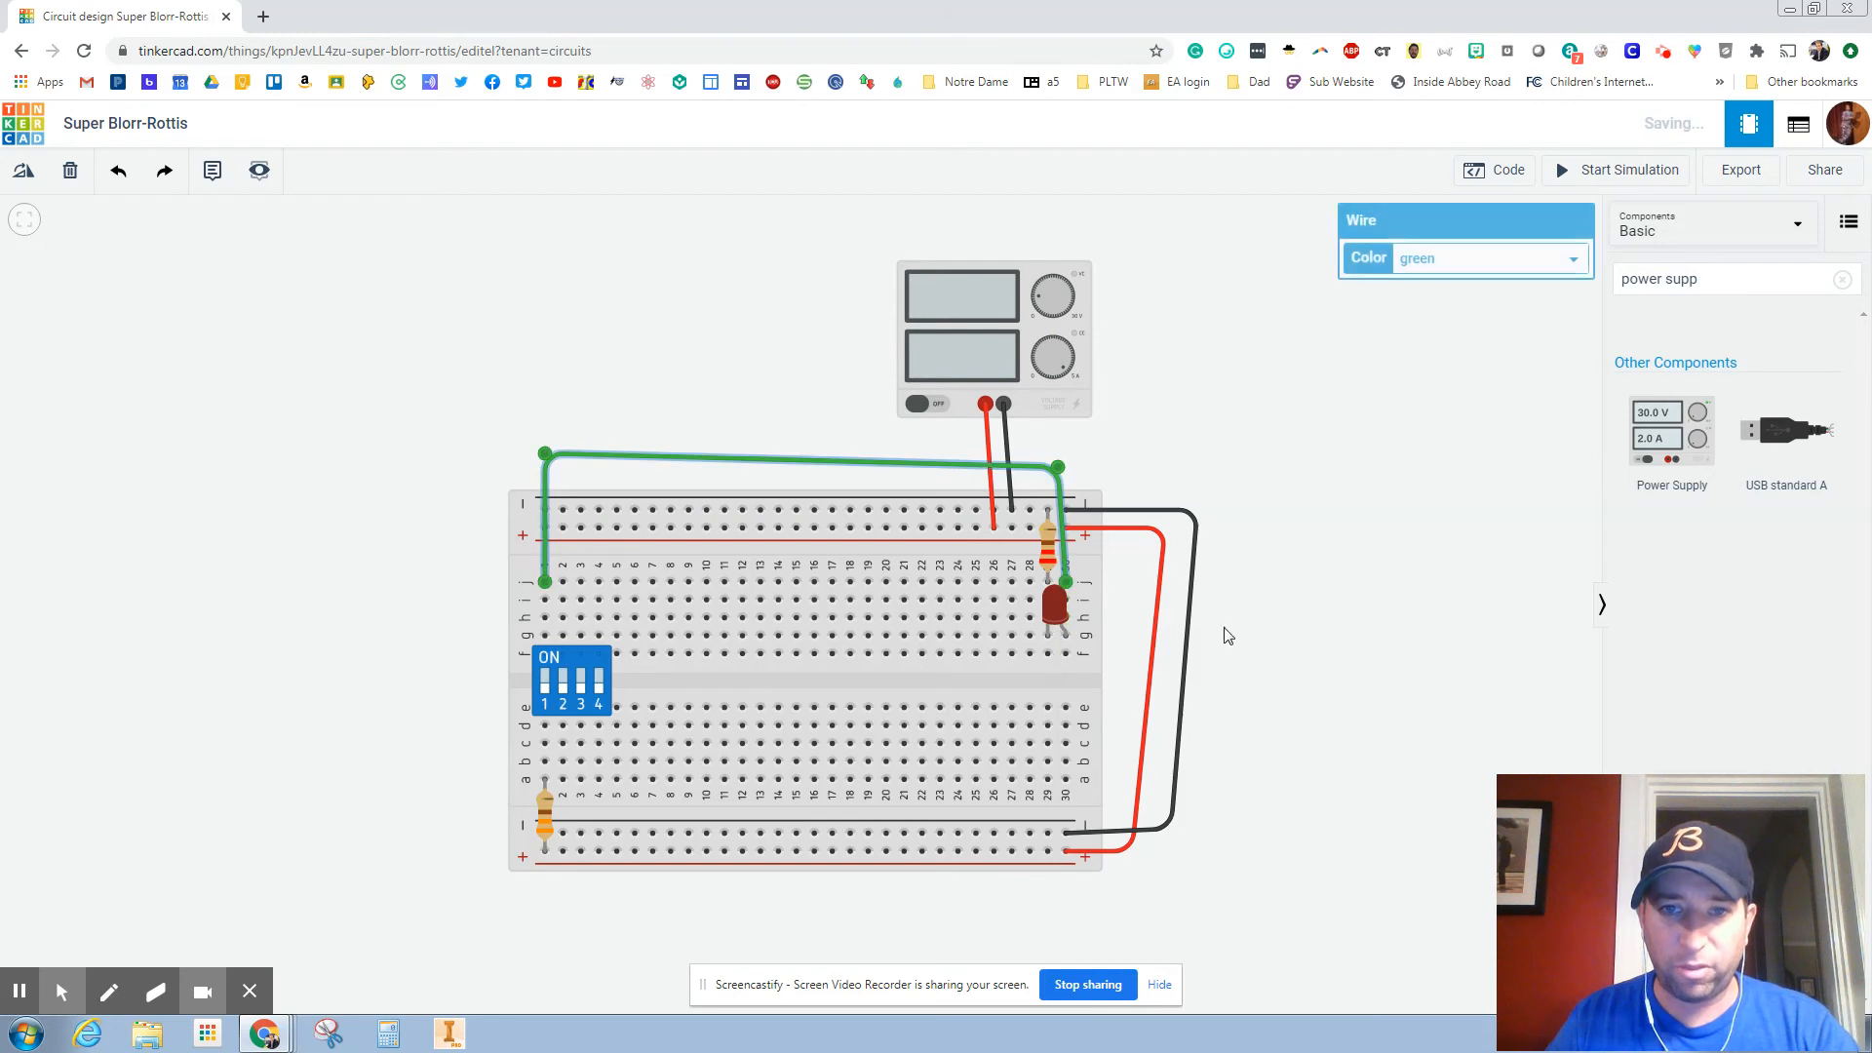
{"action": "left_click", "coordinate": [952, 506]}
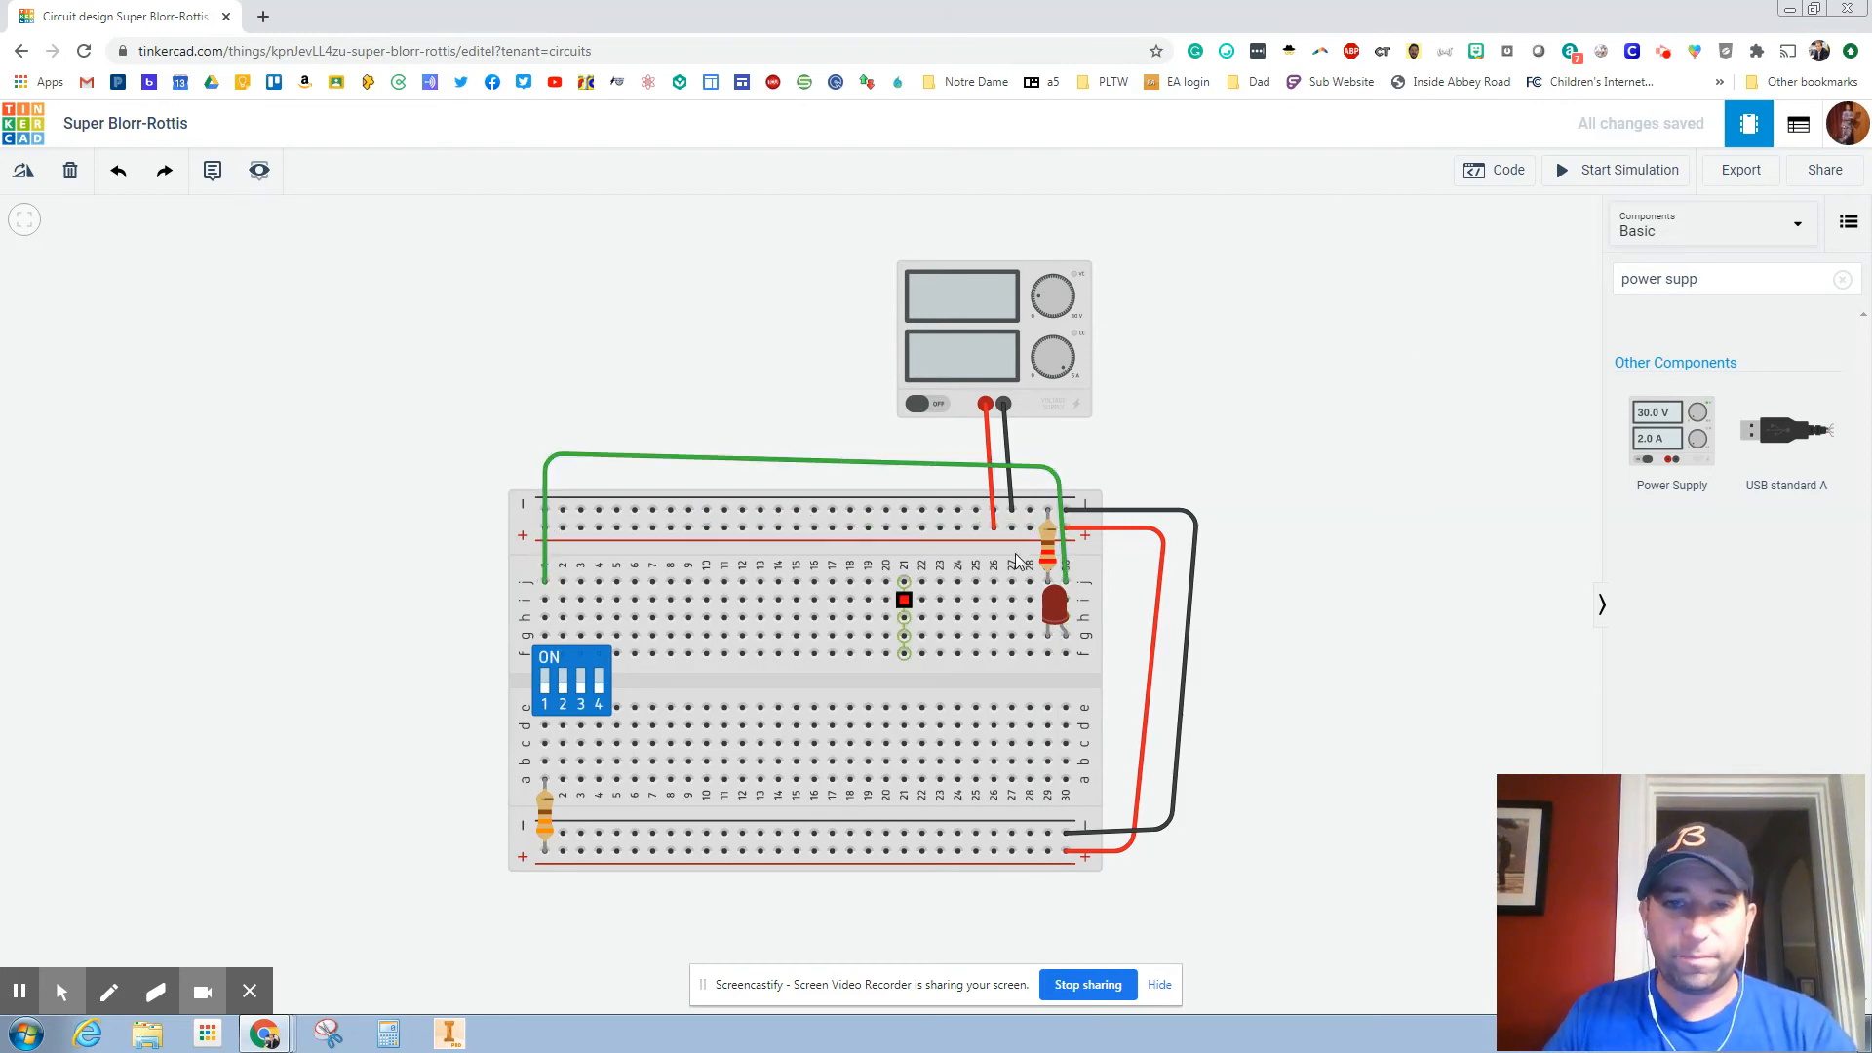
{"action": "left_click", "coordinate": [1626, 169]}
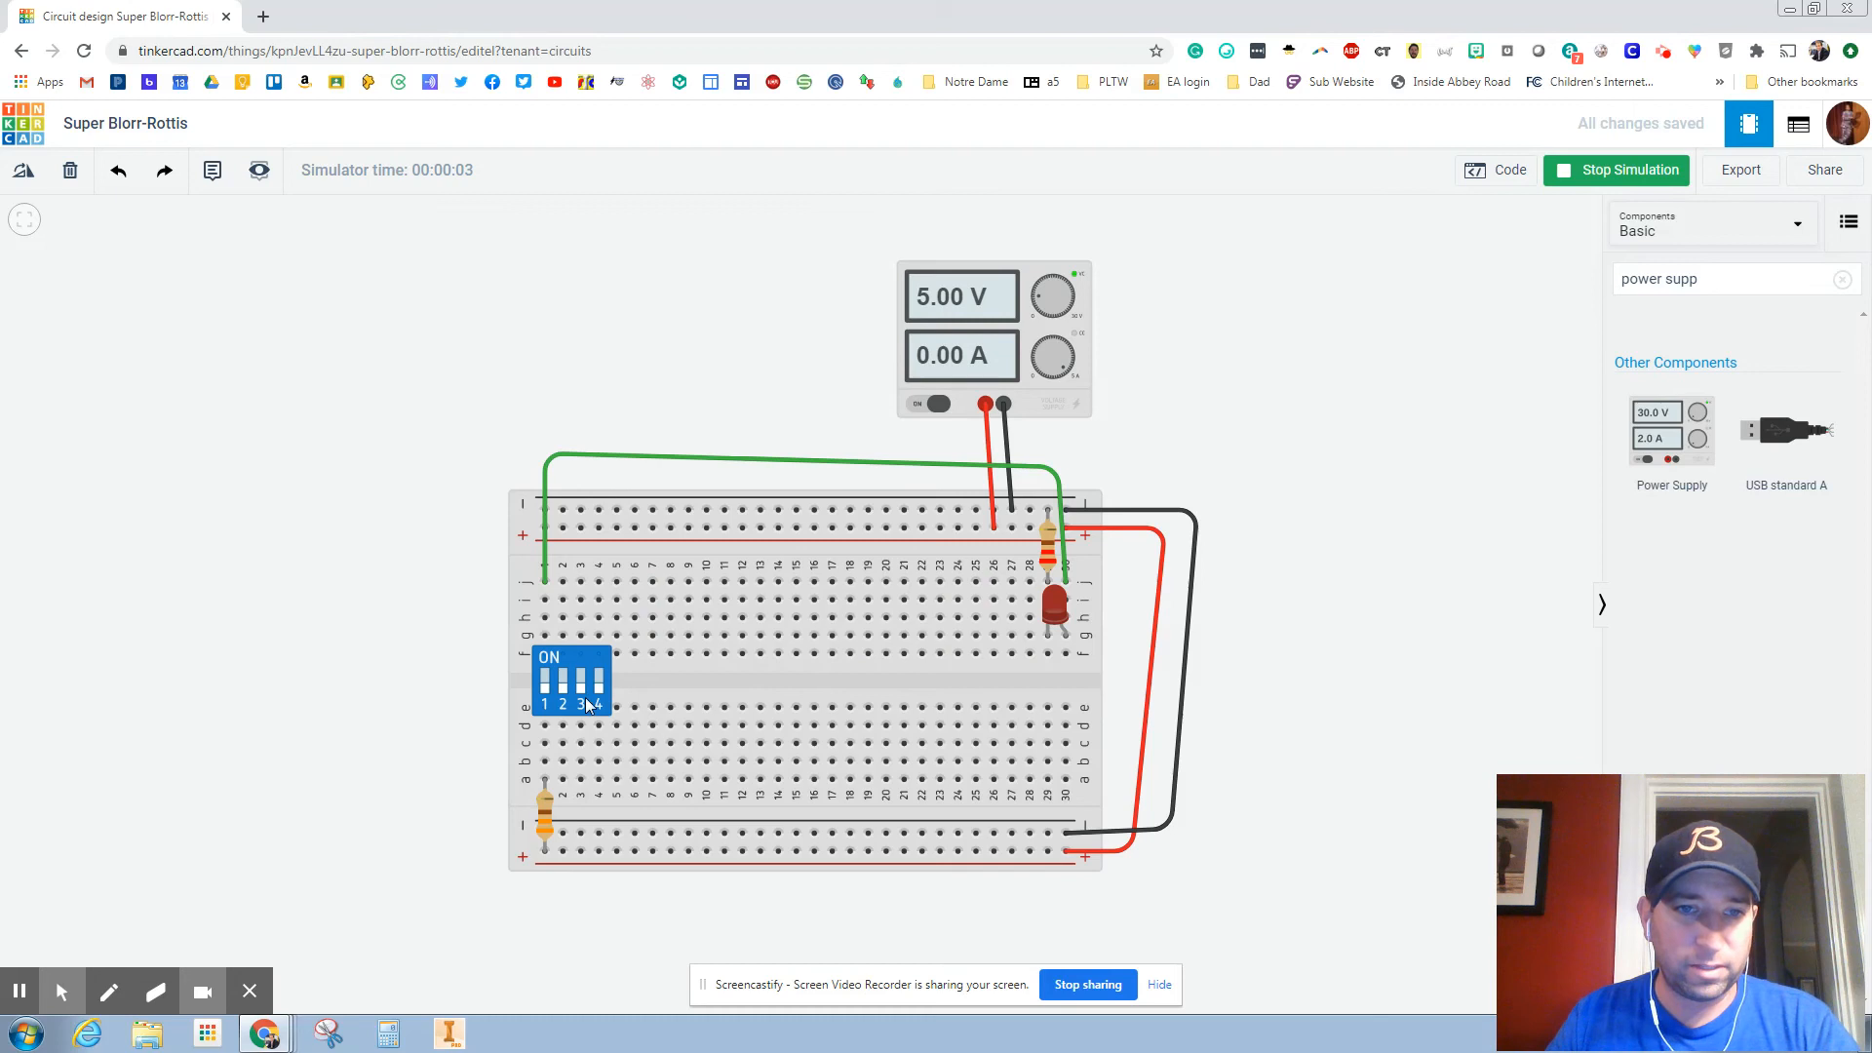
Switch on a DIP switch to light the LED and raise the supply to 30.0 V.
{"action": "left_click", "coordinate": [543, 680]}
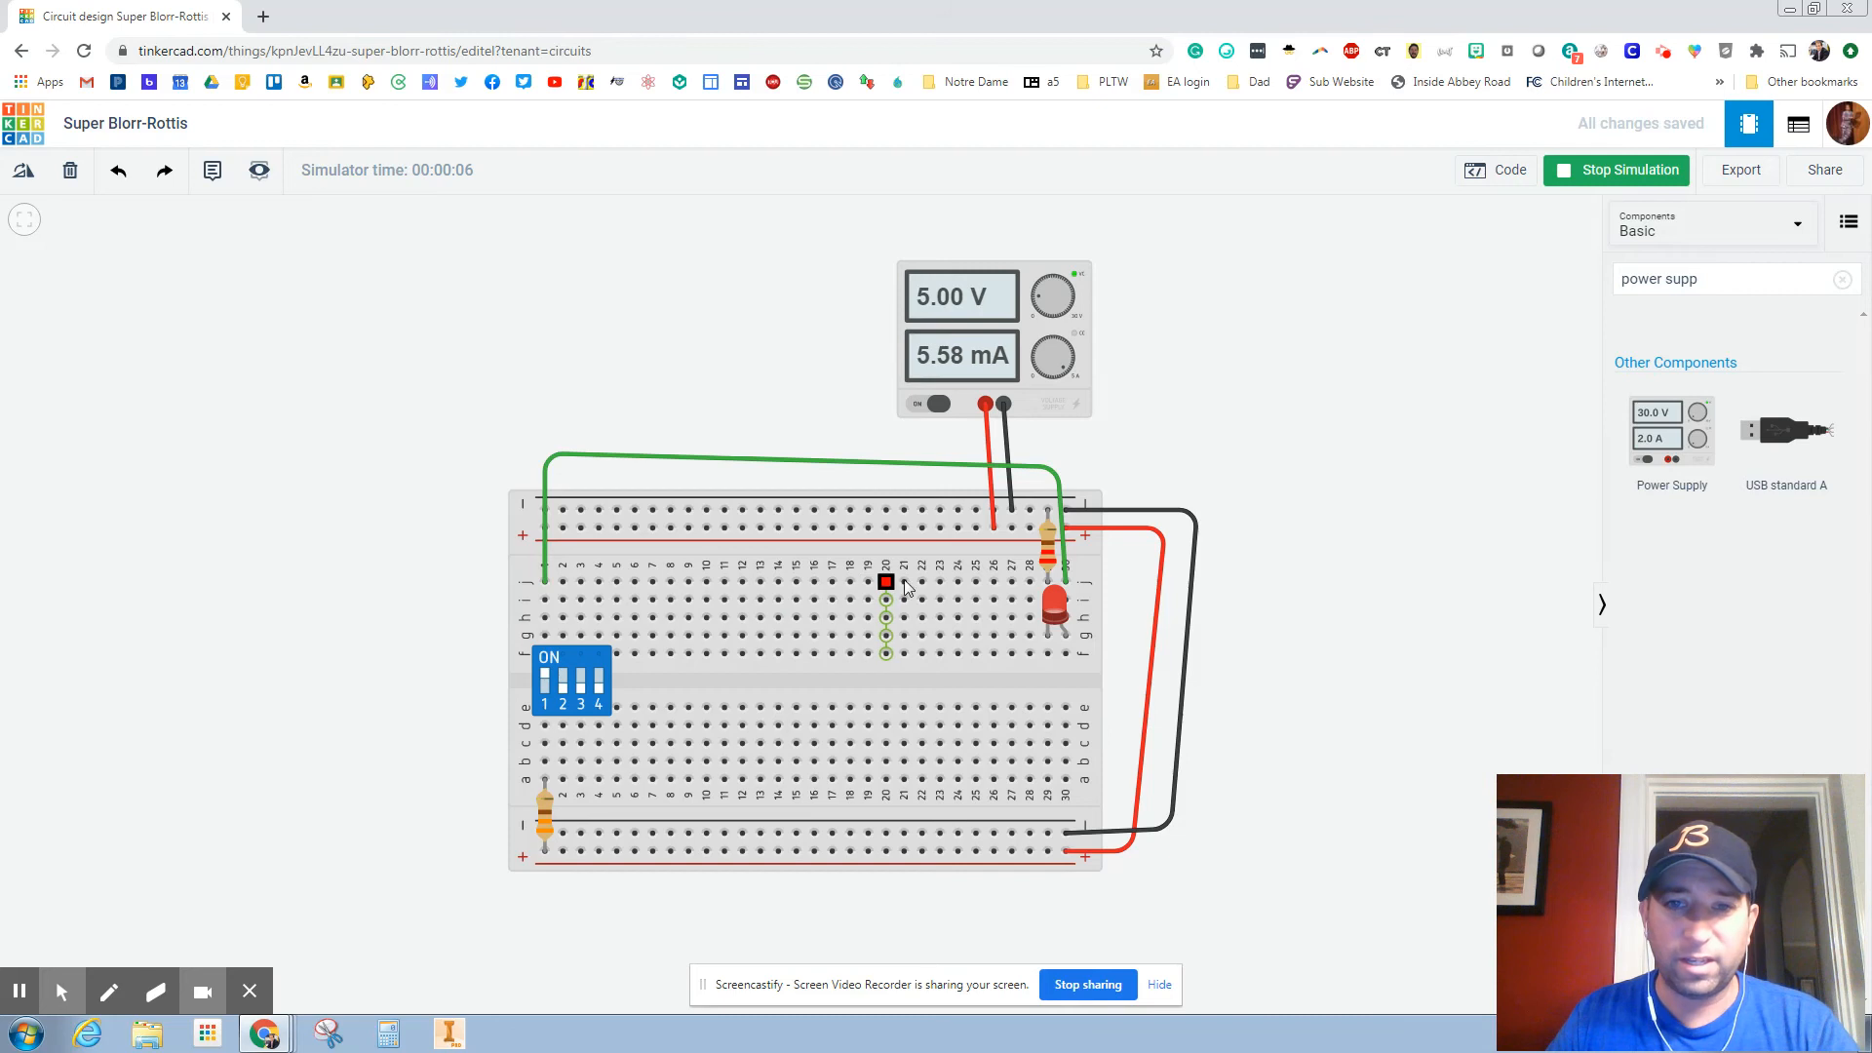
{"action": "mouse_move", "coordinate": [949, 308]}
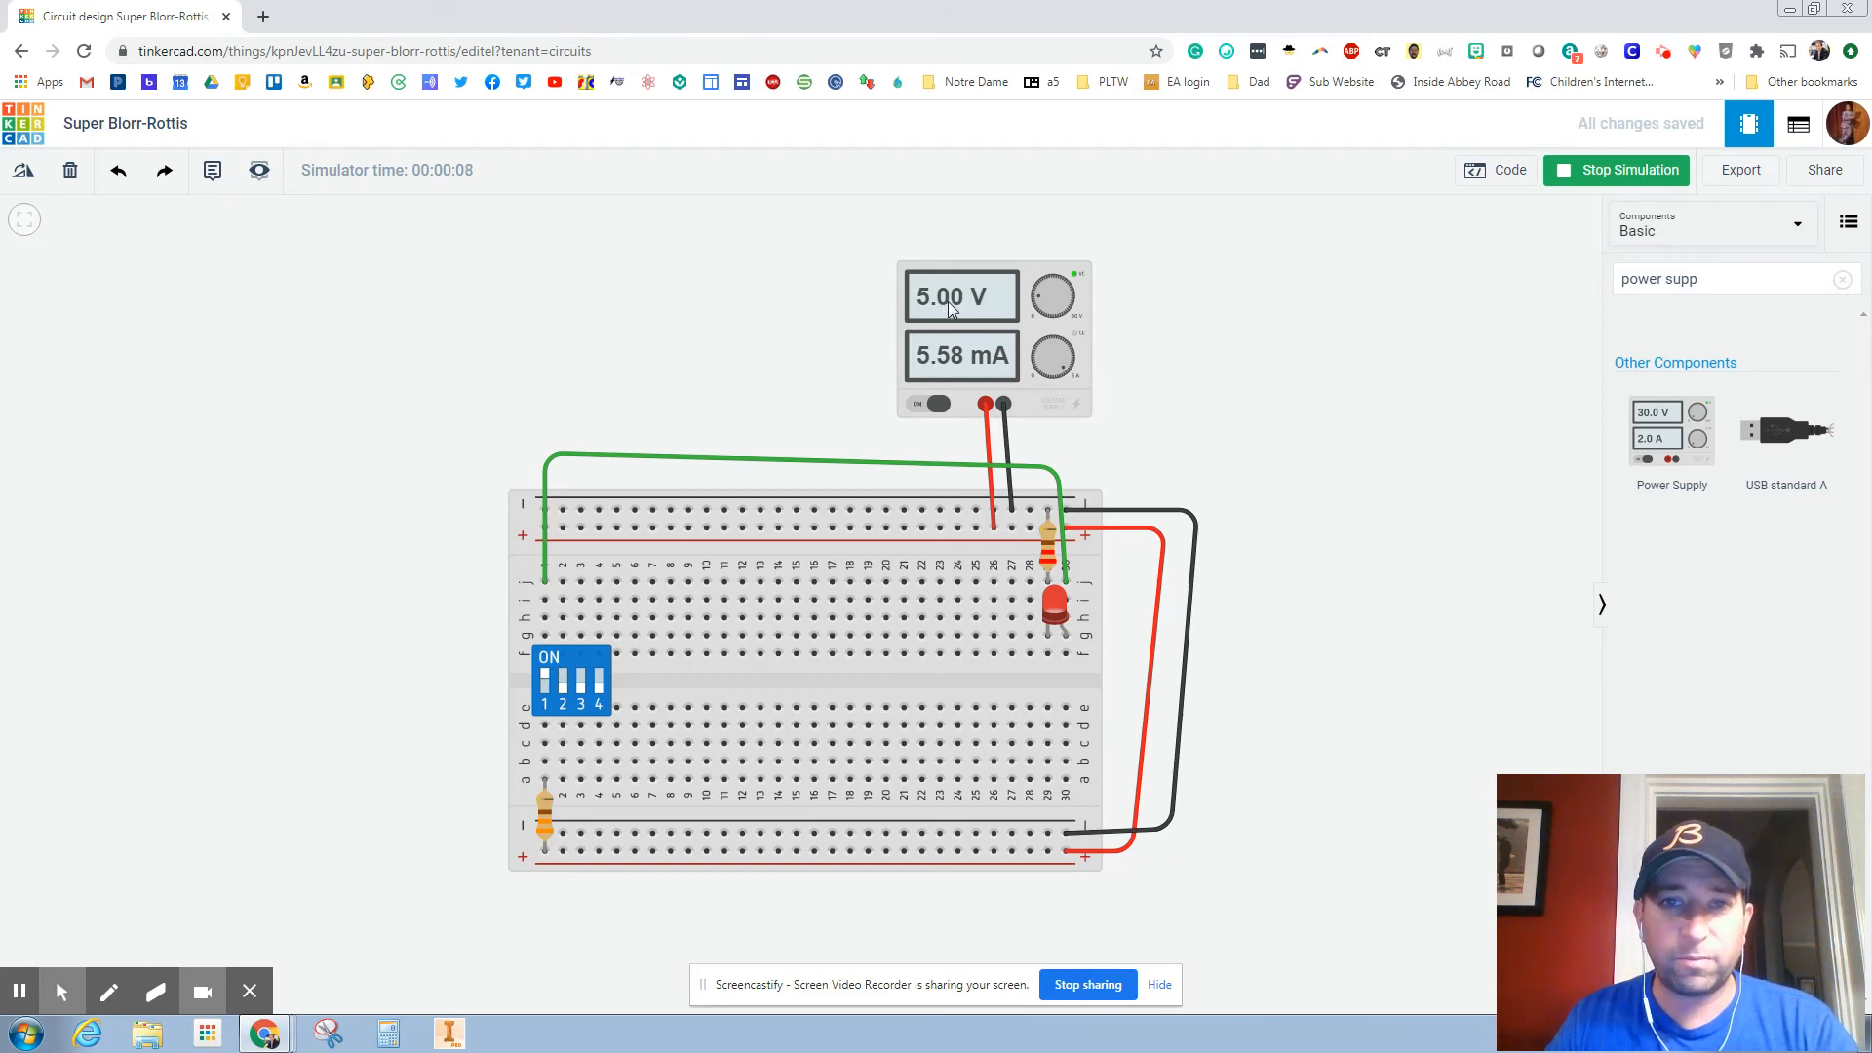
{"action": "mouse_move", "coordinate": [964, 366]}
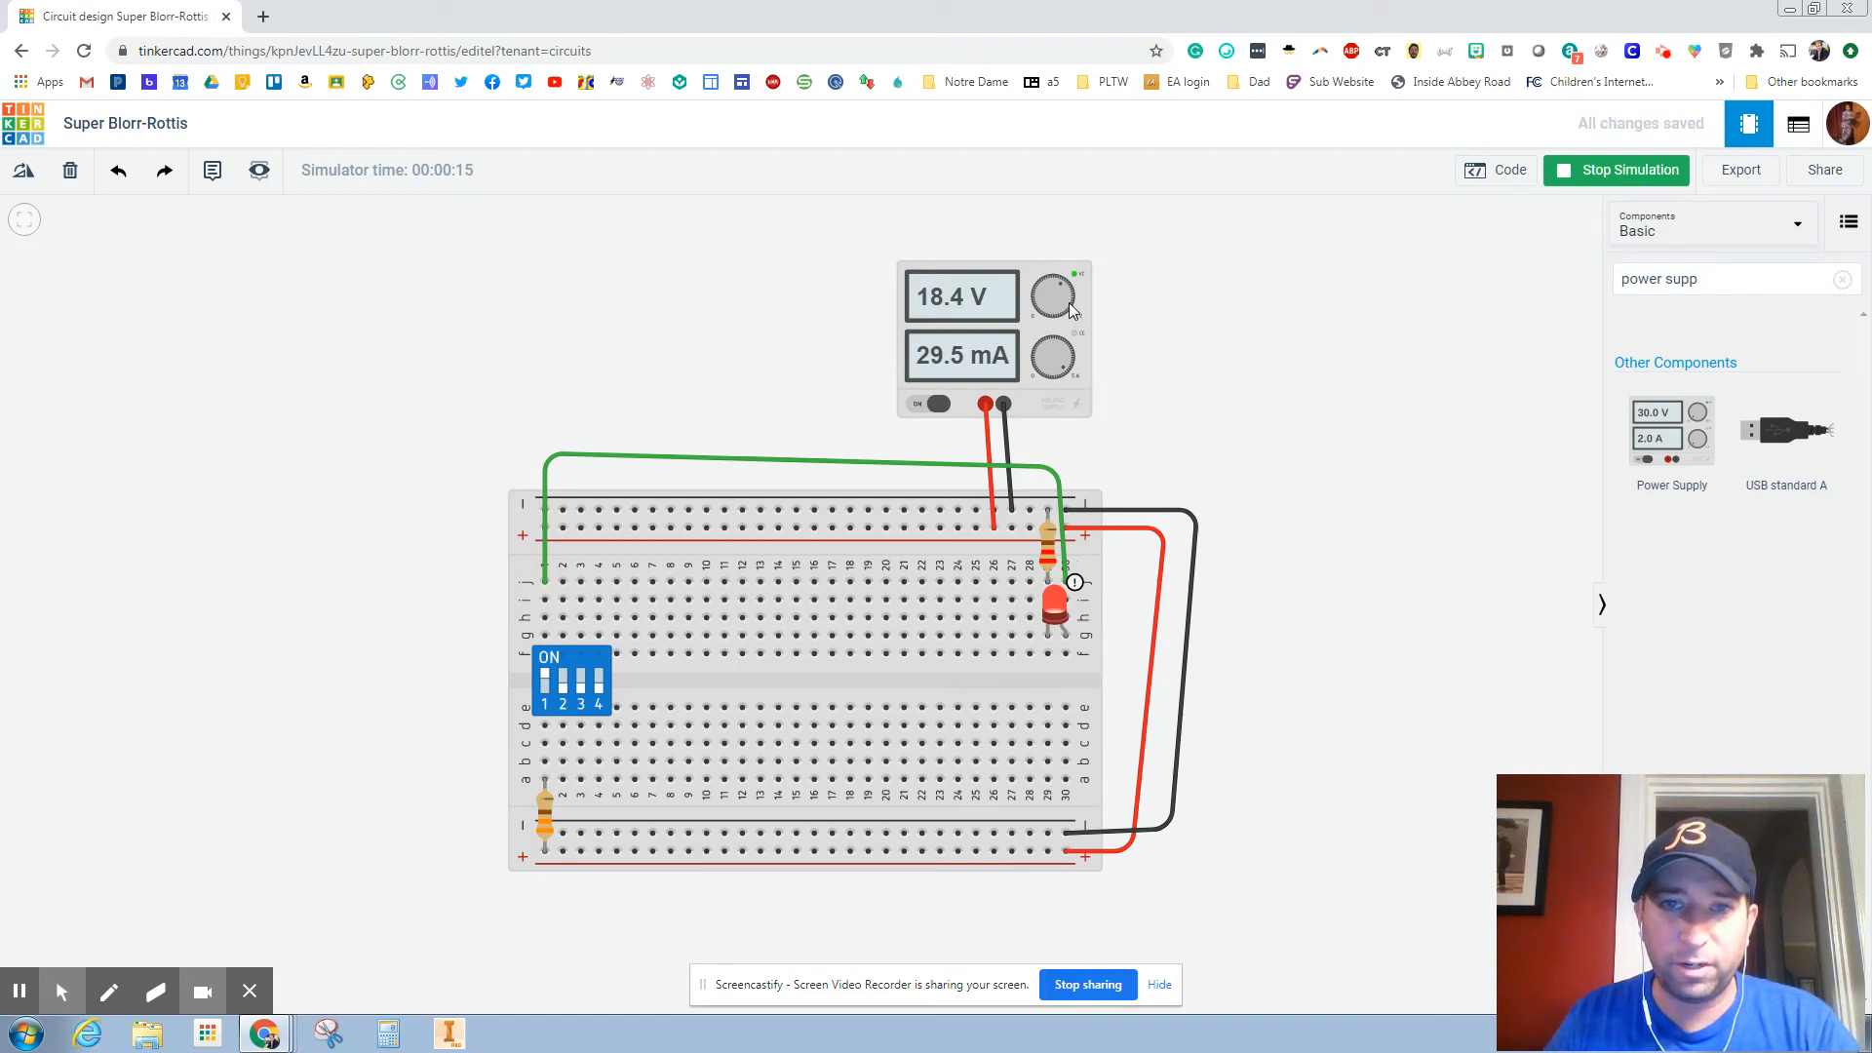
{"action": "left_click", "coordinate": [1055, 294]}
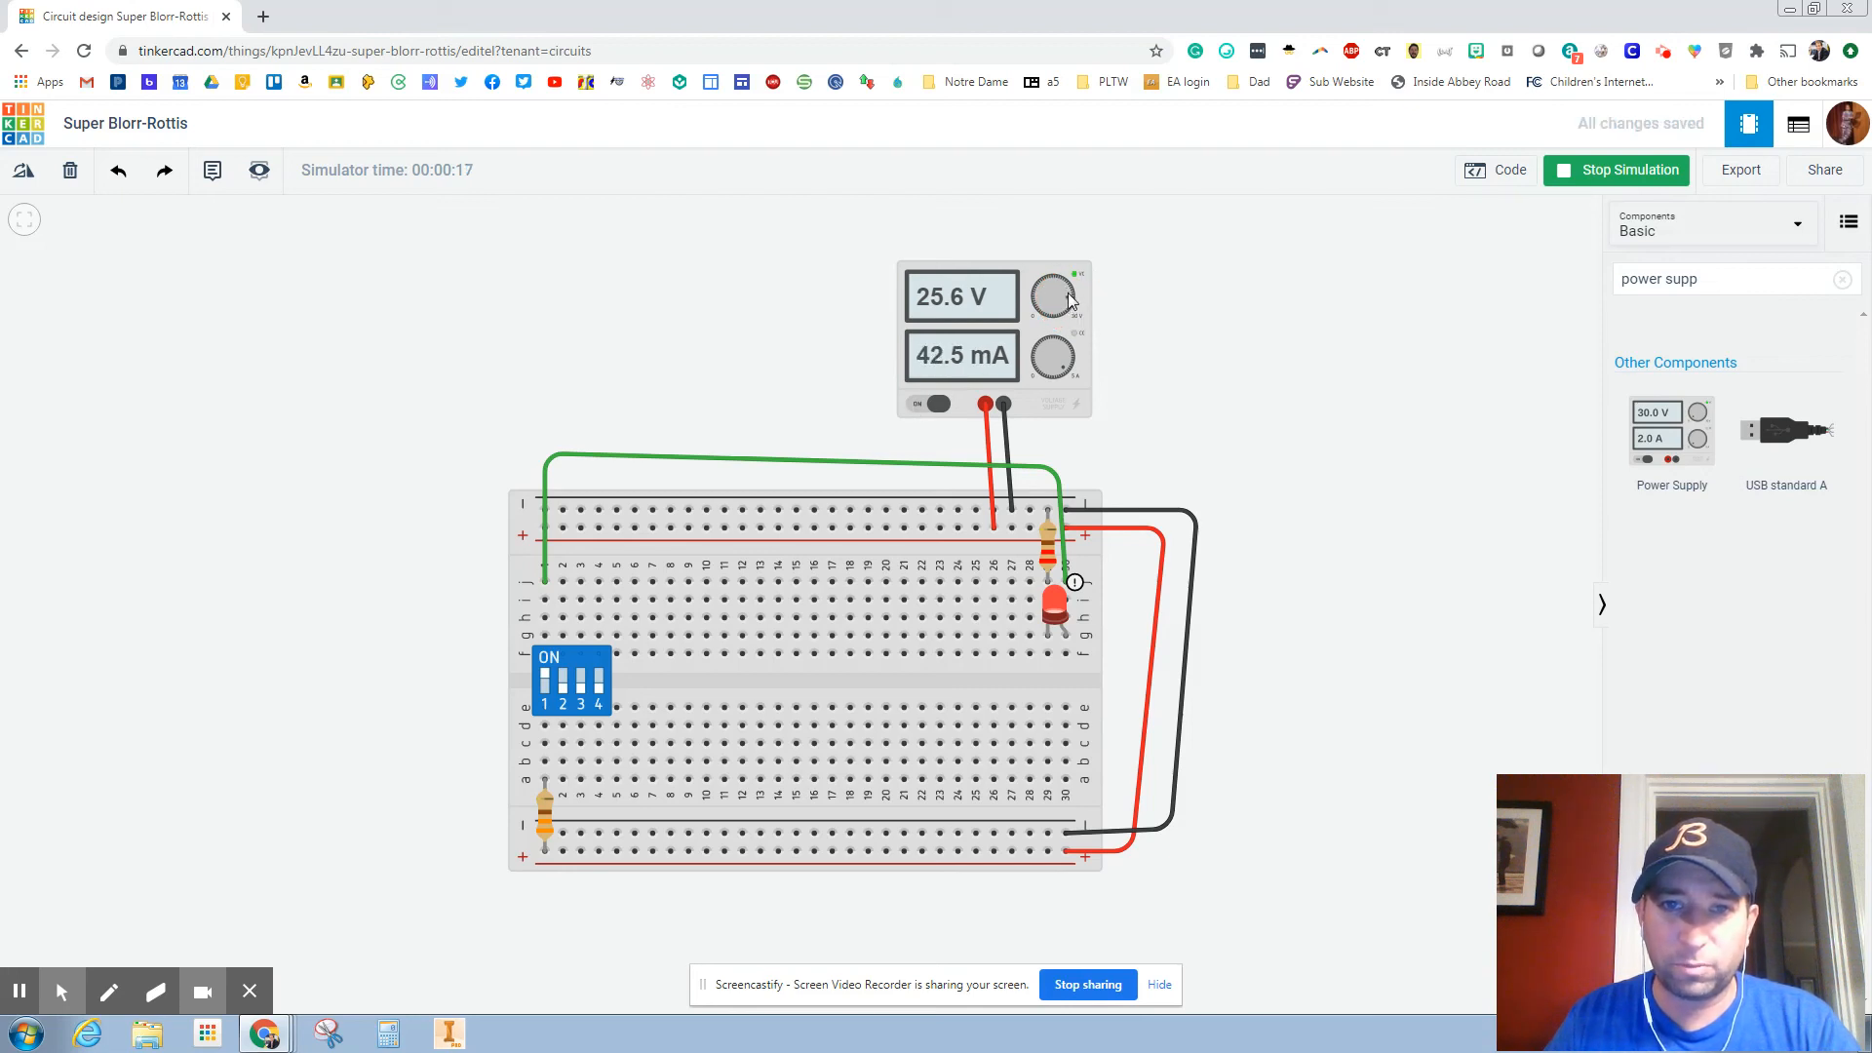
{"action": "left_click", "coordinate": [1053, 297]}
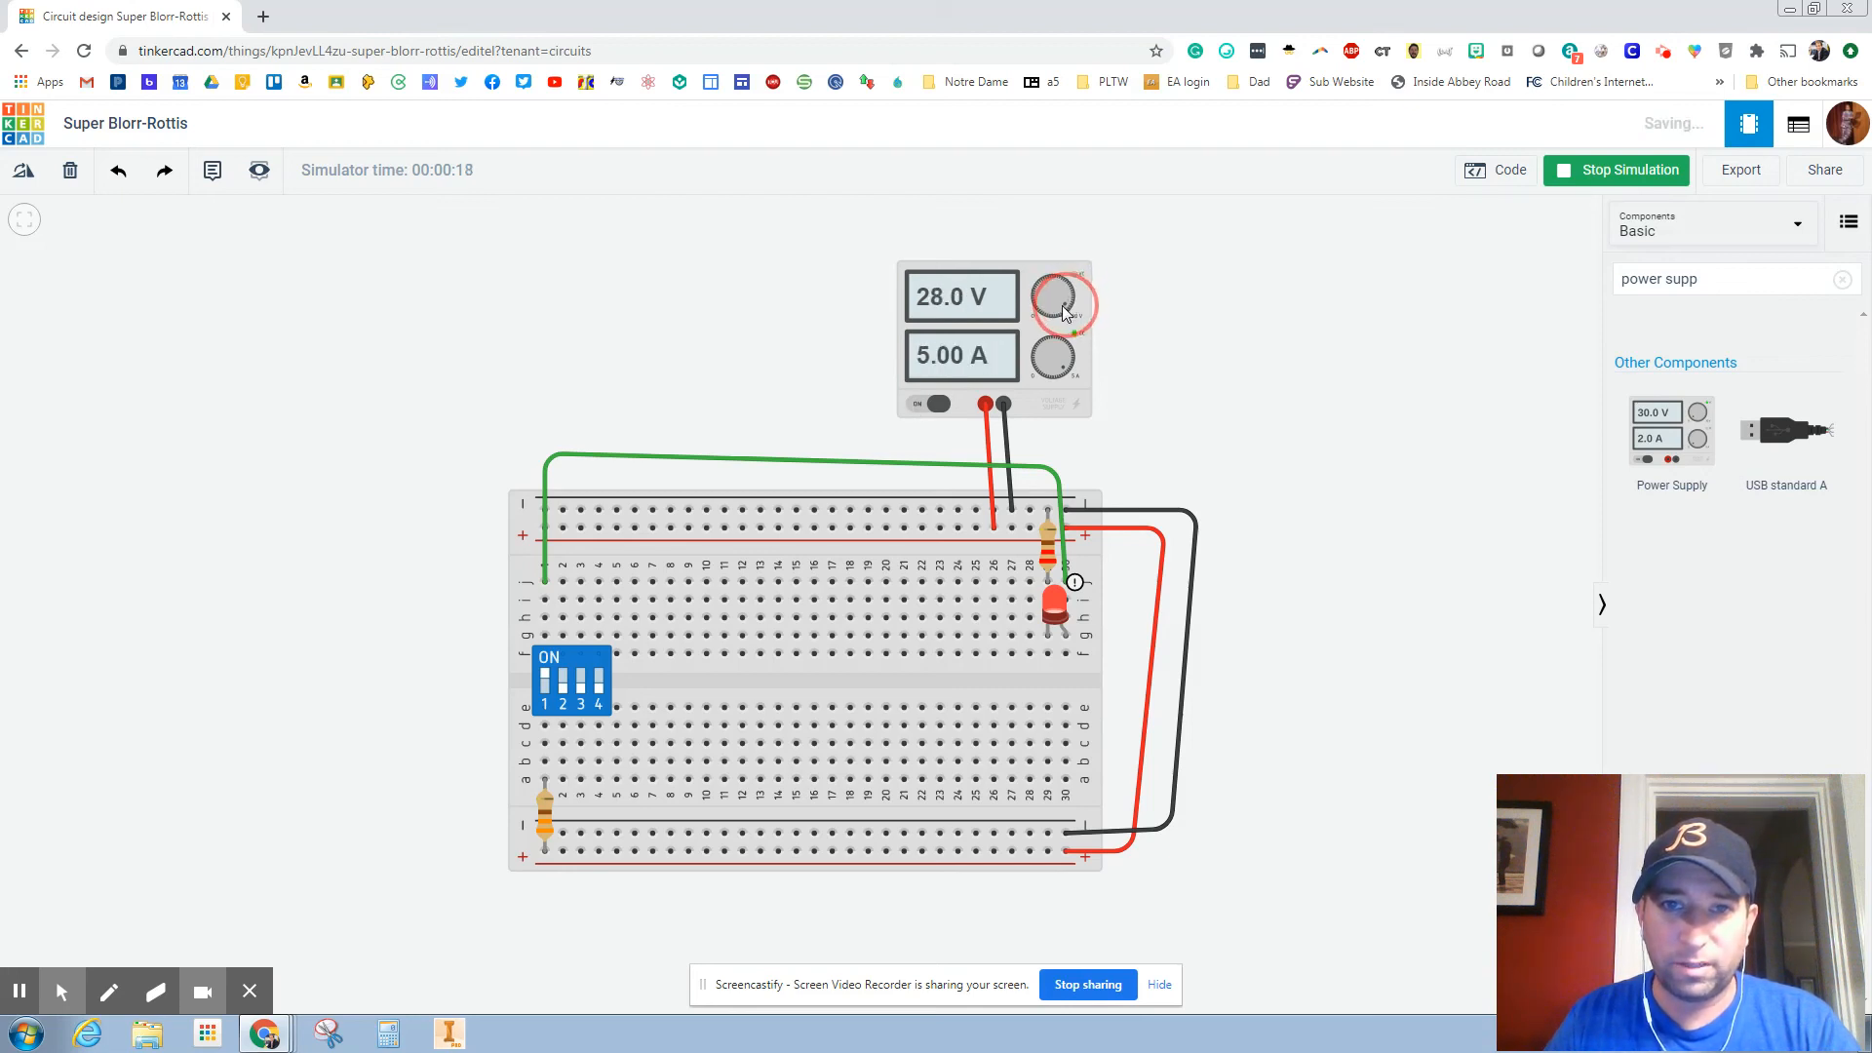
{"action": "left_click", "coordinate": [1053, 296]}
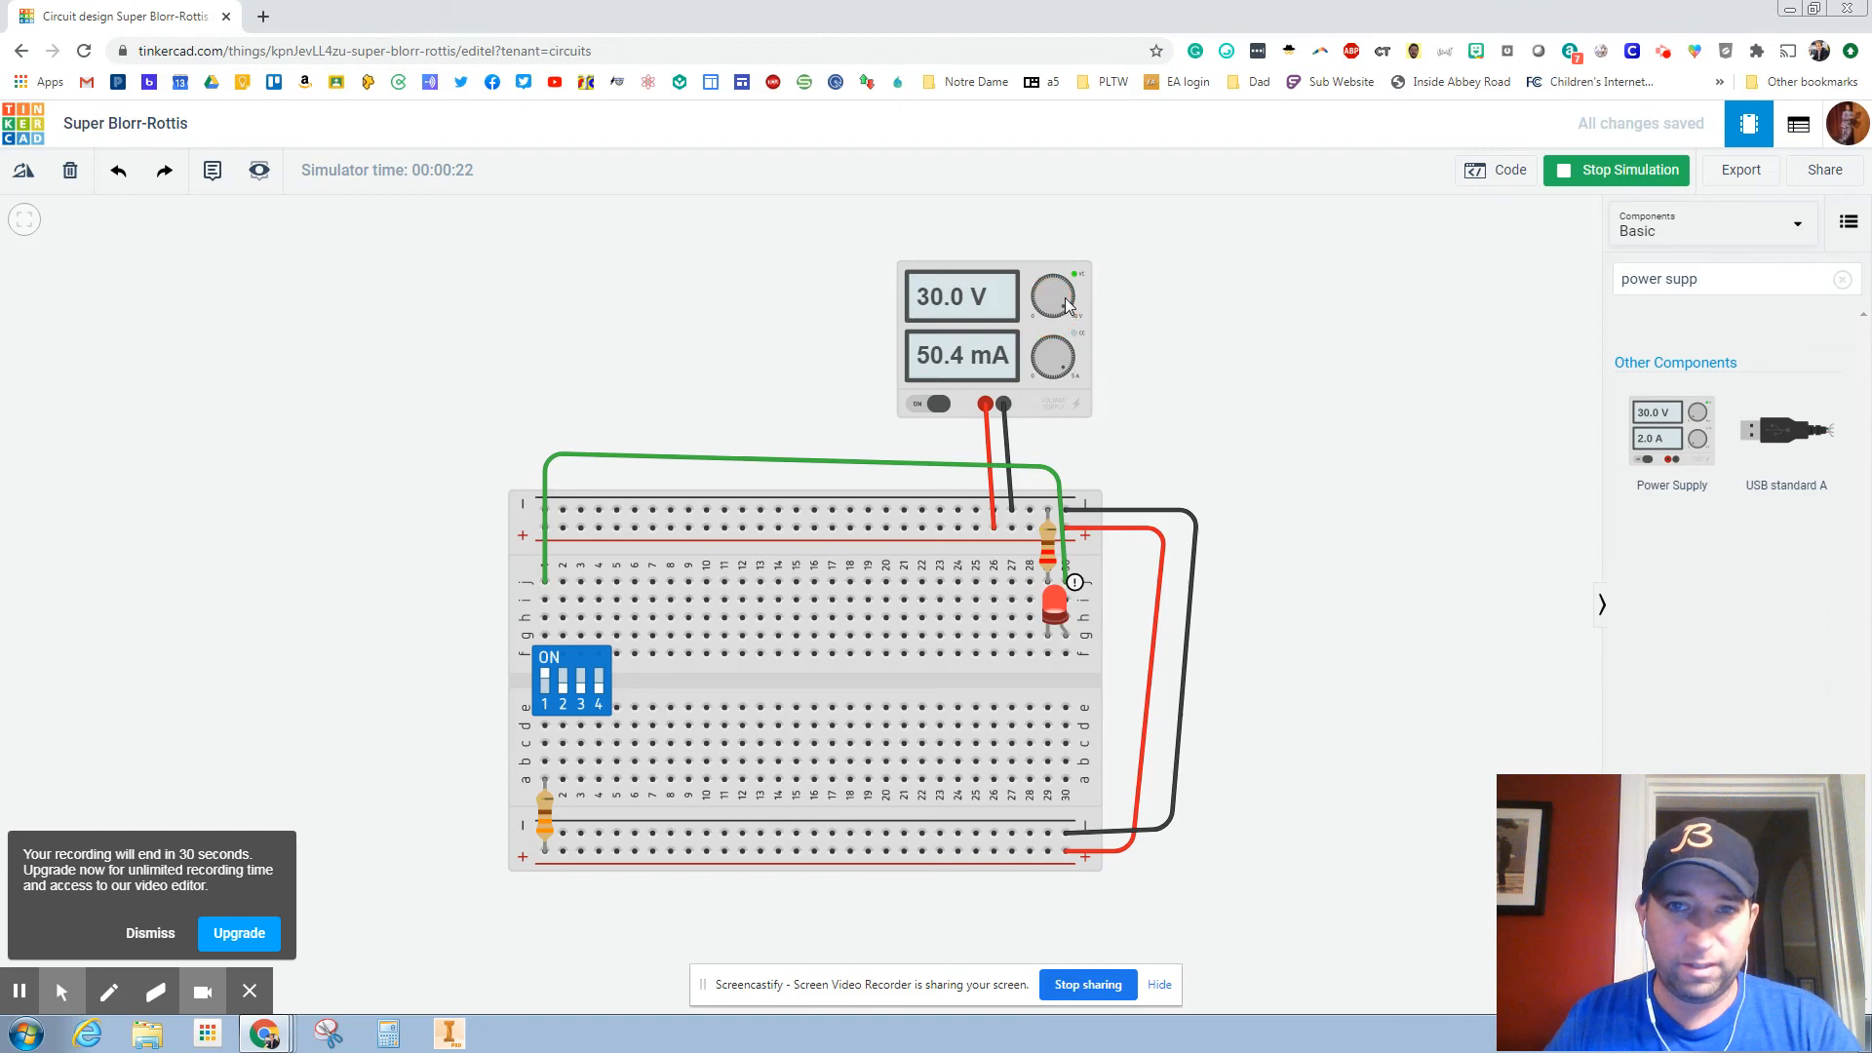
{"action": "left_click", "coordinate": [1052, 297]}
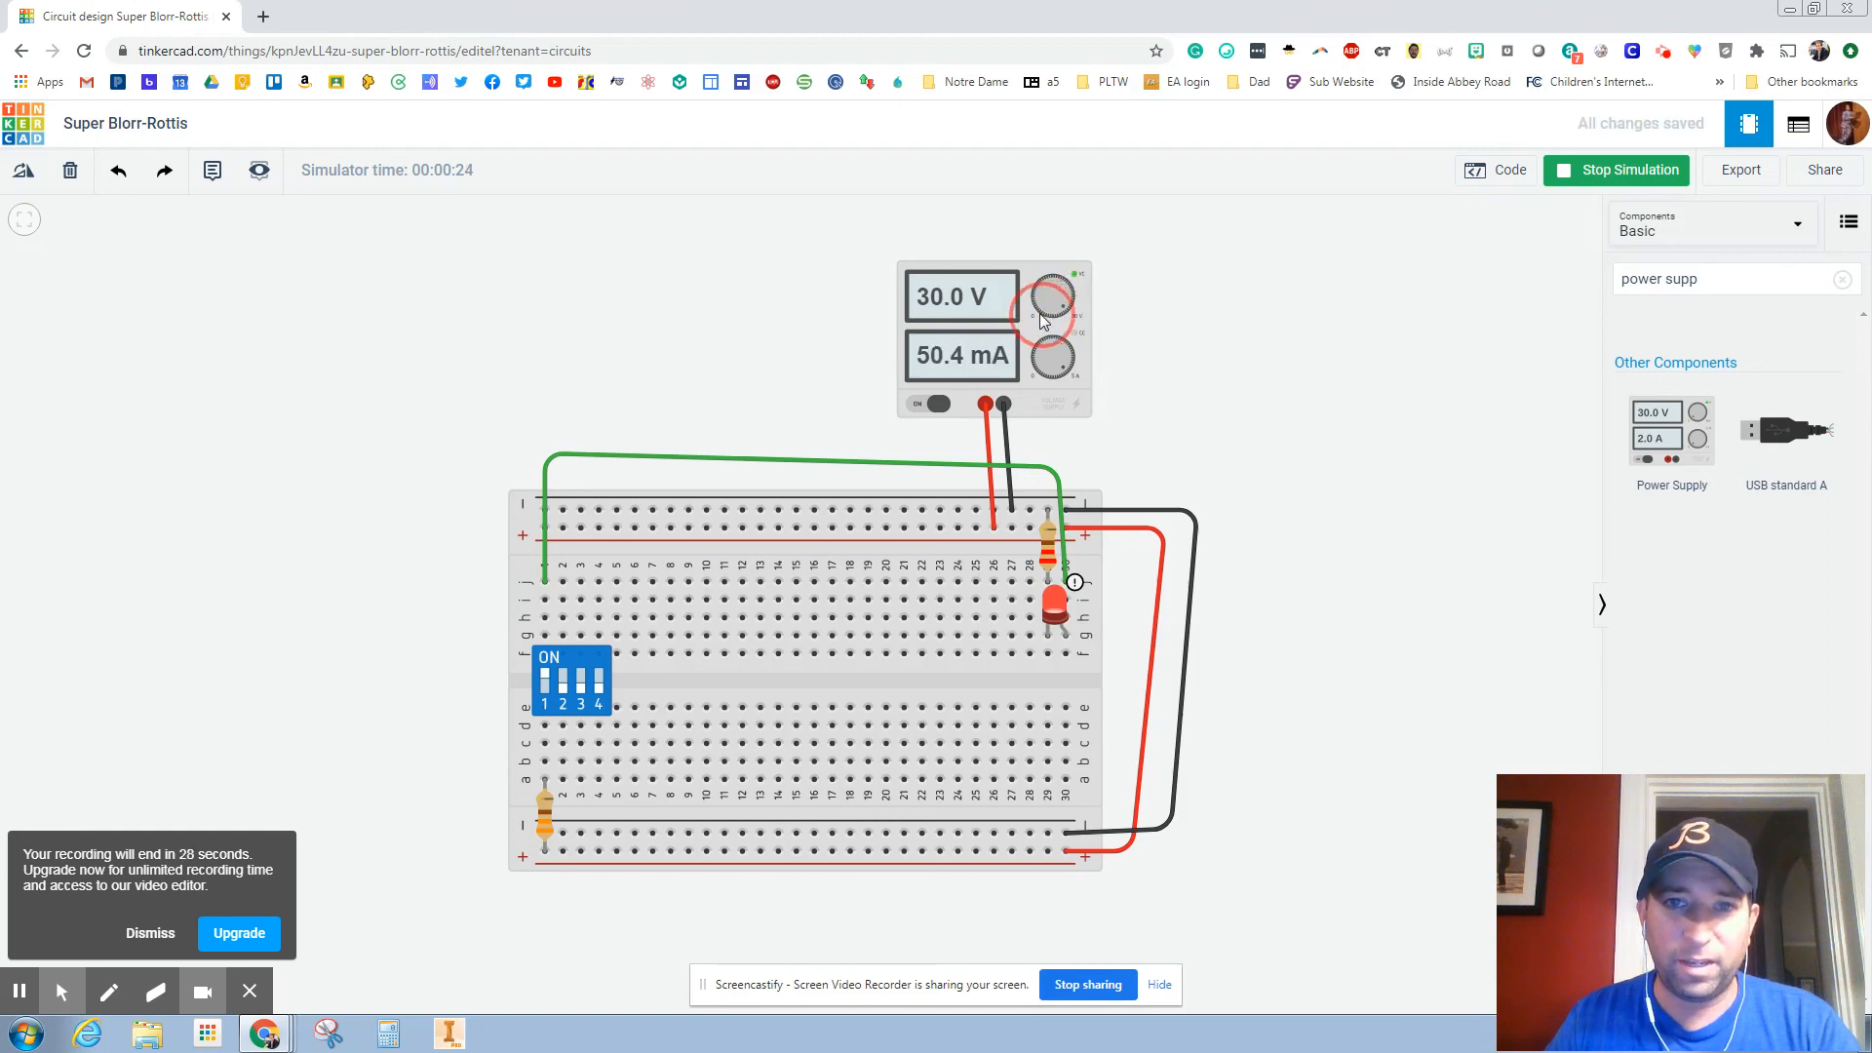
{"action": "mouse_move", "coordinate": [964, 297]}
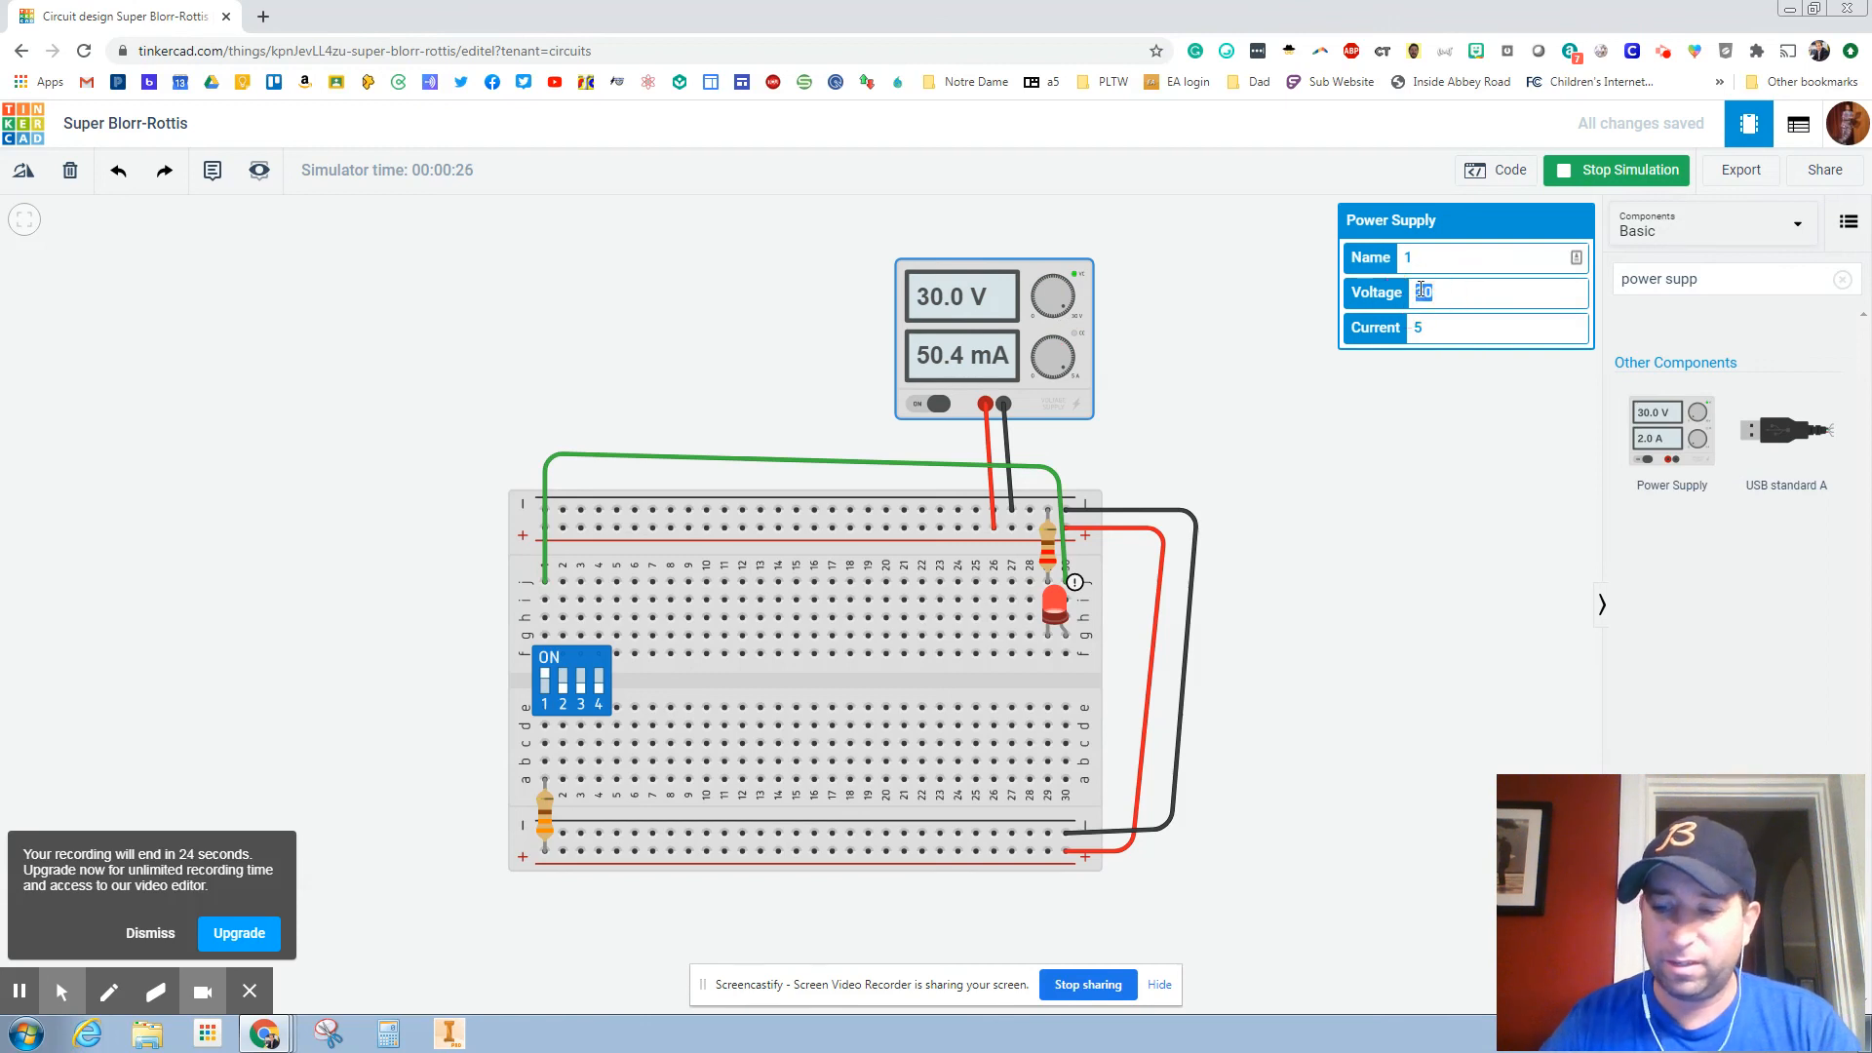
Enter 35 as the power supply voltage and stop the simulation.
{"action": "type", "text": "35"}
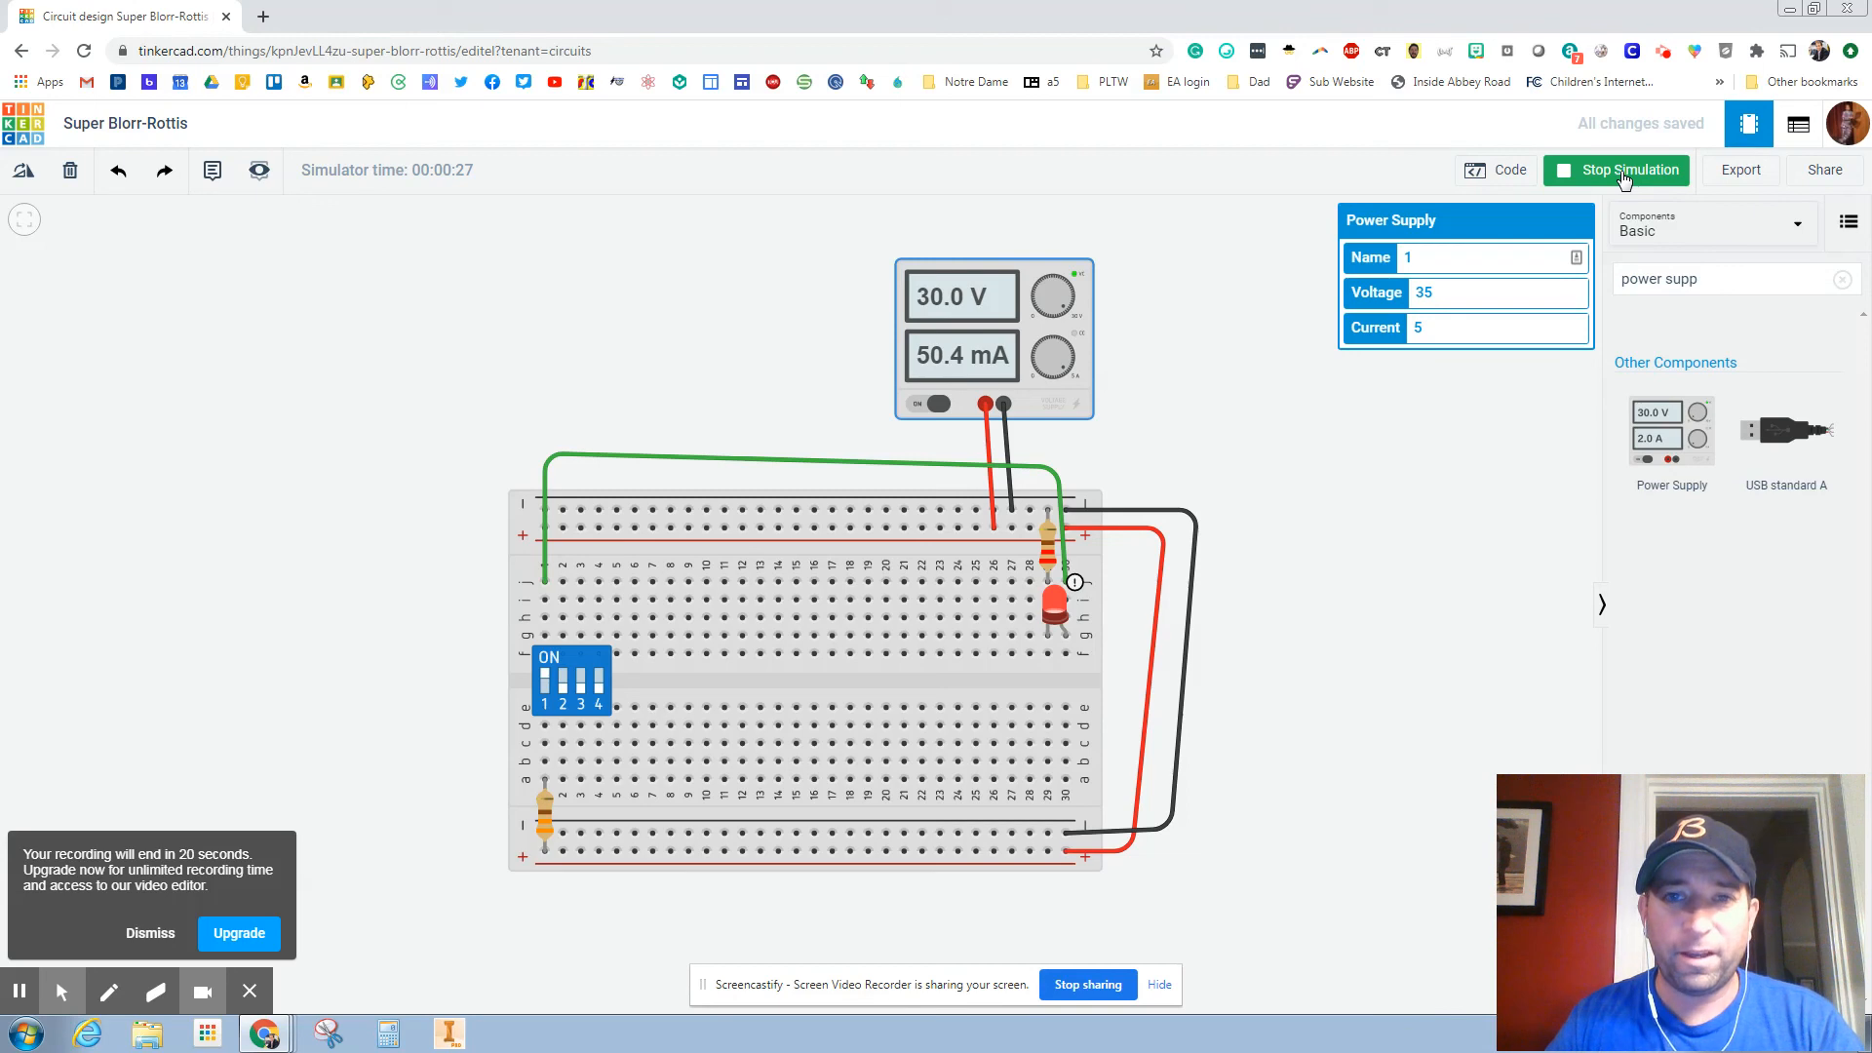
{"action": "left_click", "coordinate": [1627, 170]}
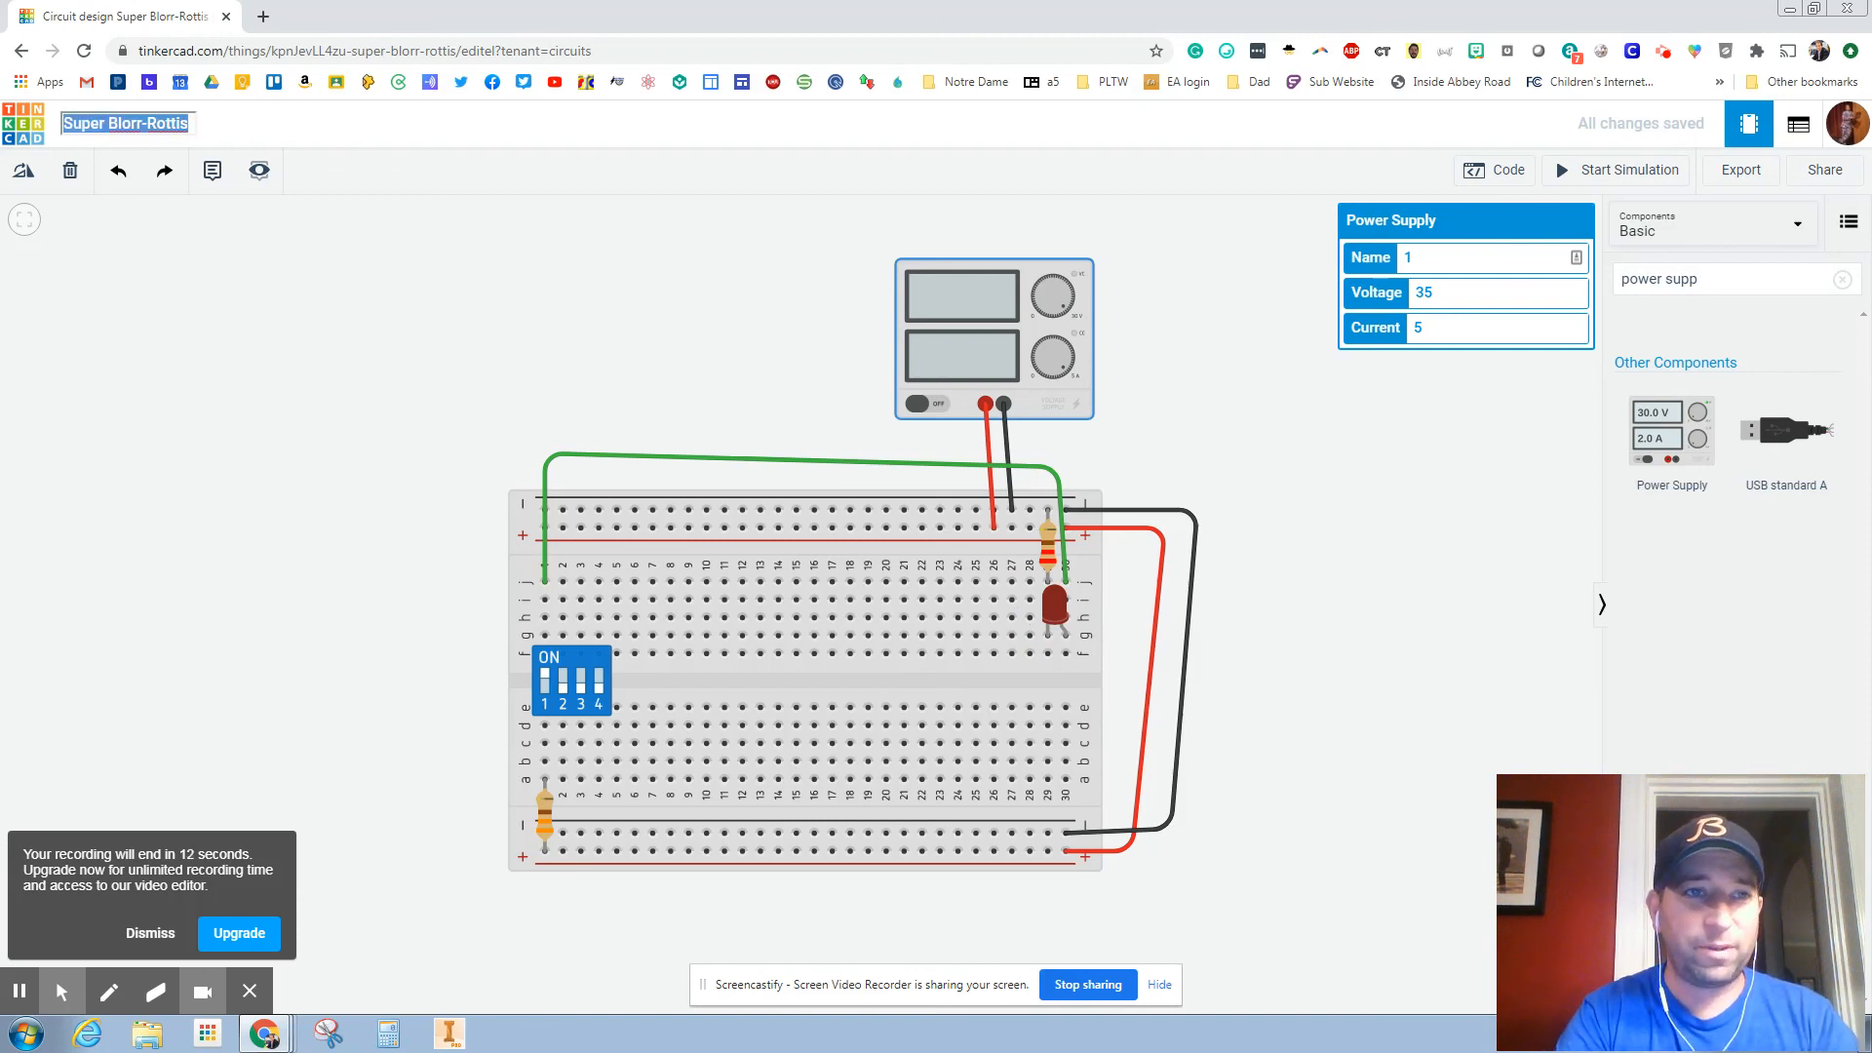
Rename the design from 'Super Blorr-Rottis' to 'Switches'.
{"action": "type", "text": "Switches"}
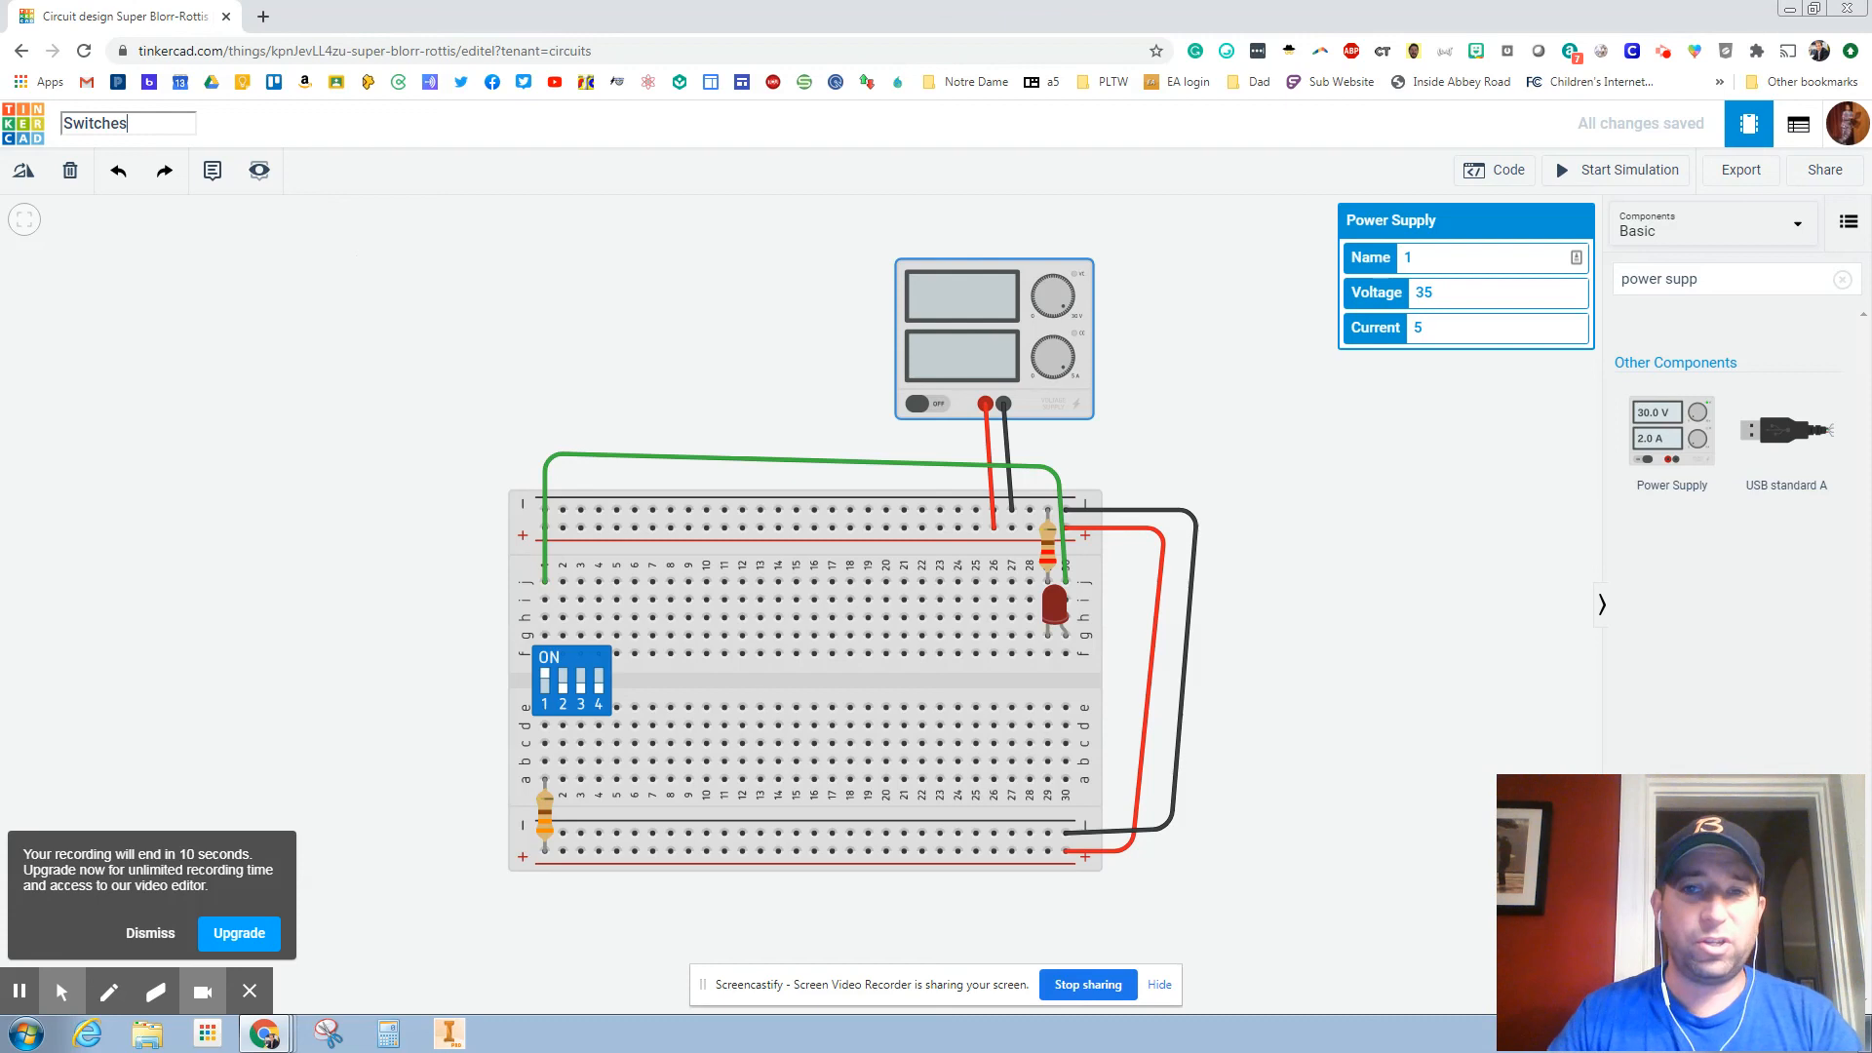